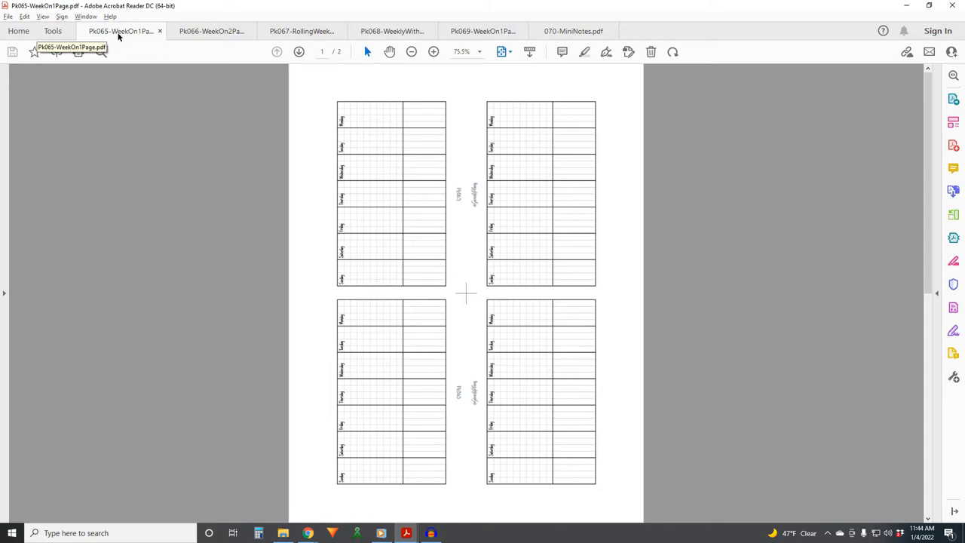
pyautogui.moveTo(120, 35)
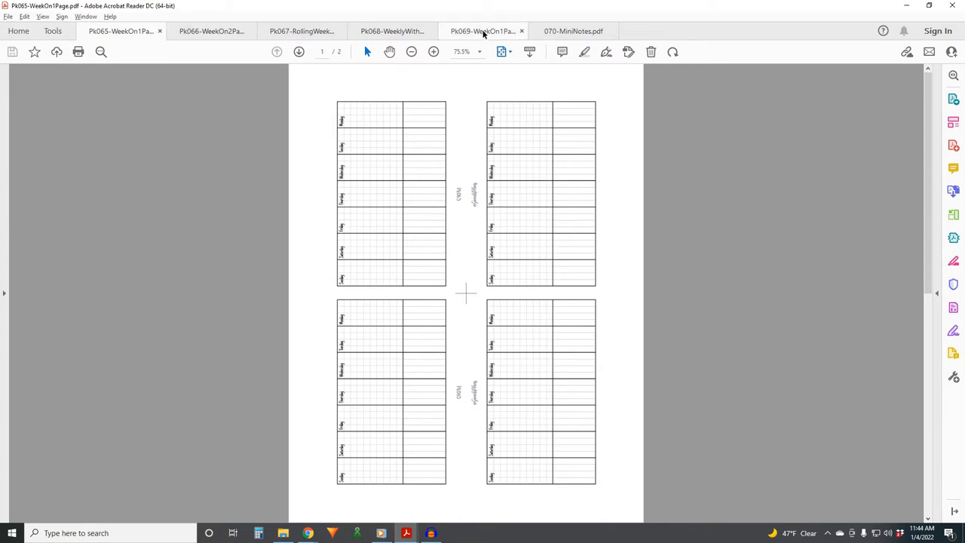
# - Step through the PK066 week-on-two-pages and PK067 rolling weekly inserts, landing on the Pk068 weekly foldout
pyautogui.click(120, 30)
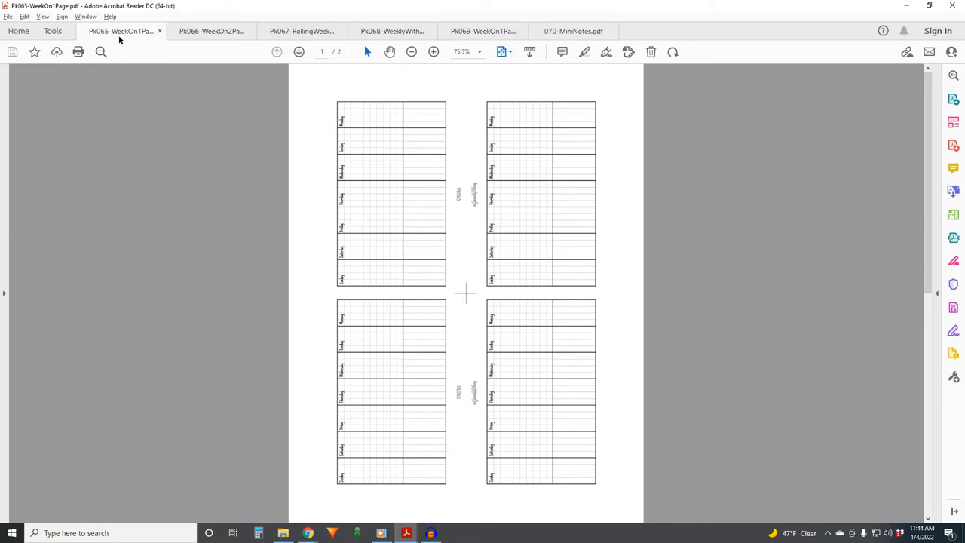
pyautogui.moveTo(151, 179)
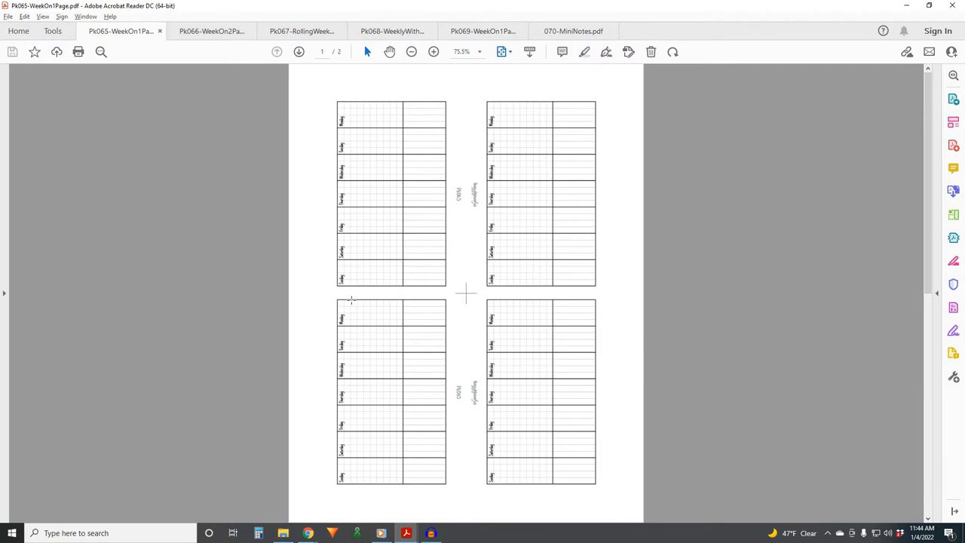
pyautogui.moveTo(392, 145)
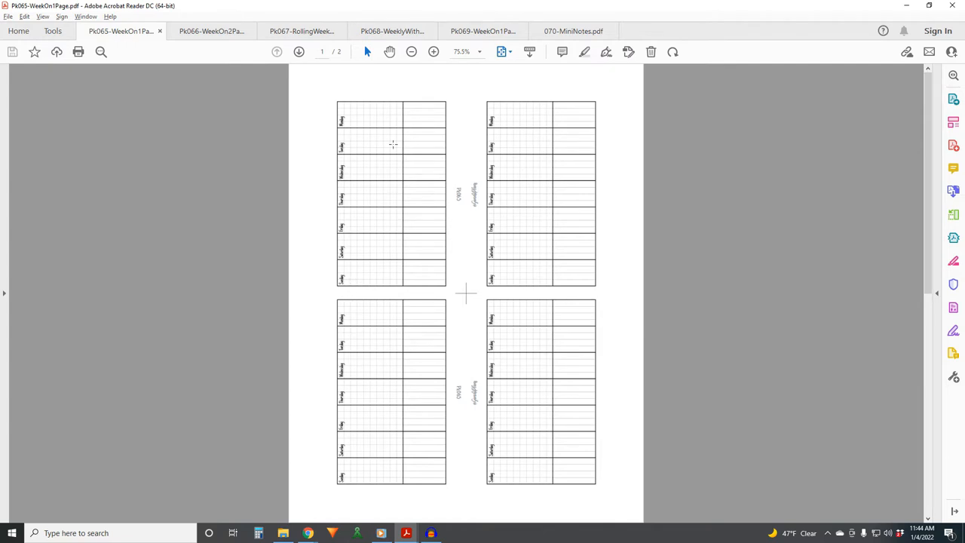
pyautogui.moveTo(386, 116)
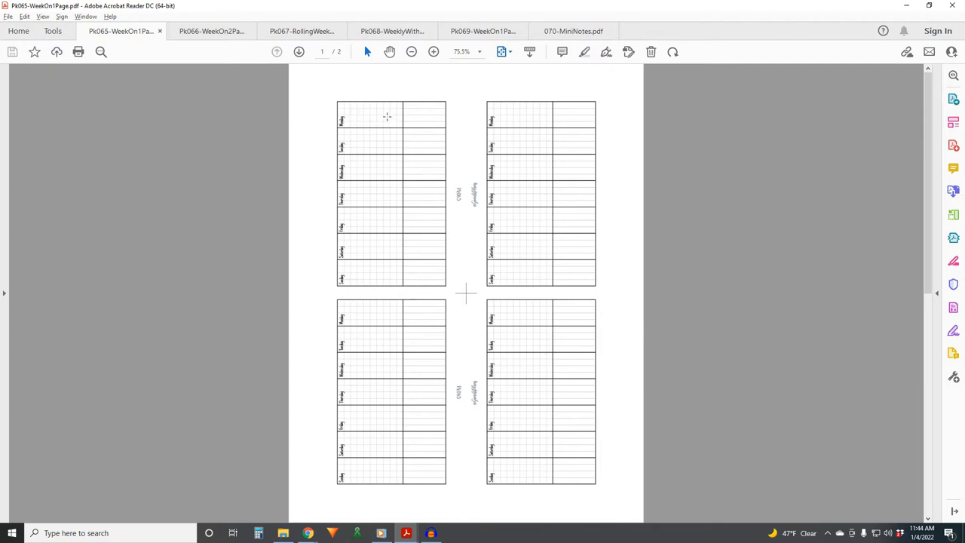
pyautogui.moveTo(434, 122)
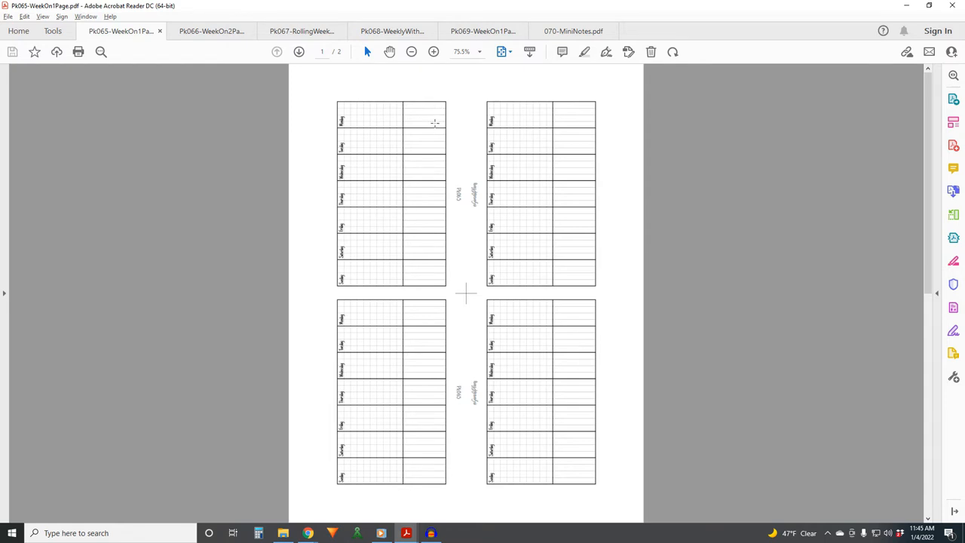
pyautogui.moveTo(416, 109)
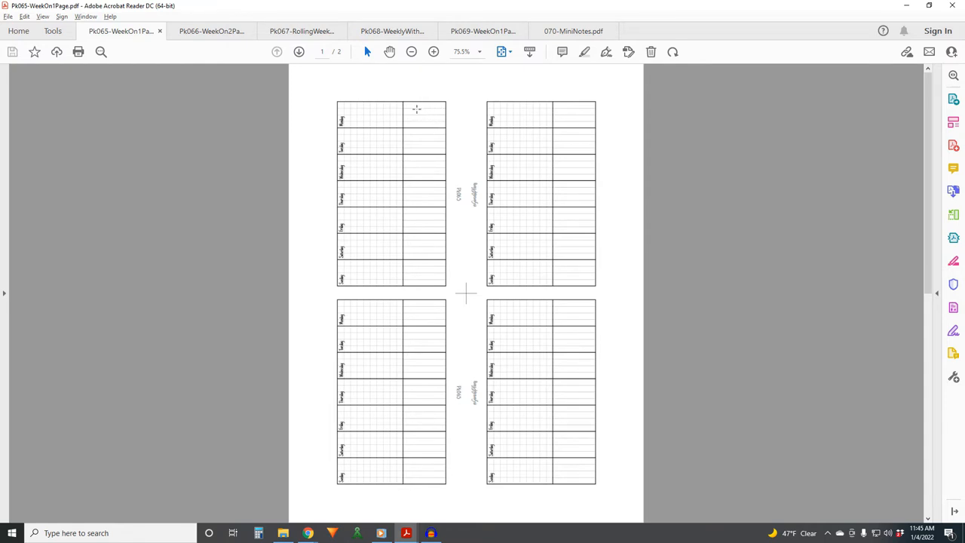
pyautogui.moveTo(410, 156)
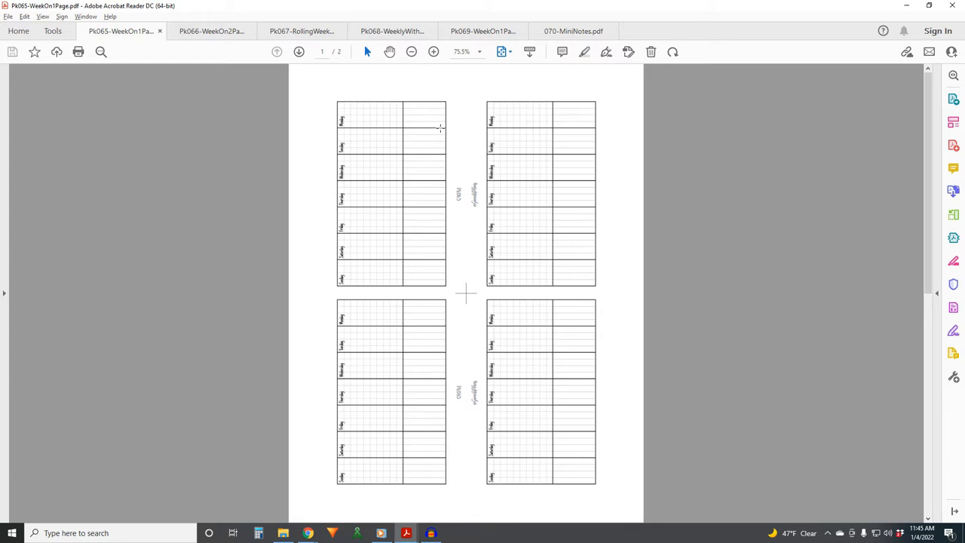
pyautogui.moveTo(453, 146)
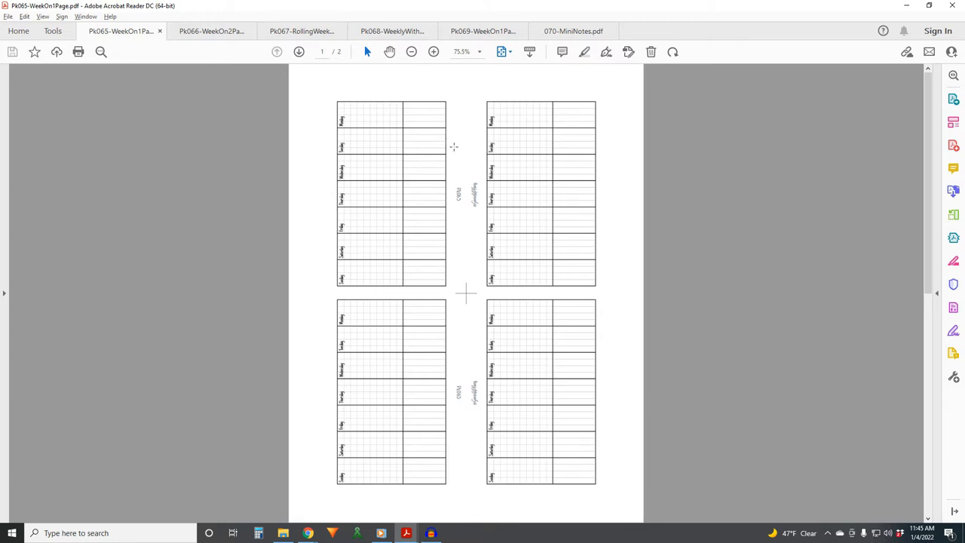
pyautogui.moveTo(471, 299)
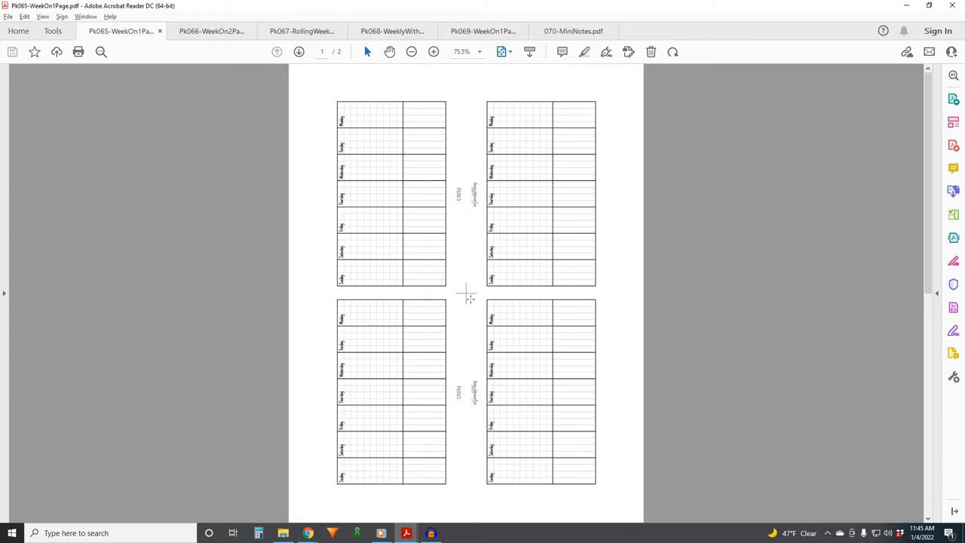
pyautogui.moveTo(438, 244)
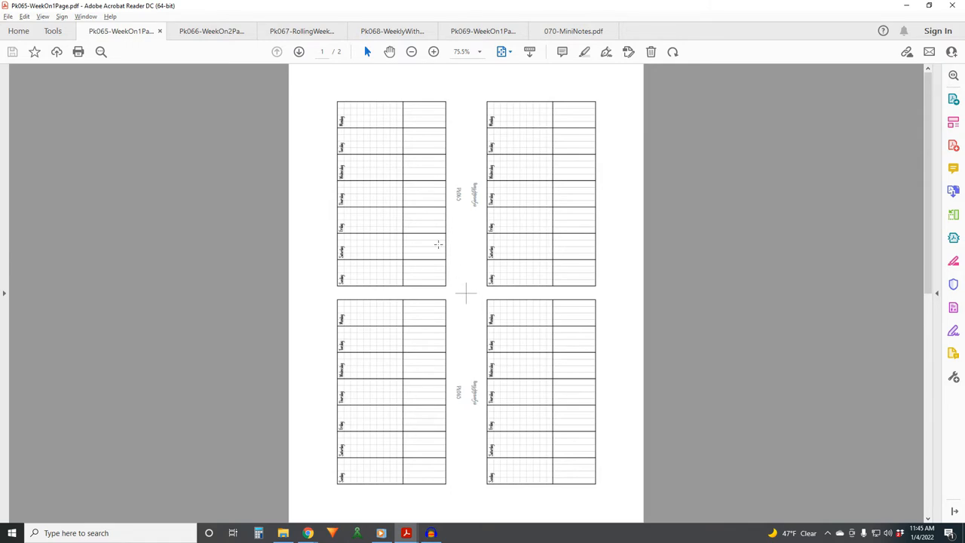
pyautogui.moveTo(504, 231)
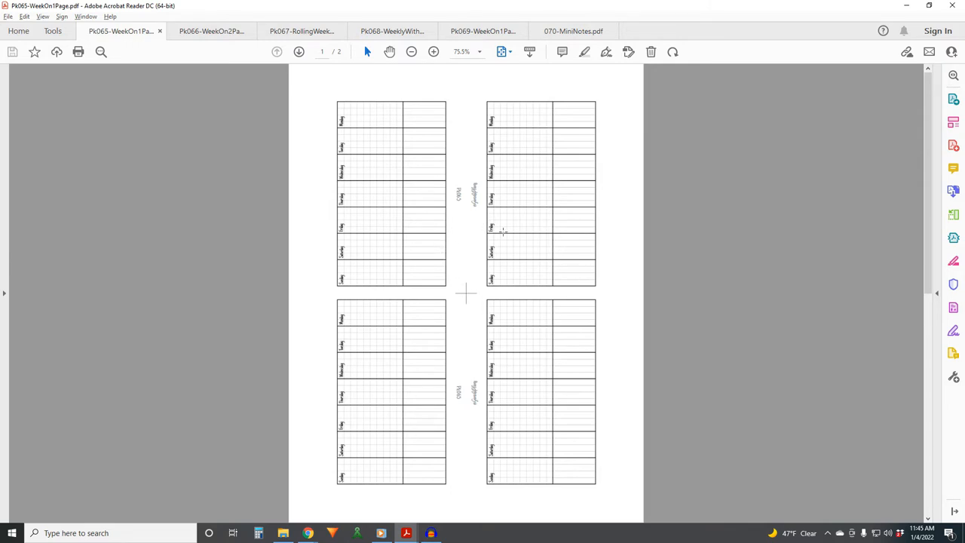
pyautogui.moveTo(465, 244)
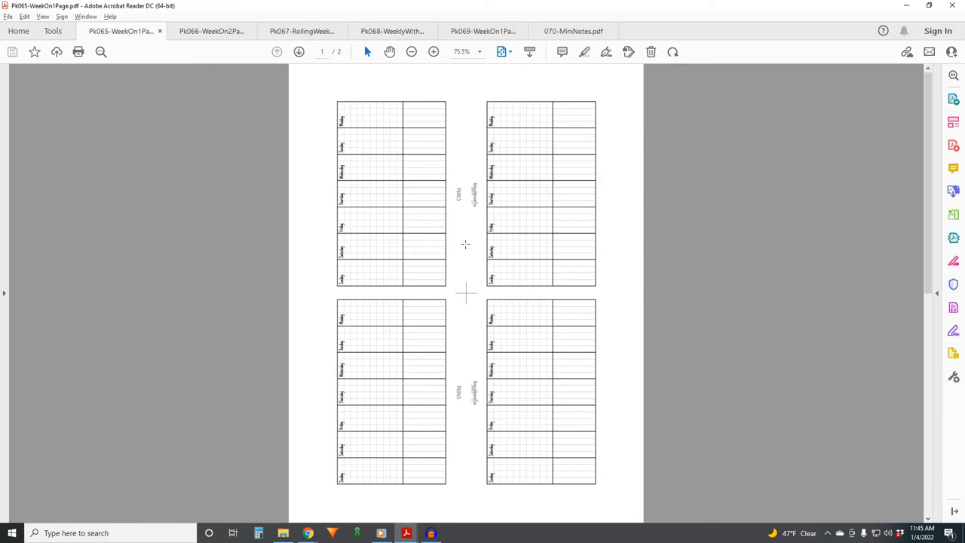
pyautogui.moveTo(462, 244)
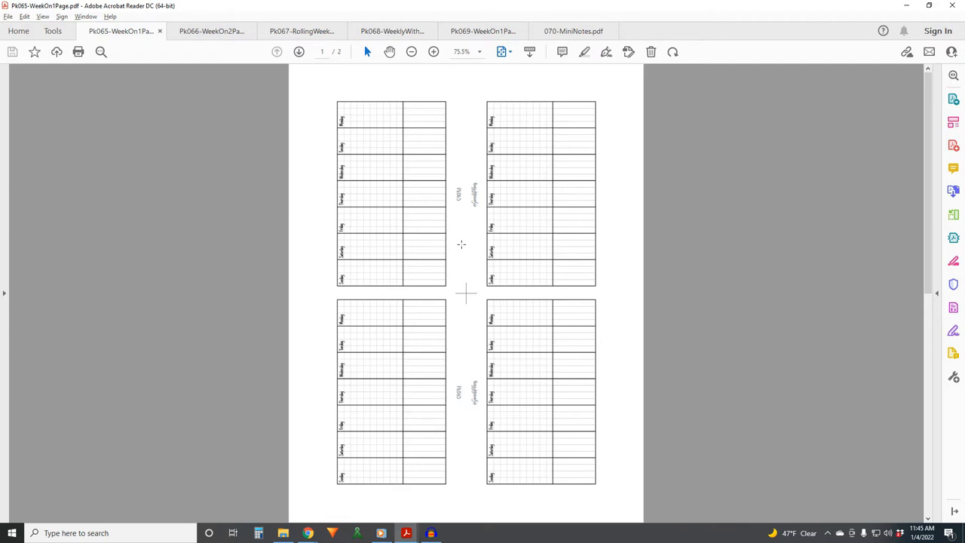
pyautogui.moveTo(389, 226)
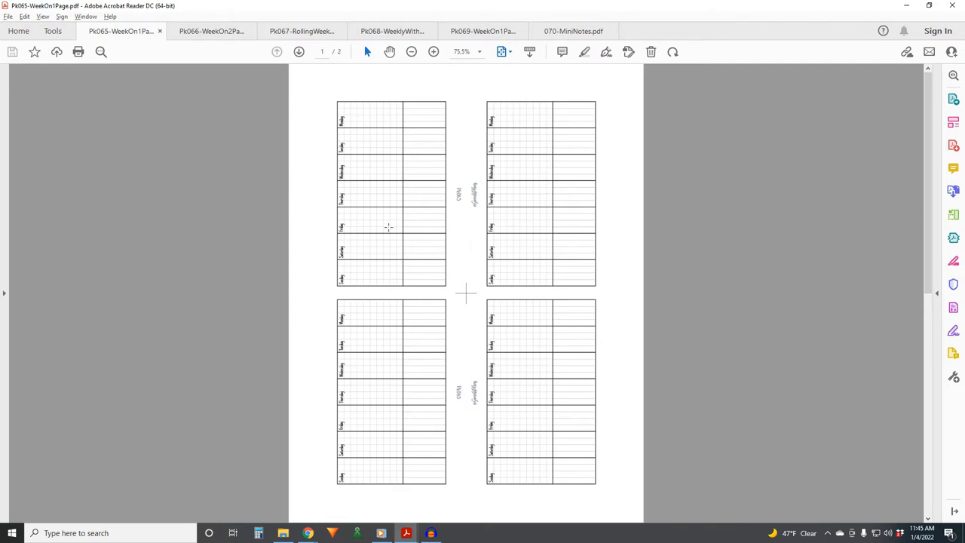
pyautogui.moveTo(420, 240)
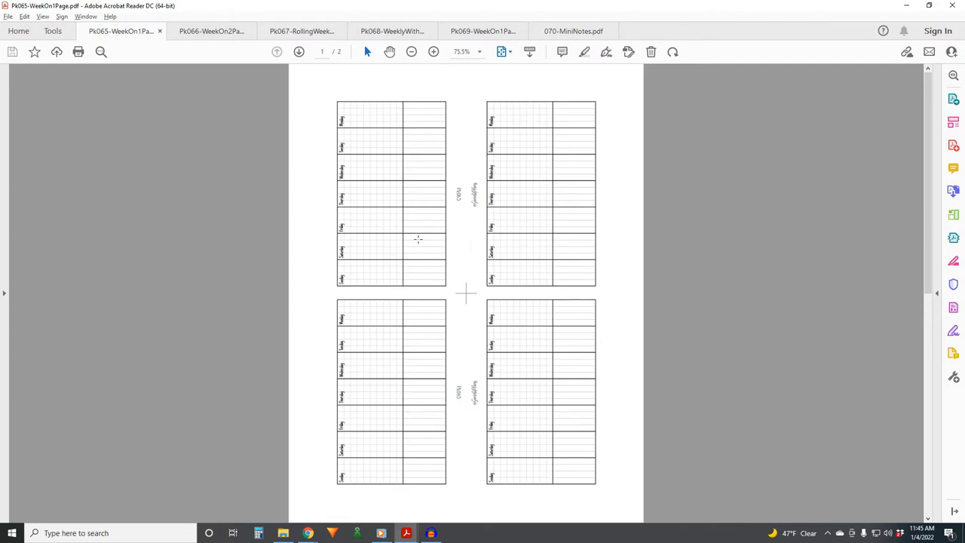
pyautogui.moveTo(464, 272)
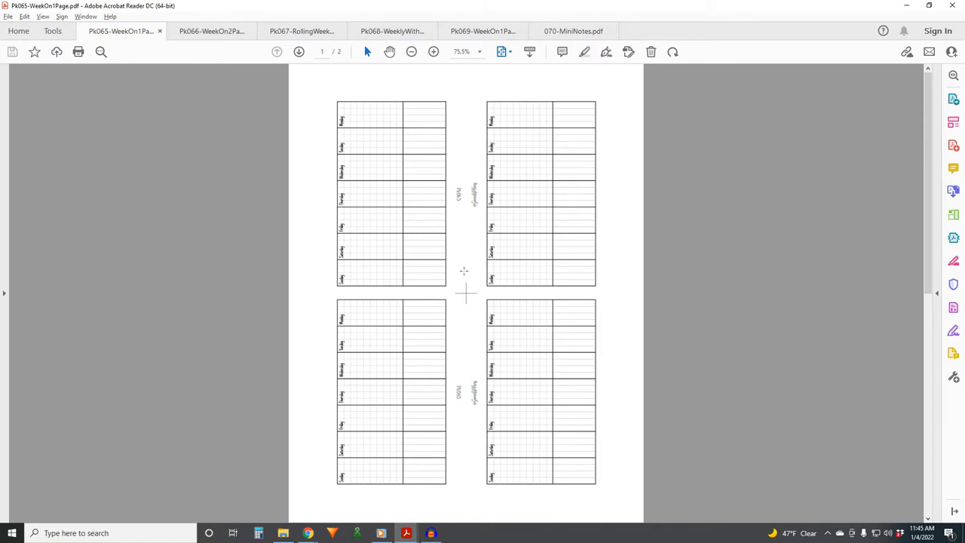
pyautogui.moveTo(501, 293)
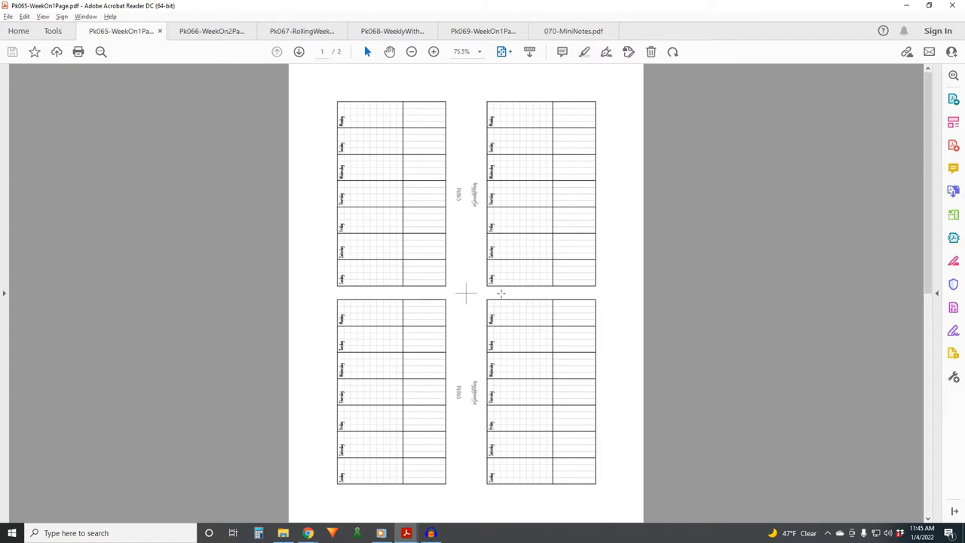
pyautogui.moveTo(482, 96)
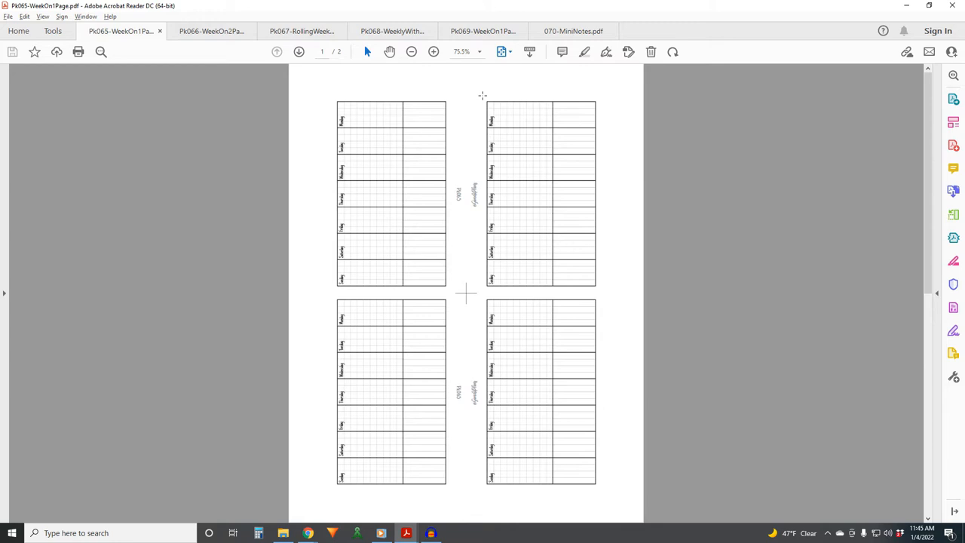
pyautogui.moveTo(211, 66)
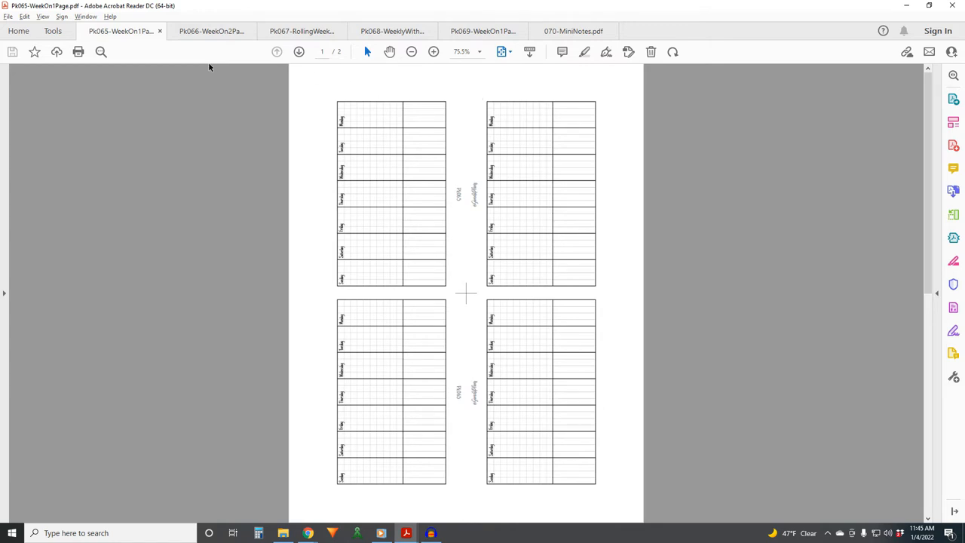
pyautogui.click(211, 30)
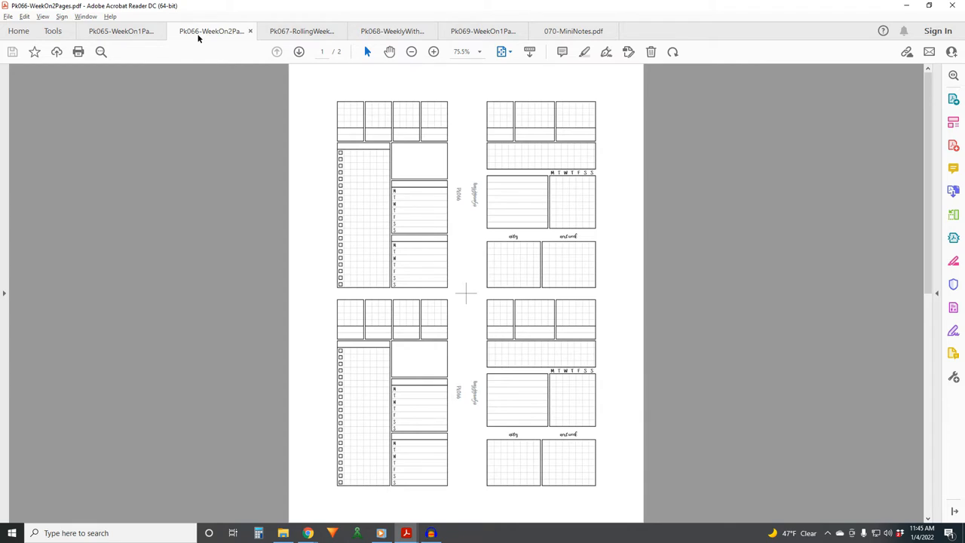
pyautogui.moveTo(383, 154)
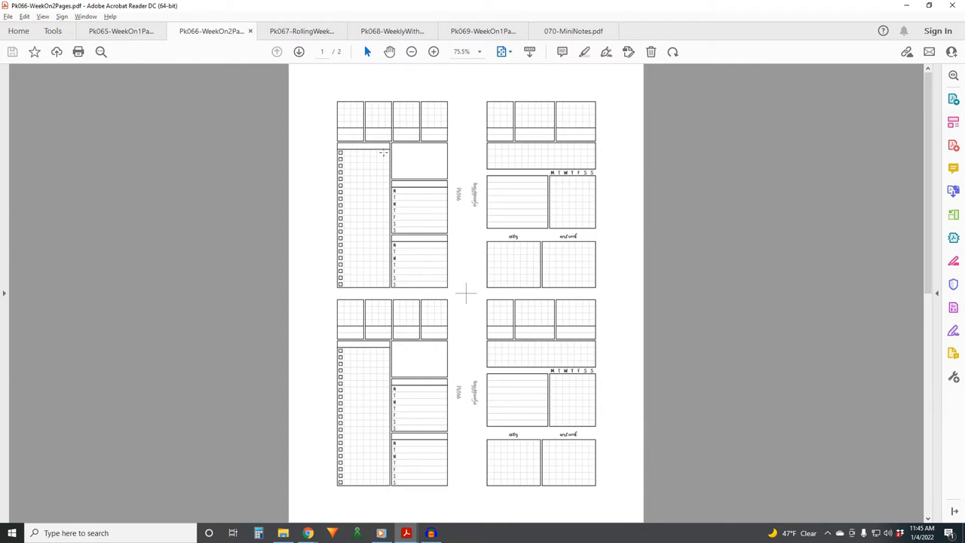
pyautogui.moveTo(380, 127)
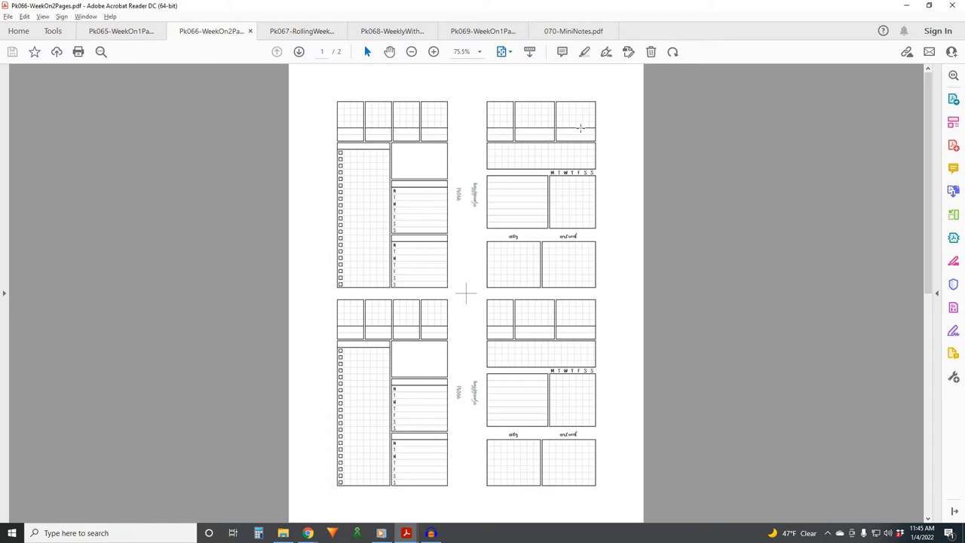
pyautogui.moveTo(383, 114)
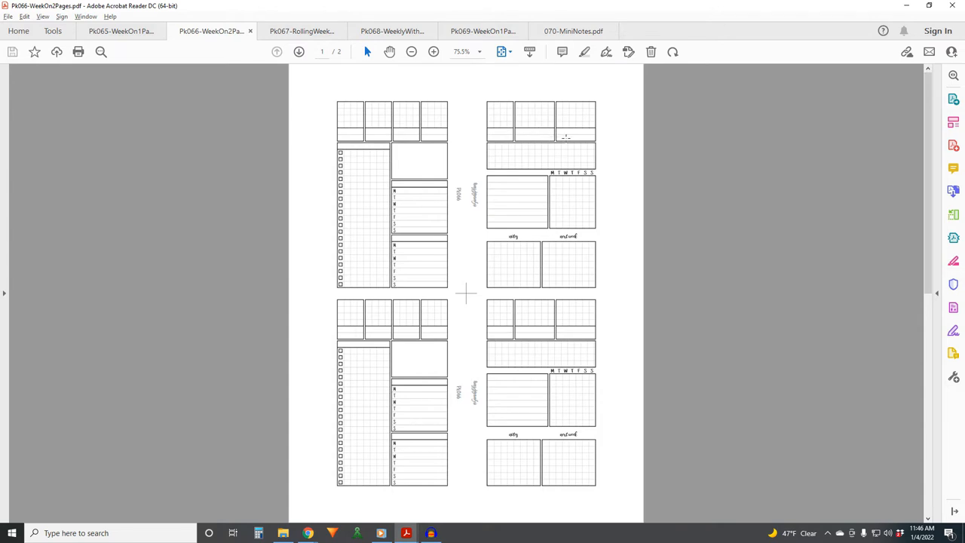
pyautogui.moveTo(552, 292)
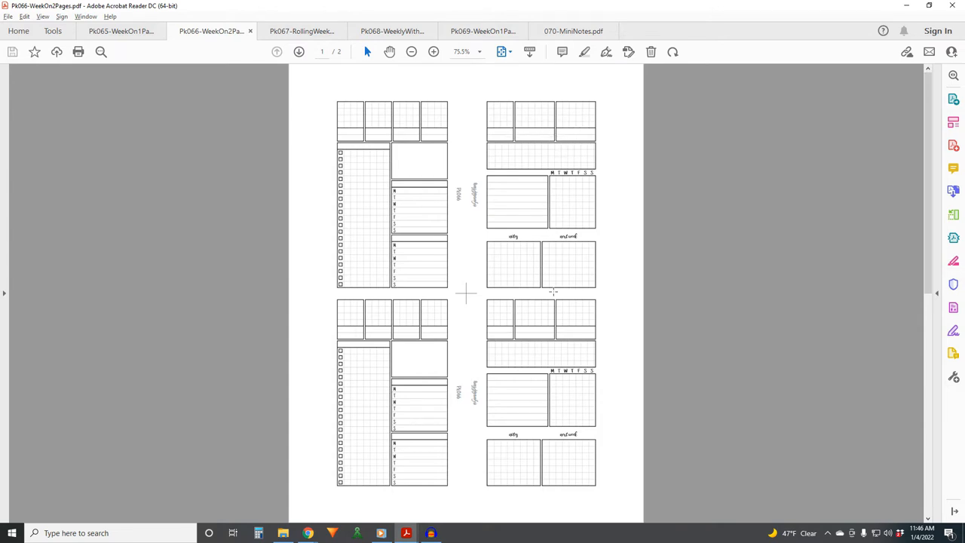
pyautogui.moveTo(356, 165)
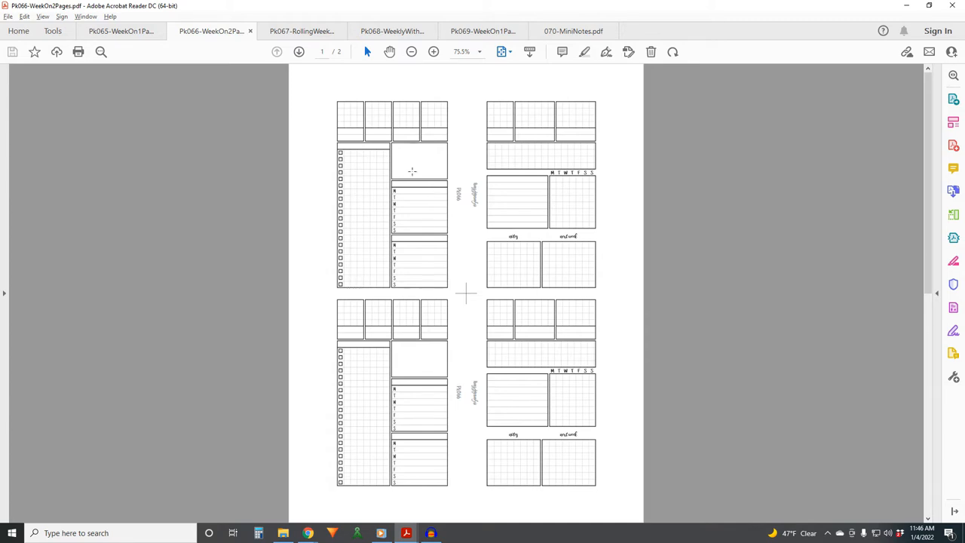
pyautogui.moveTo(405, 165)
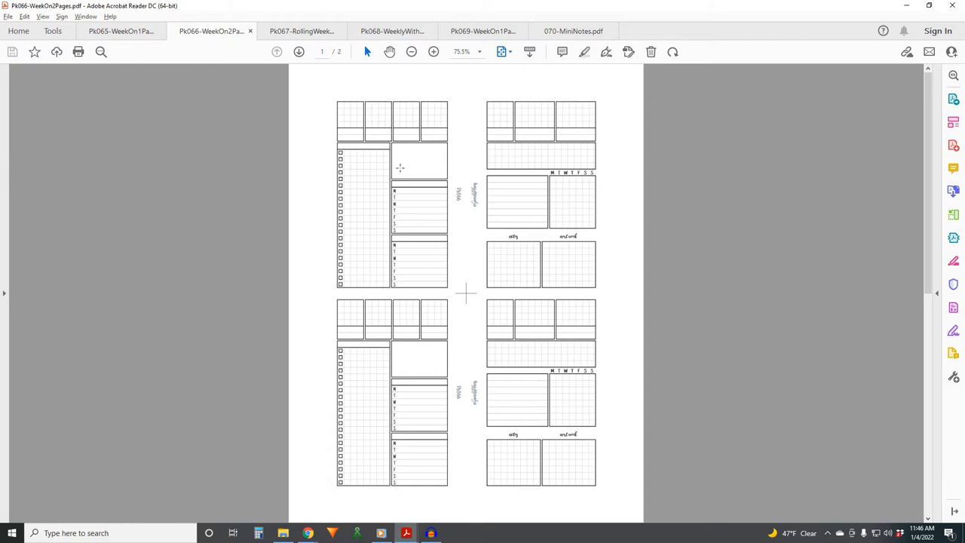
pyautogui.moveTo(410, 166)
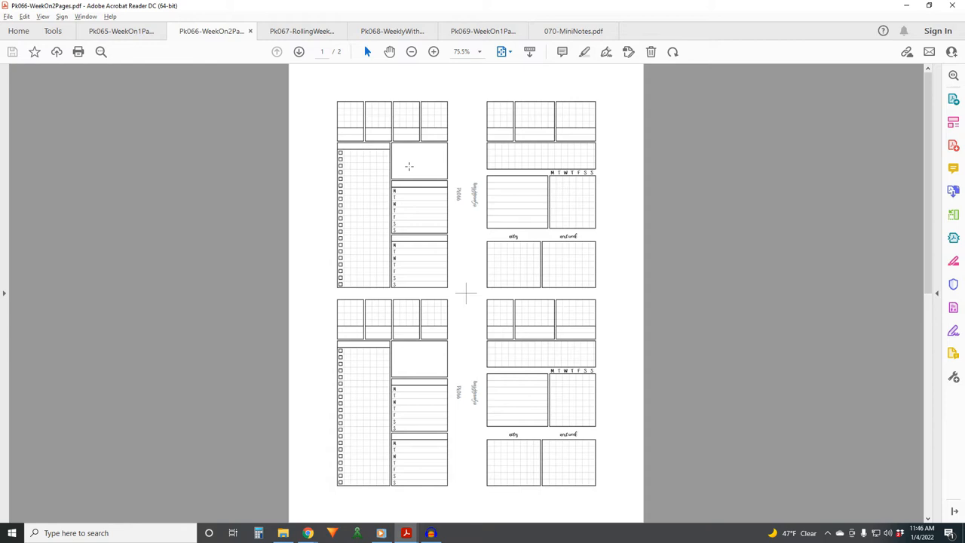
pyautogui.moveTo(411, 158)
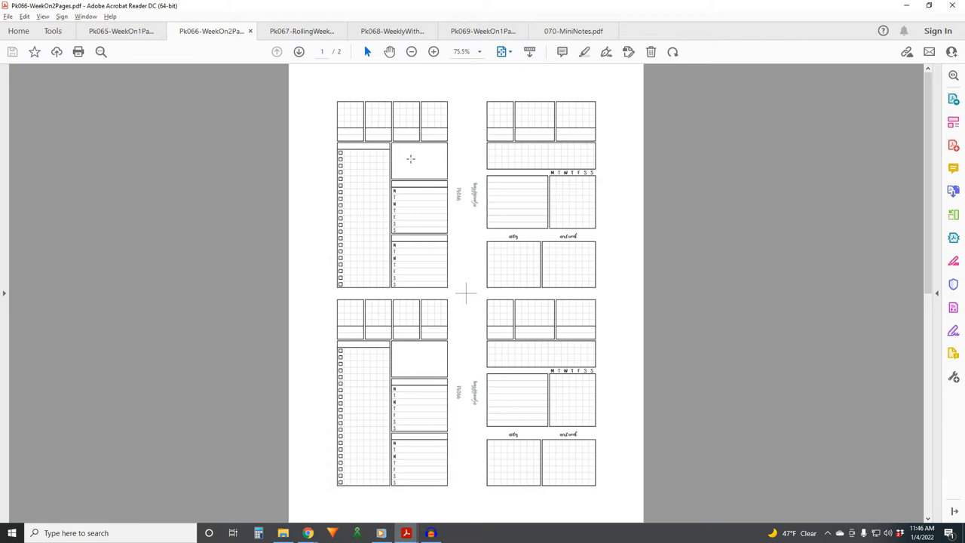
pyautogui.moveTo(418, 241)
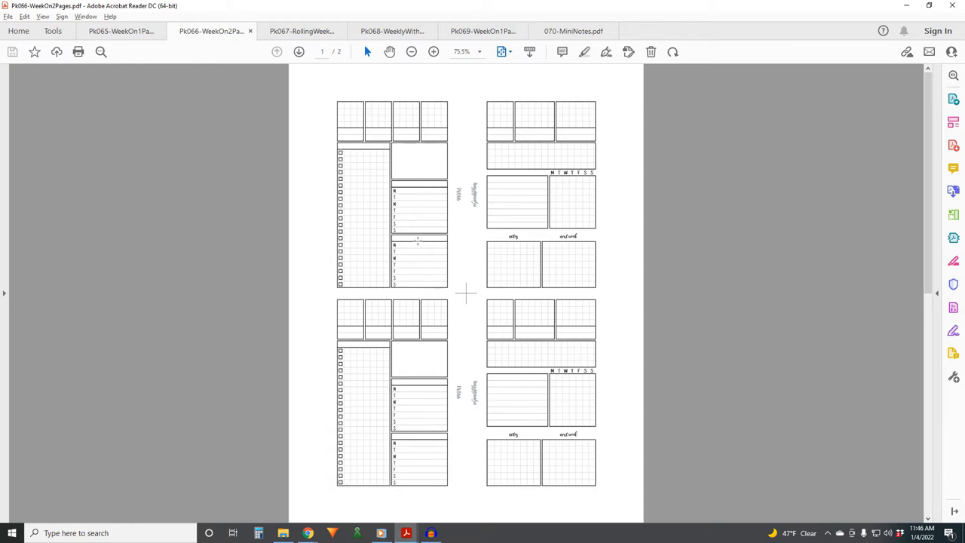
pyautogui.moveTo(424, 294)
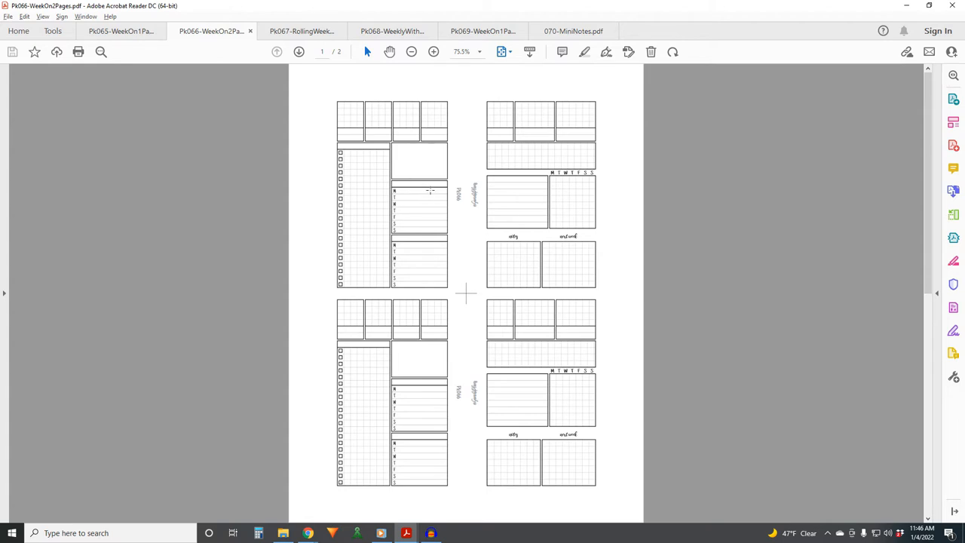
pyautogui.moveTo(407, 245)
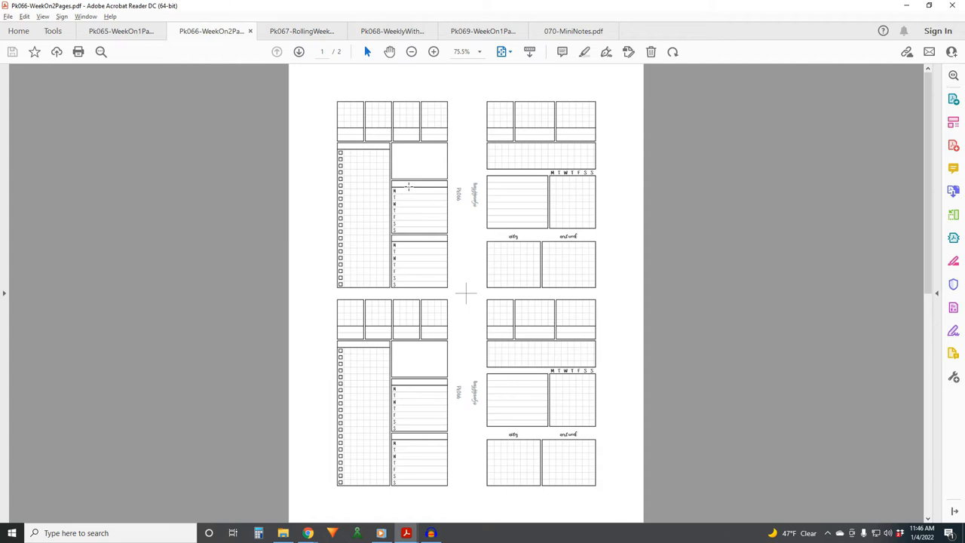
pyautogui.moveTo(408, 190)
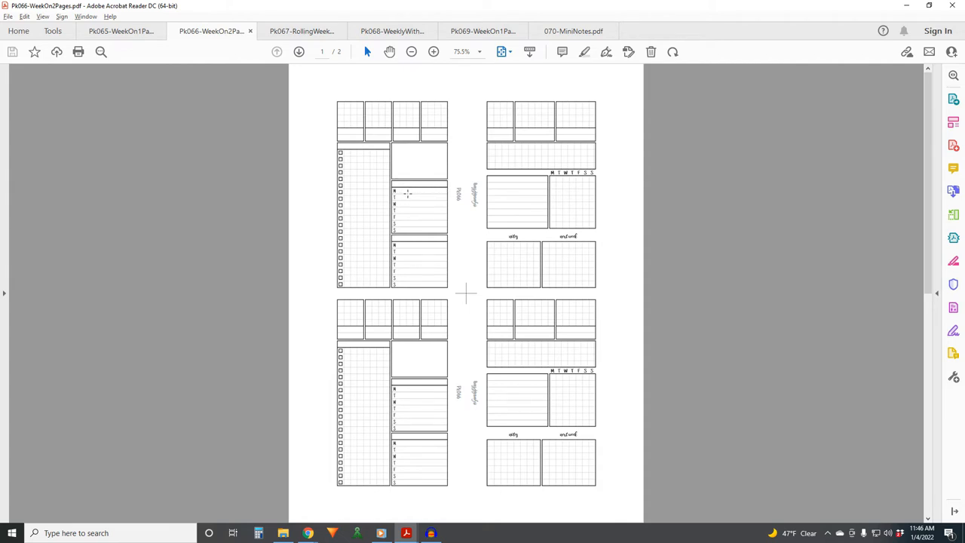
pyautogui.moveTo(415, 196)
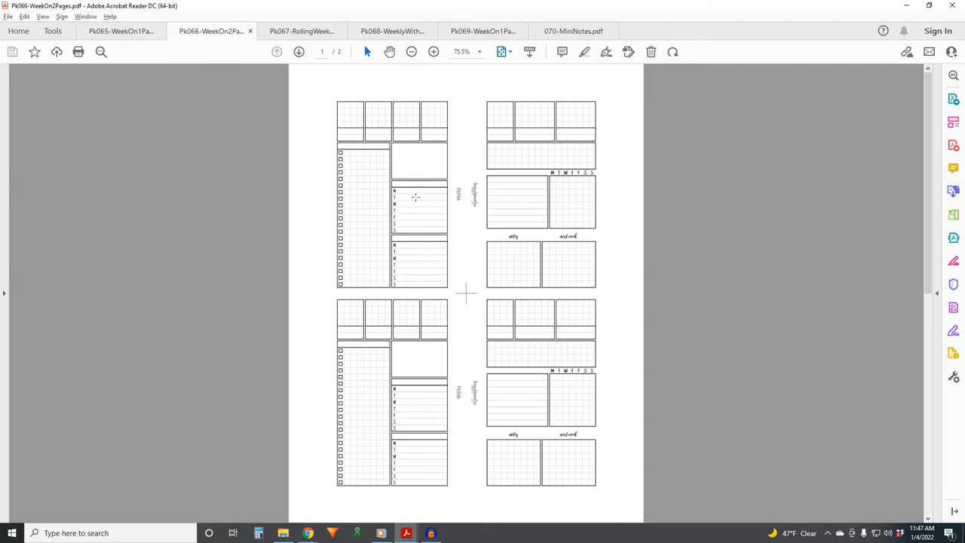
pyautogui.moveTo(426, 248)
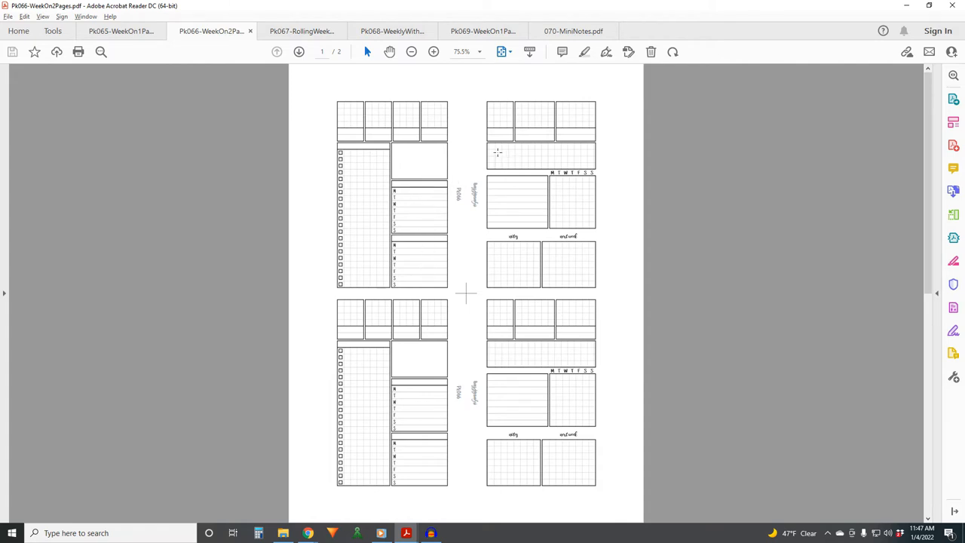
pyautogui.moveTo(536, 156)
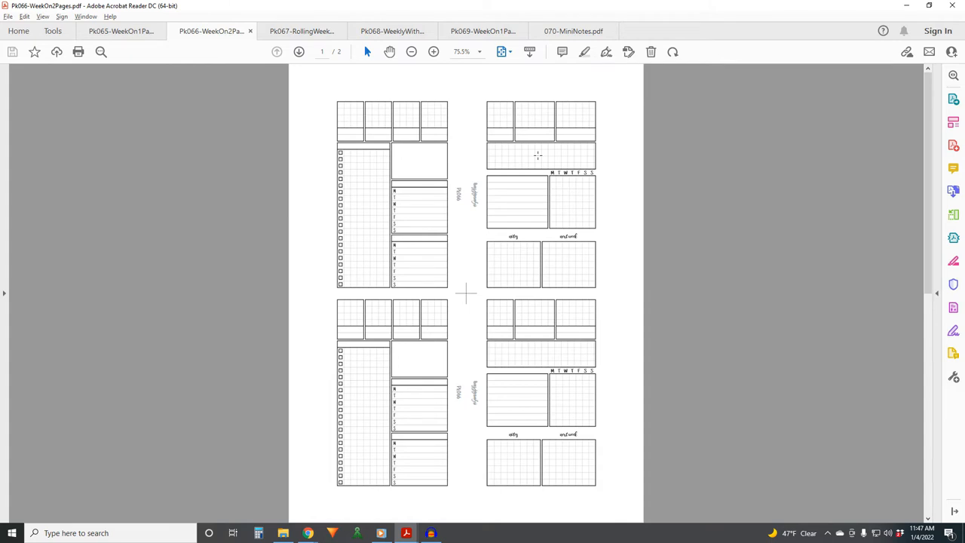
pyautogui.moveTo(513, 155)
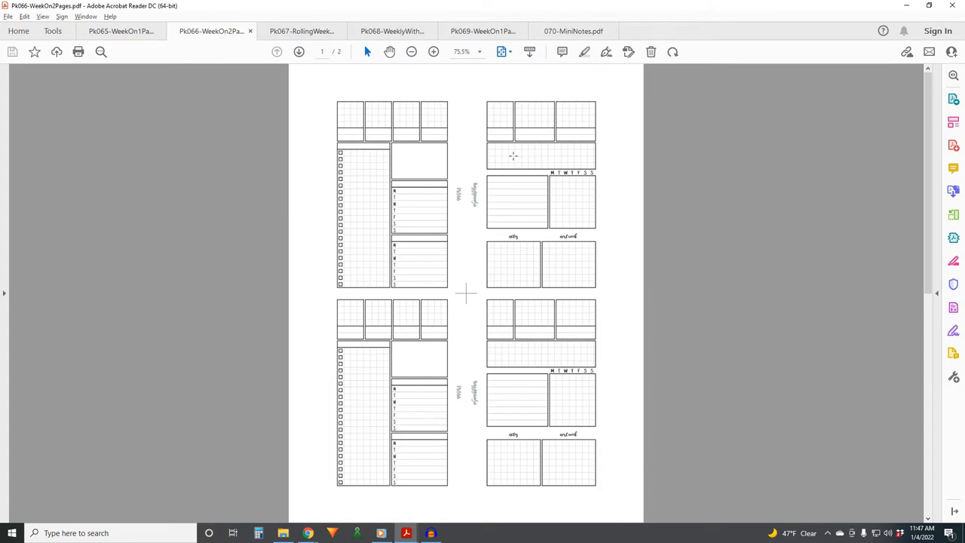
pyautogui.moveTo(480, 166)
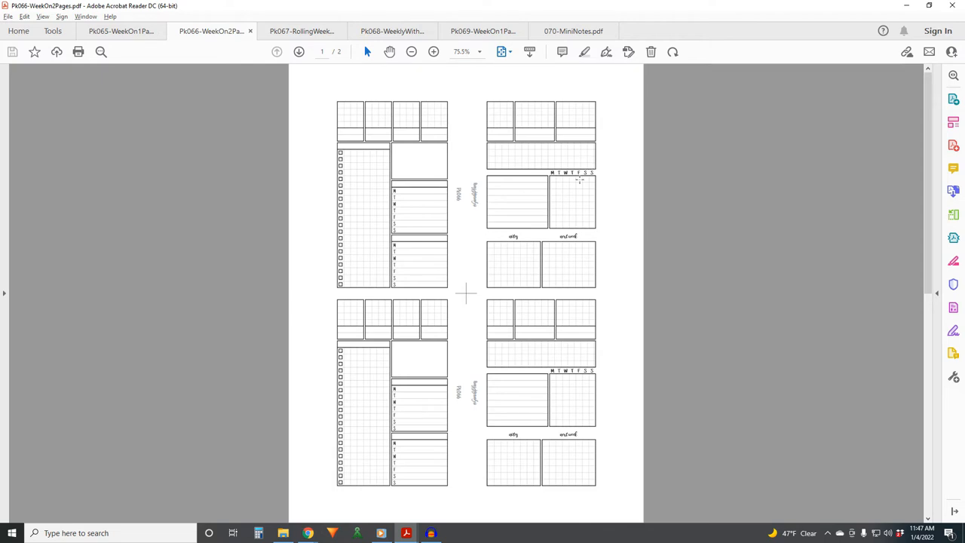
pyautogui.moveTo(582, 278)
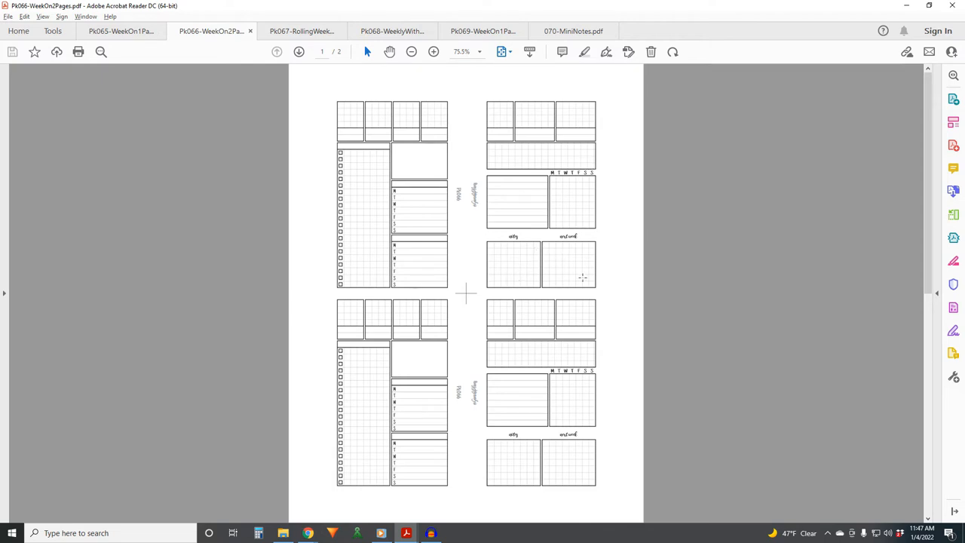
pyautogui.moveTo(564, 255)
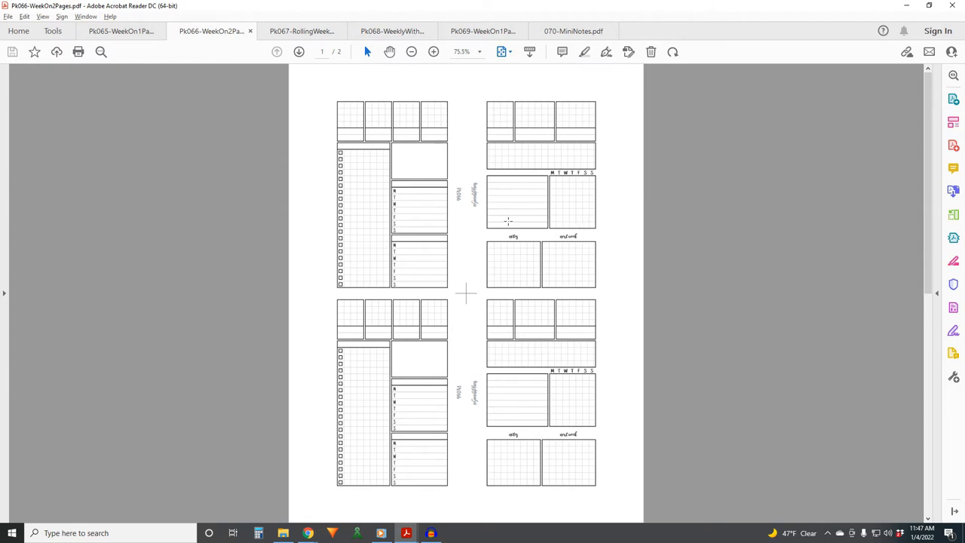
pyautogui.moveTo(557, 187)
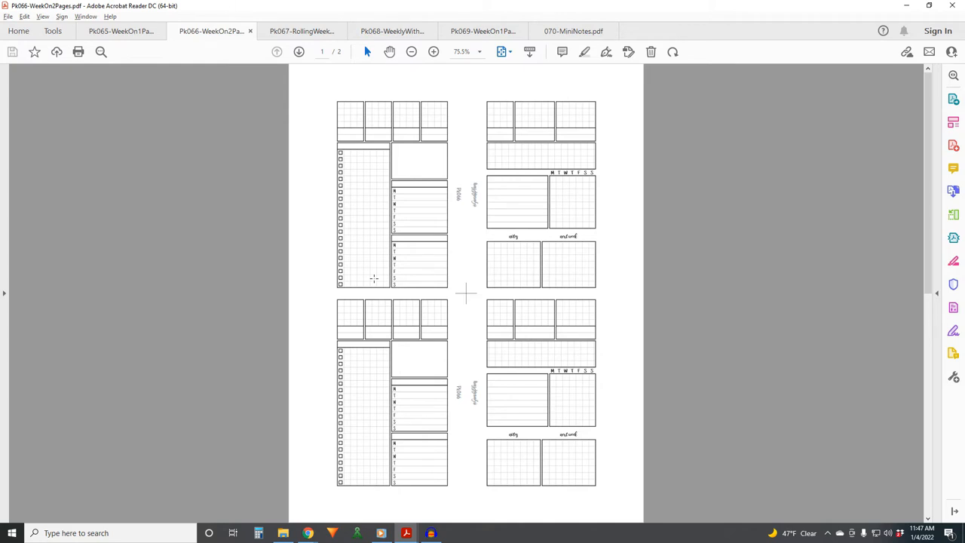
pyautogui.moveTo(561, 199)
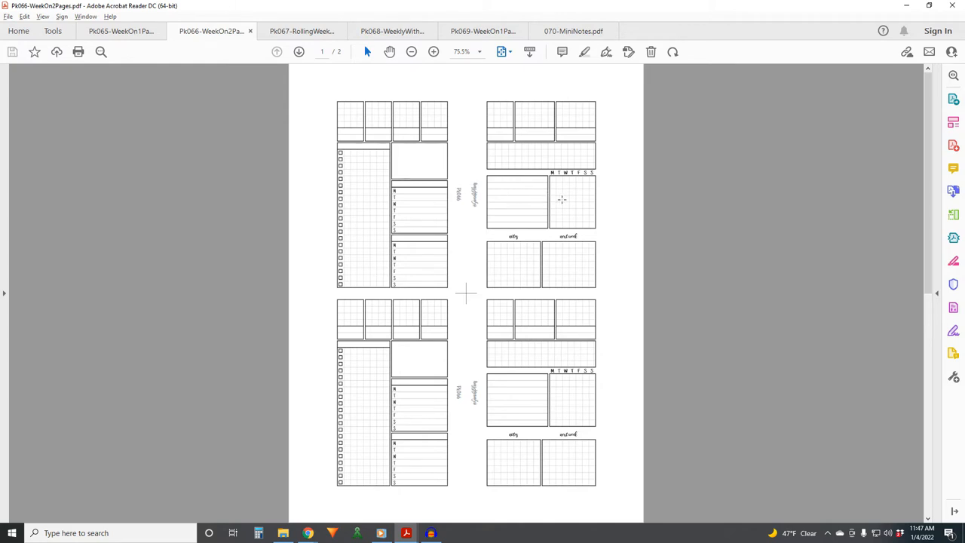
pyautogui.moveTo(578, 223)
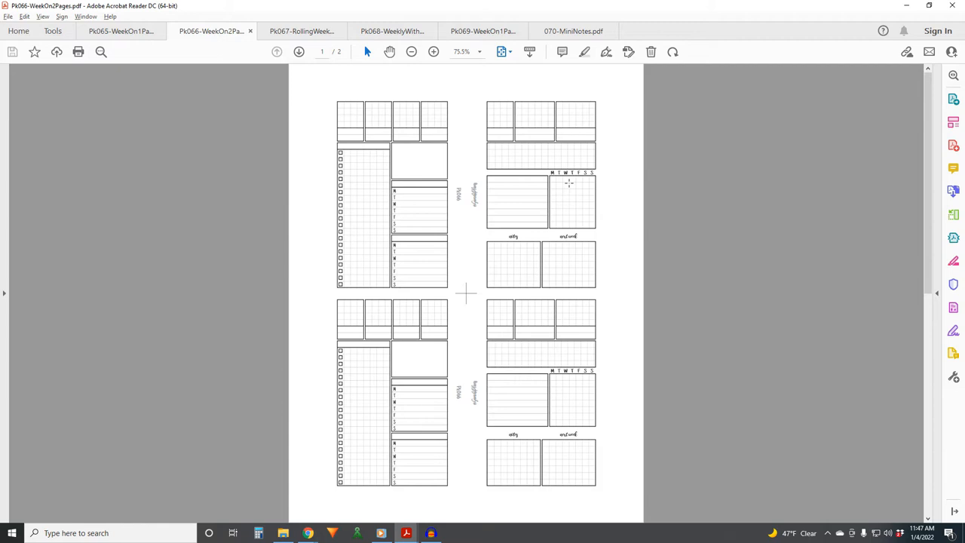
pyautogui.moveTo(543, 196)
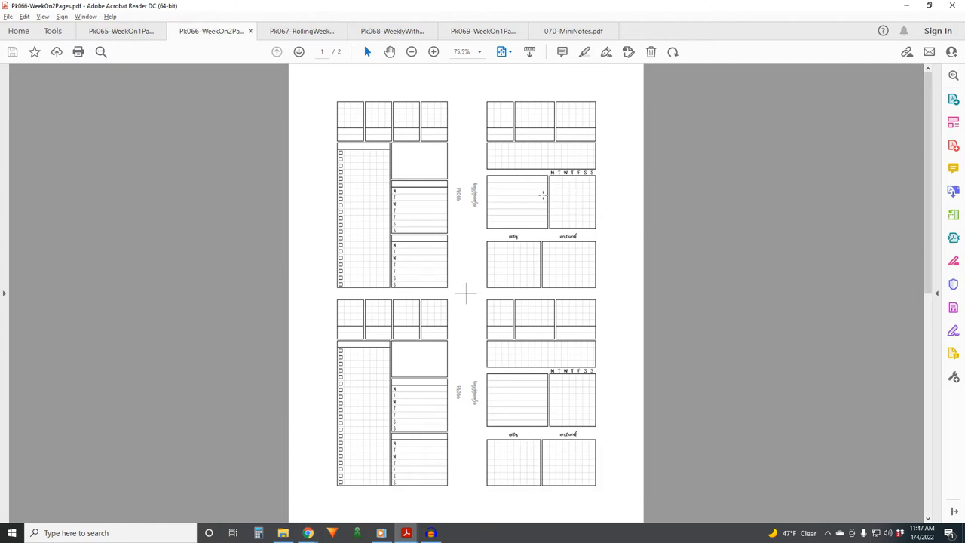
pyautogui.moveTo(573, 203)
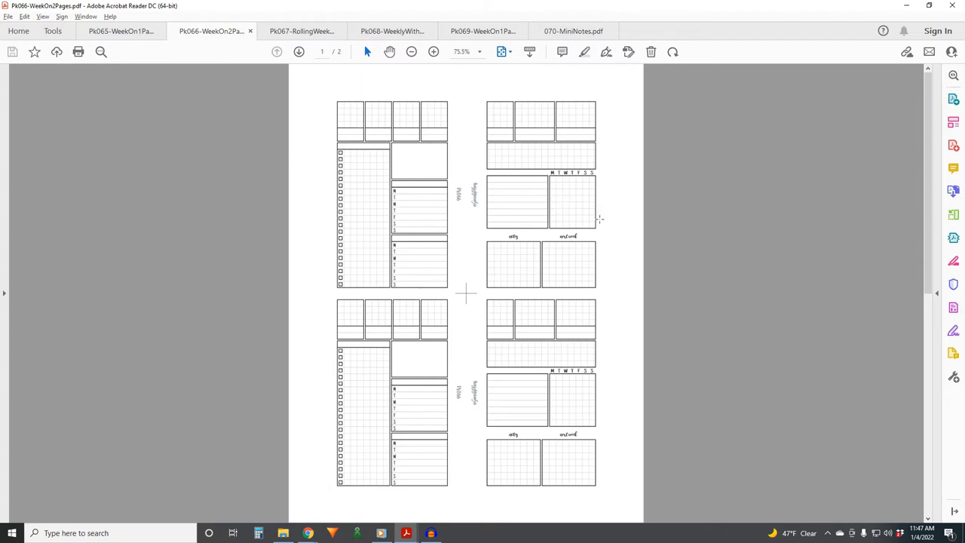
pyautogui.click(302, 30)
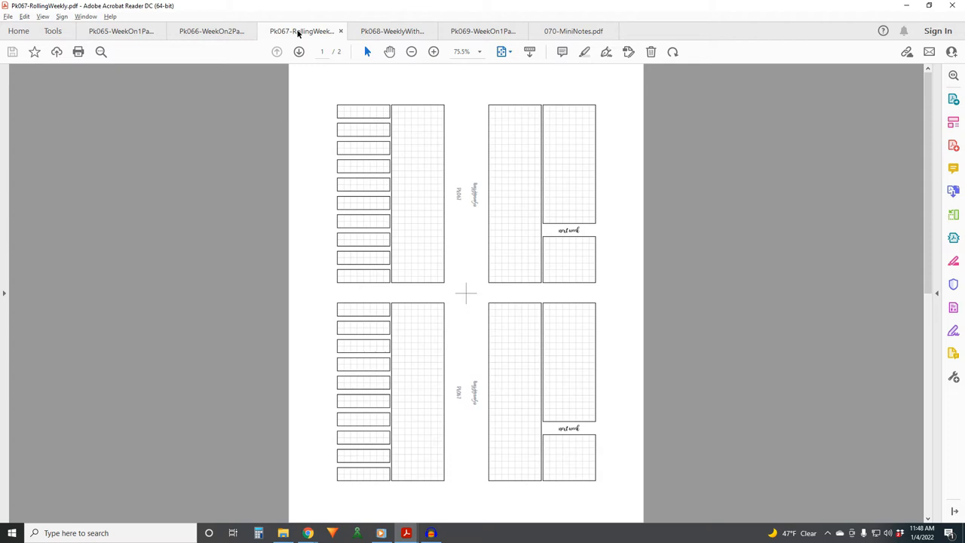
pyautogui.moveTo(742, 105)
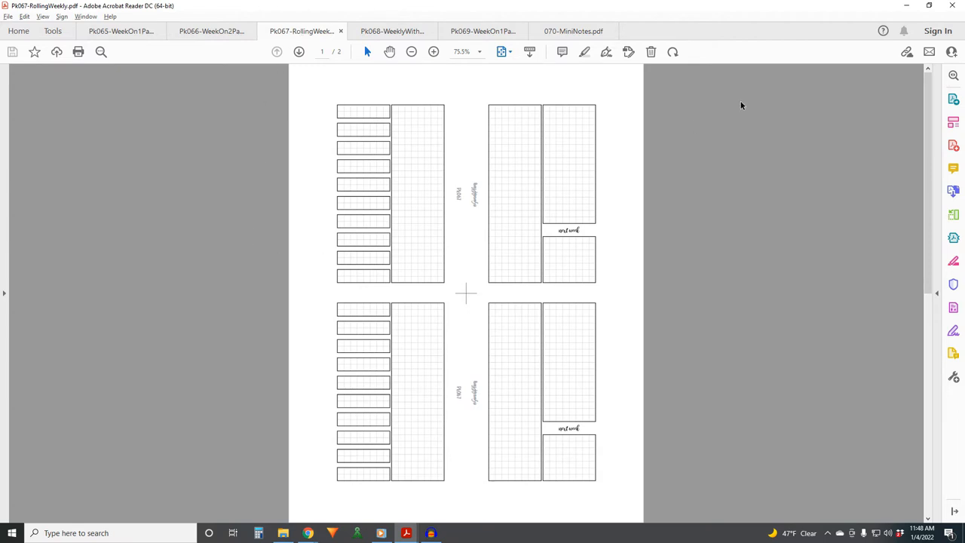
pyautogui.moveTo(582, 389)
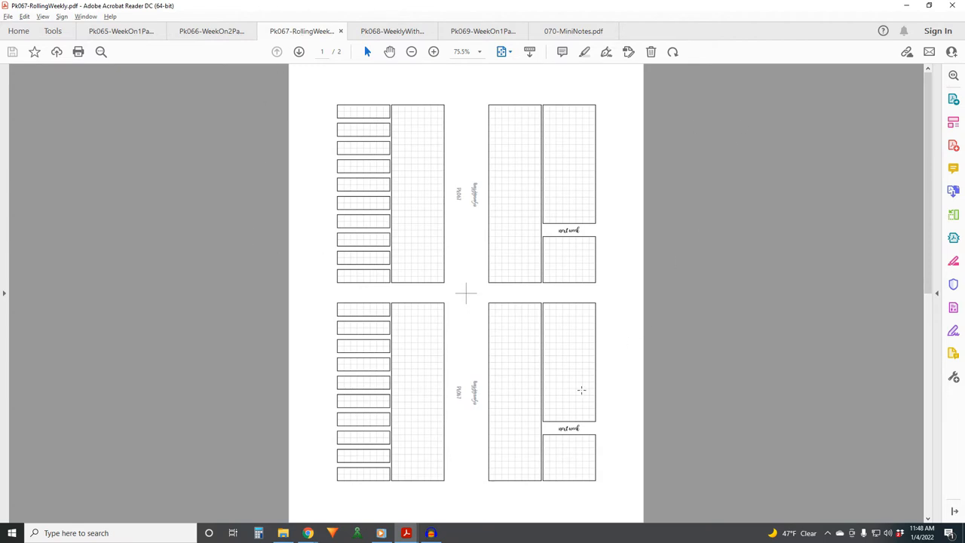
pyautogui.moveTo(705, 280)
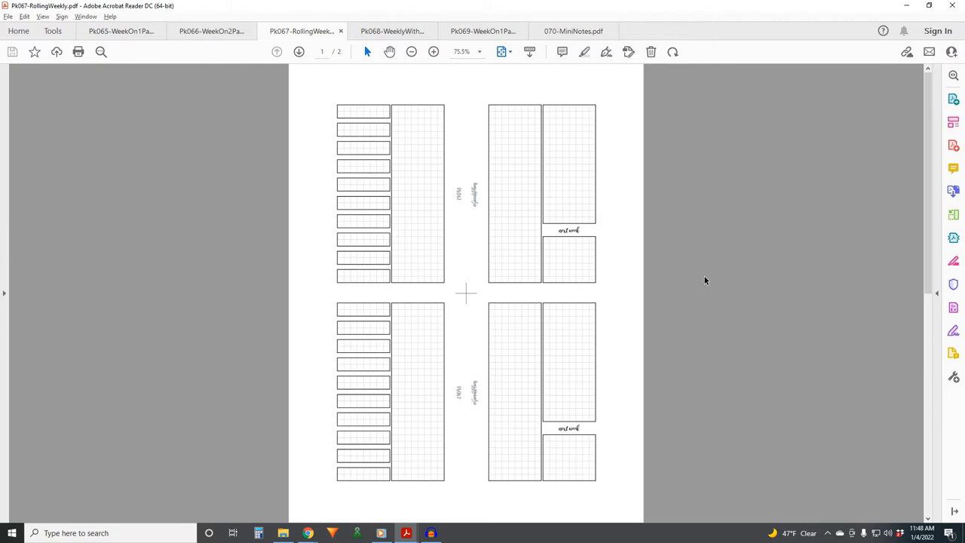
pyautogui.moveTo(706, 286)
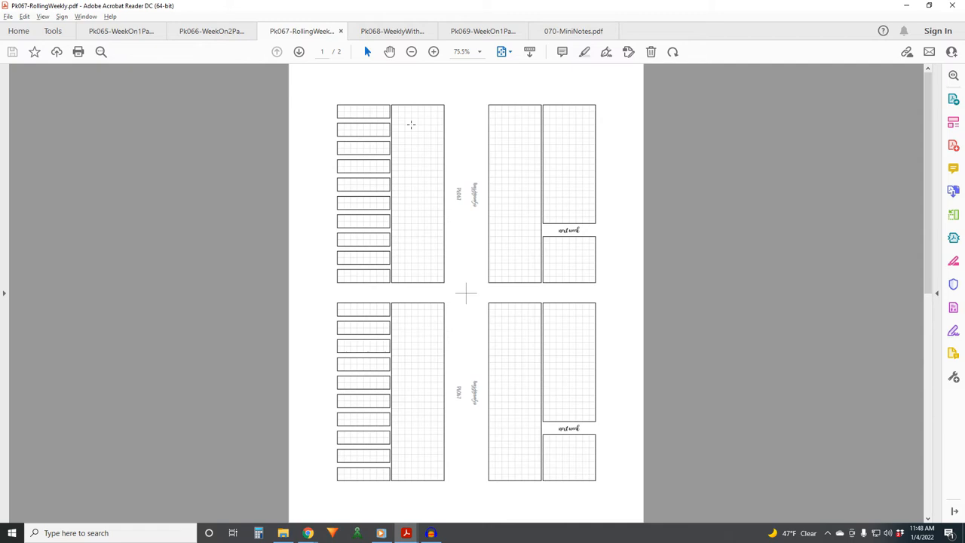
pyautogui.moveTo(411, 115)
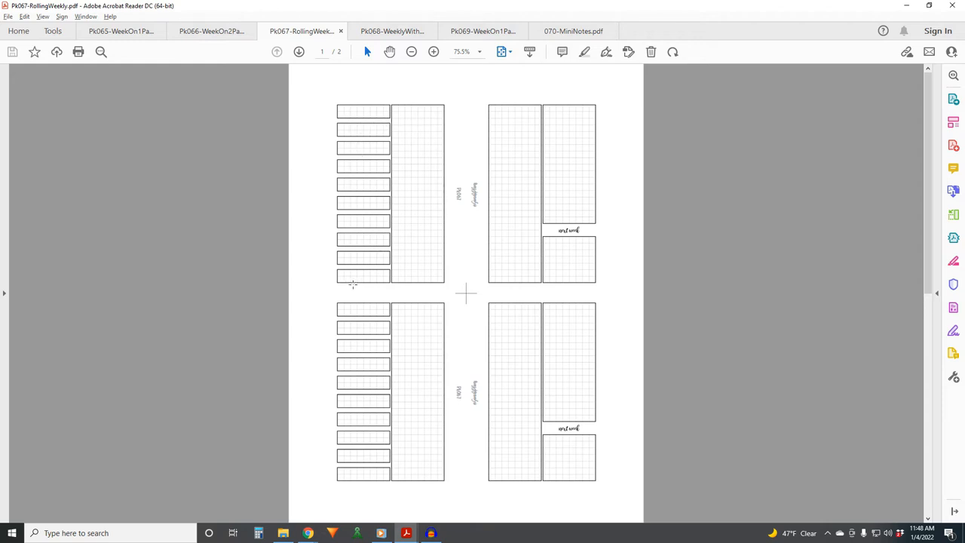
pyautogui.moveTo(410, 187)
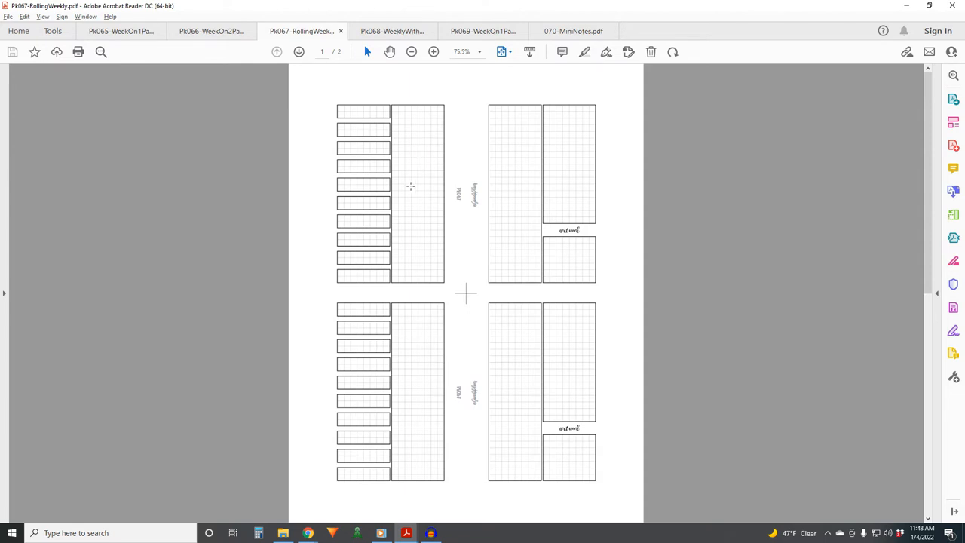
pyautogui.moveTo(420, 273)
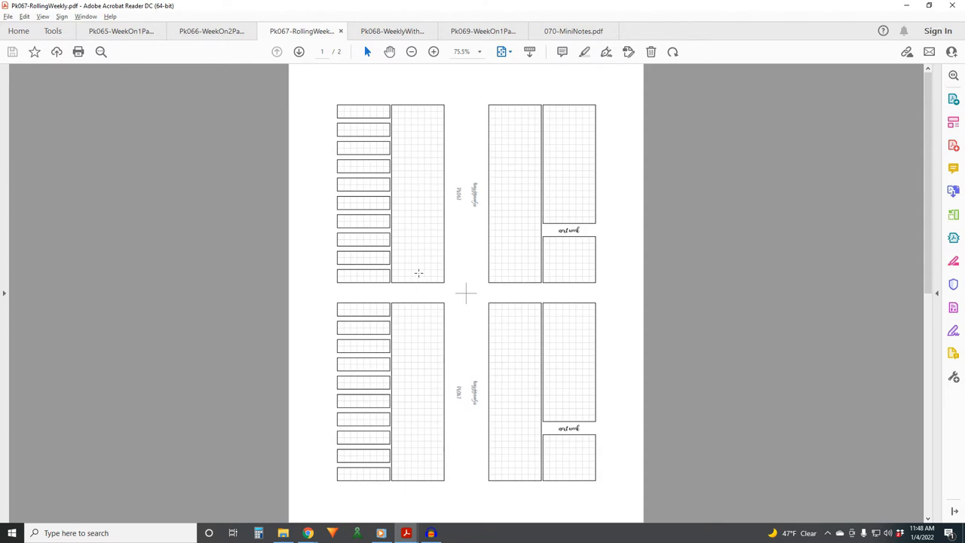
pyautogui.moveTo(421, 275)
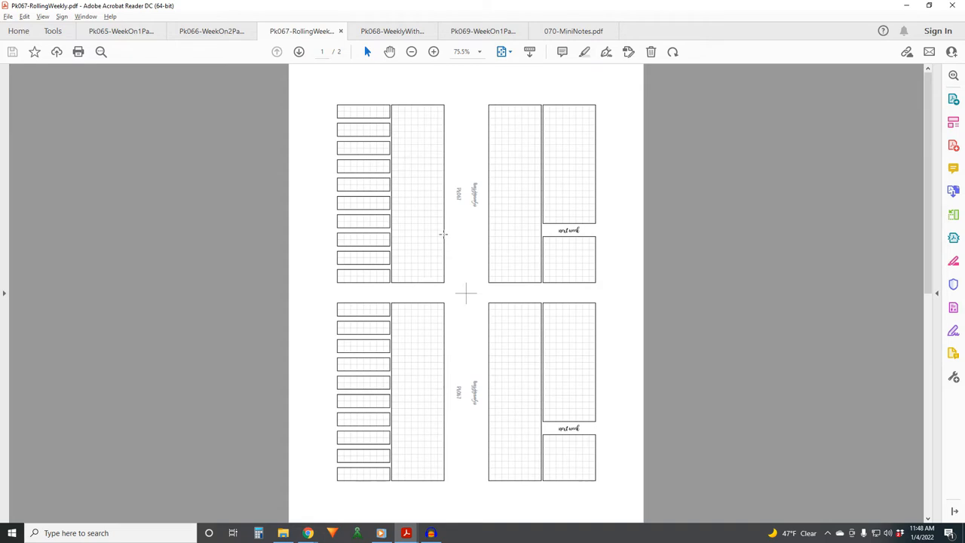
pyautogui.moveTo(436, 187)
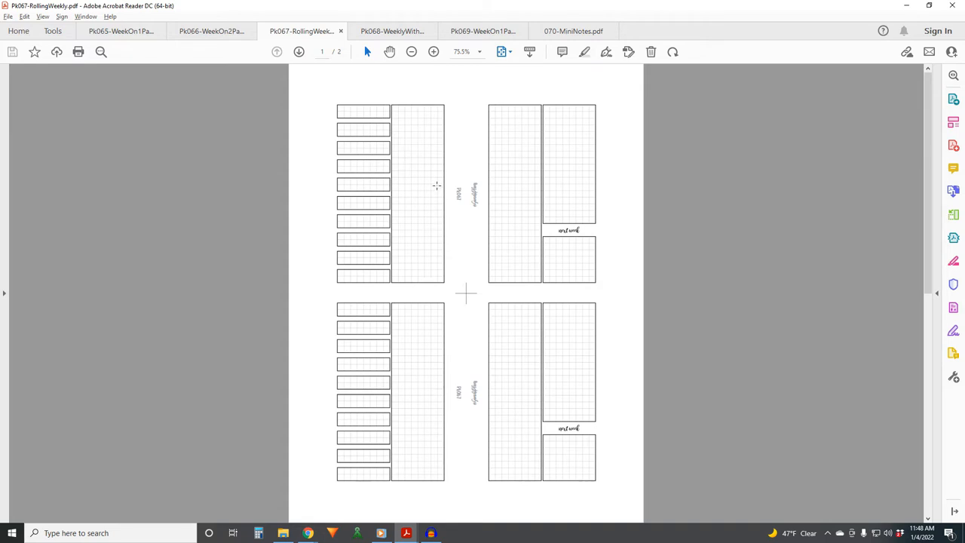
pyautogui.moveTo(454, 126)
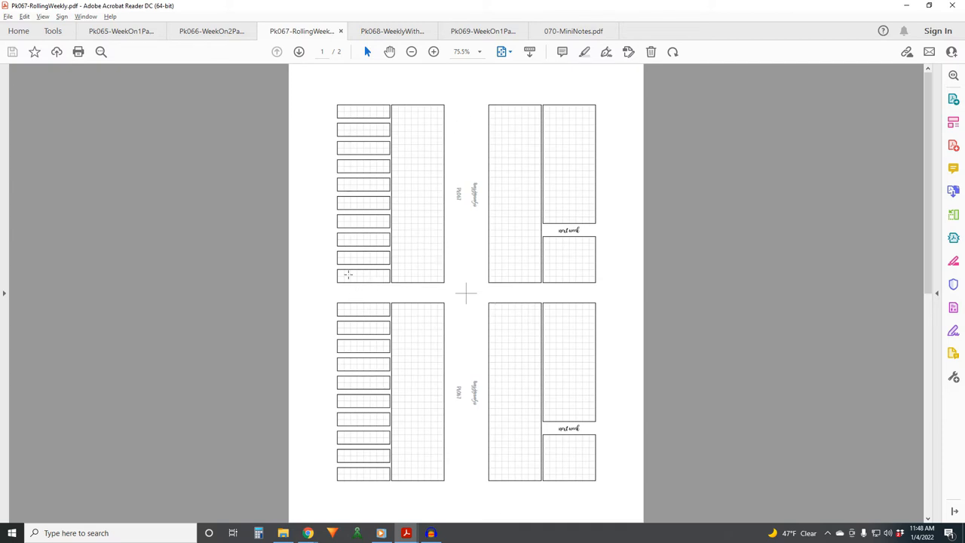
pyautogui.moveTo(520, 282)
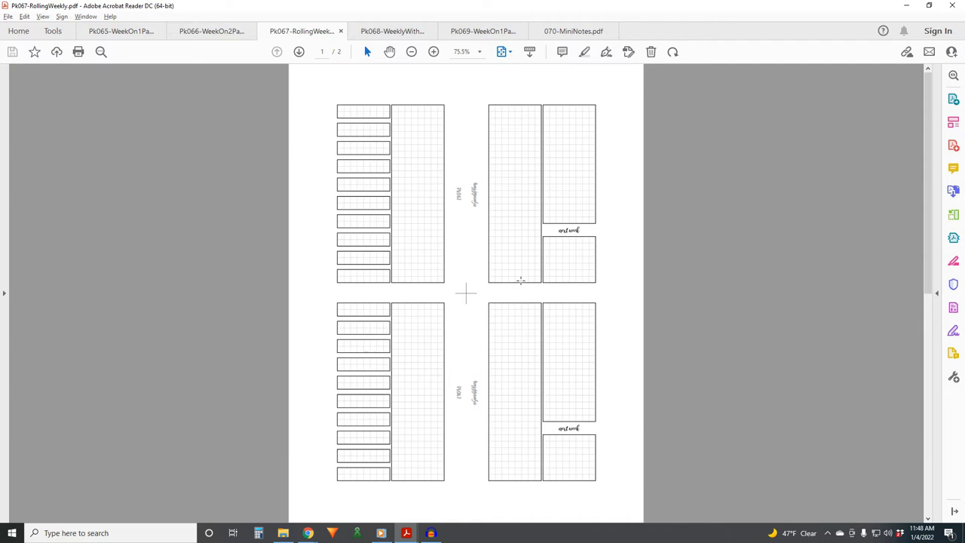
pyautogui.moveTo(570, 139)
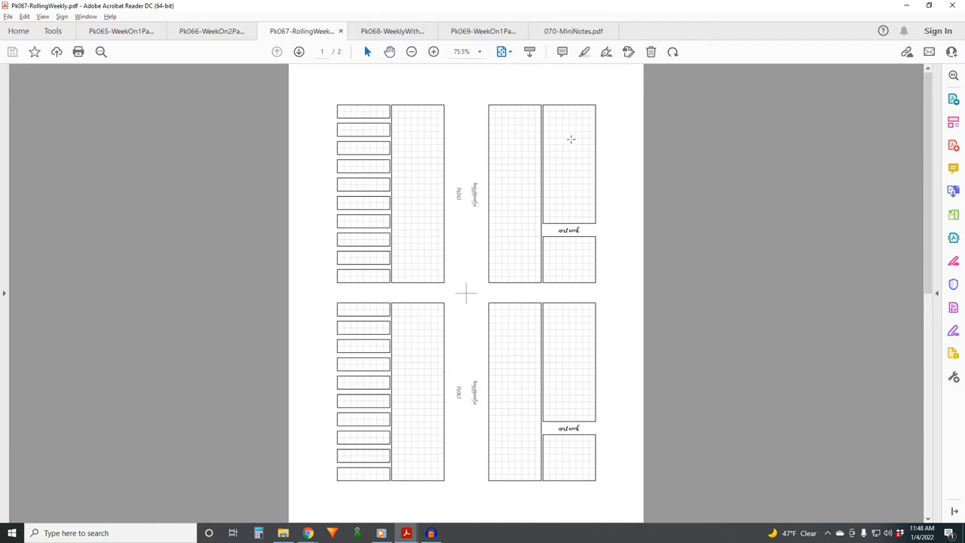
pyautogui.moveTo(574, 223)
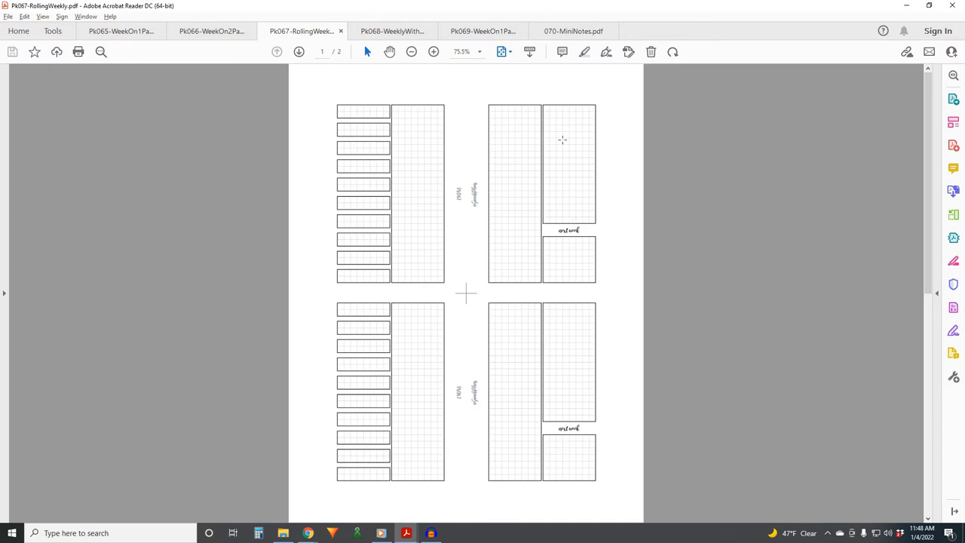
pyautogui.moveTo(566, 121)
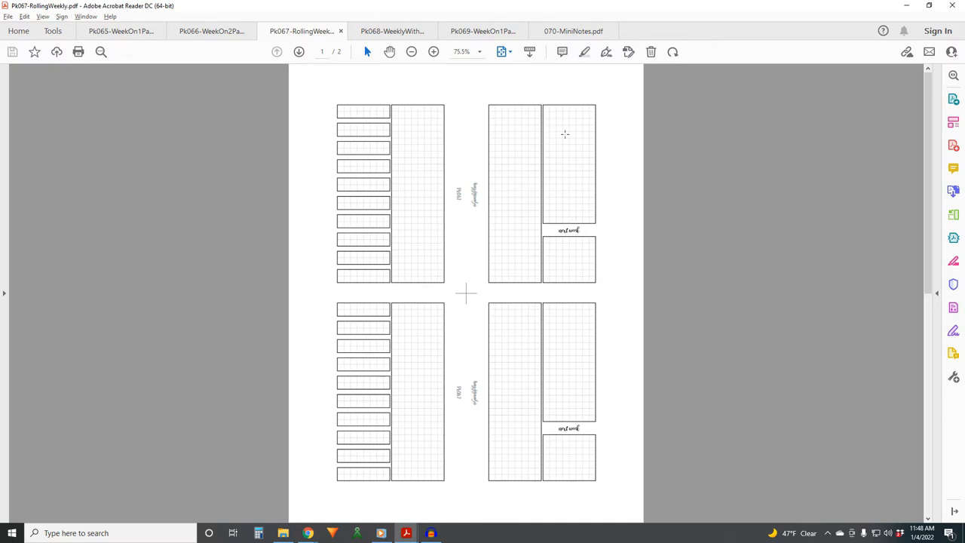
pyautogui.moveTo(570, 162)
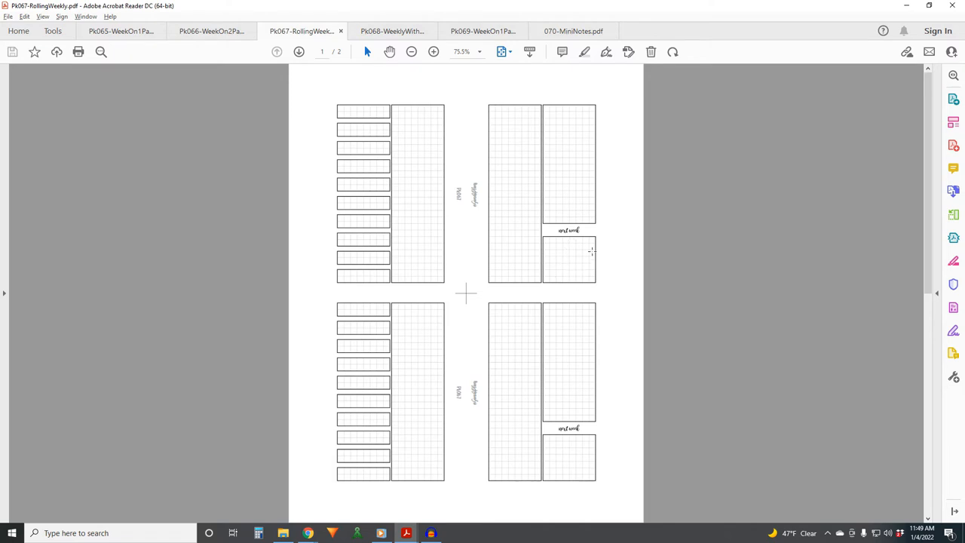
pyautogui.moveTo(373, 287)
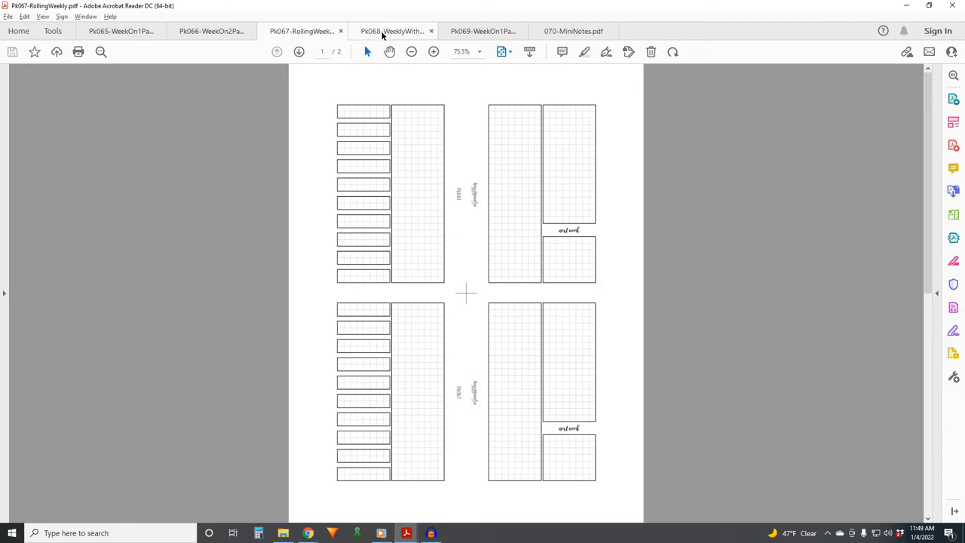
pyautogui.click(392, 30)
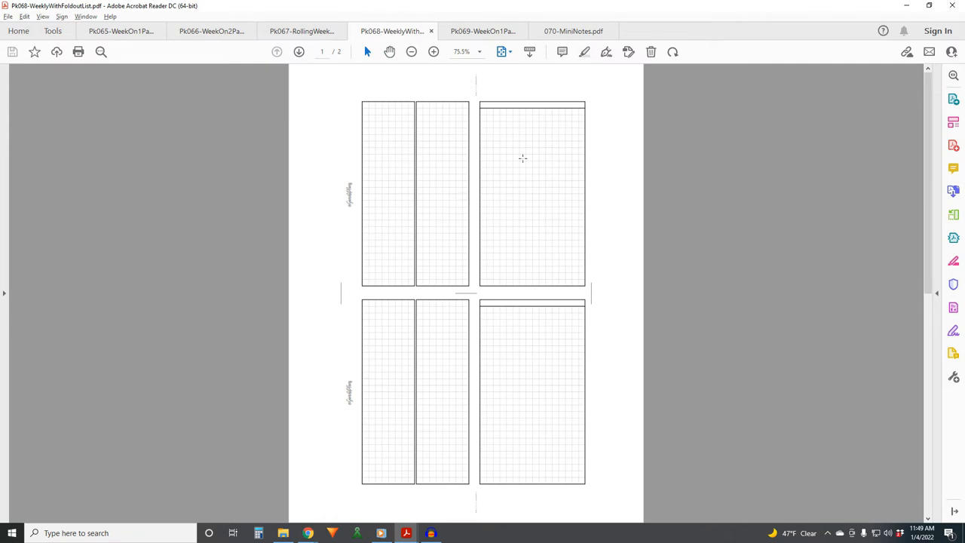
pyautogui.moveTo(537, 180)
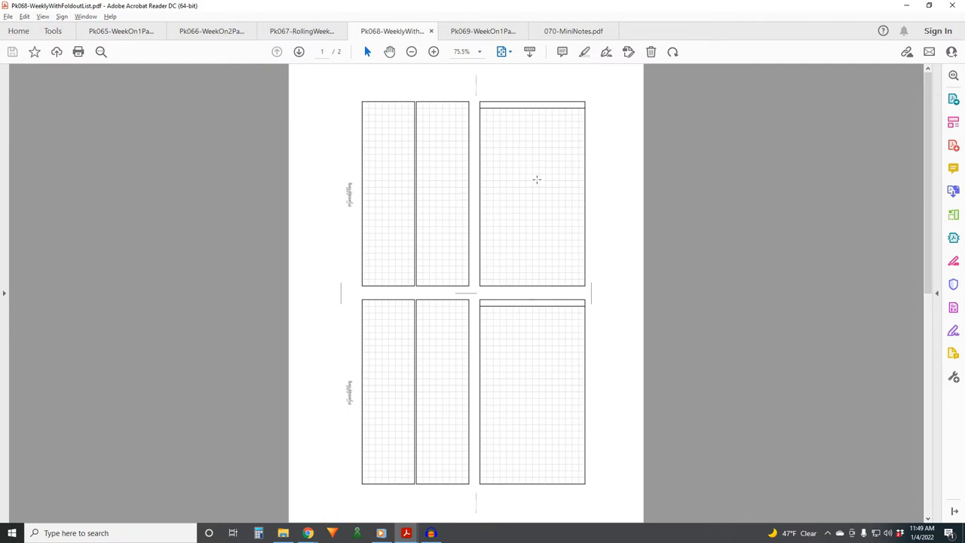
pyautogui.moveTo(535, 180)
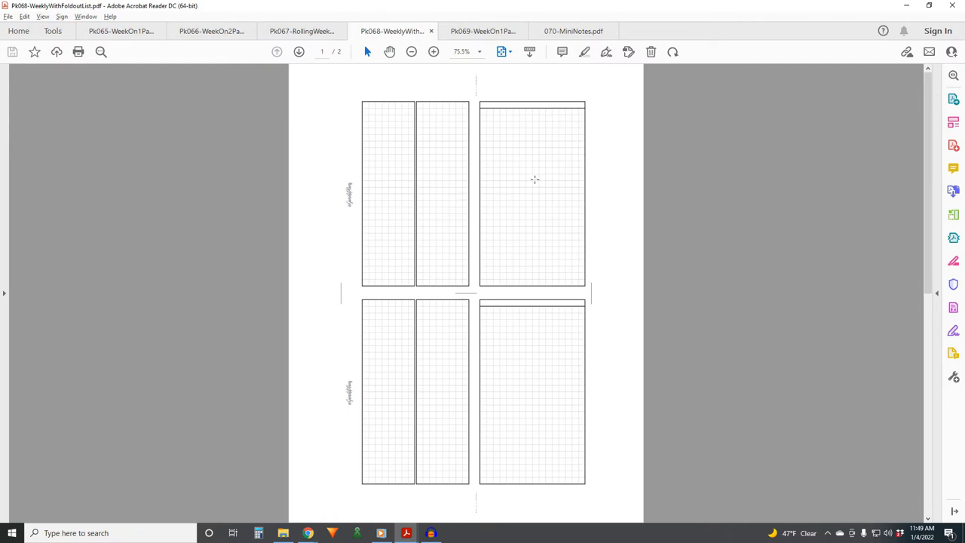
pyautogui.moveTo(421, 175)
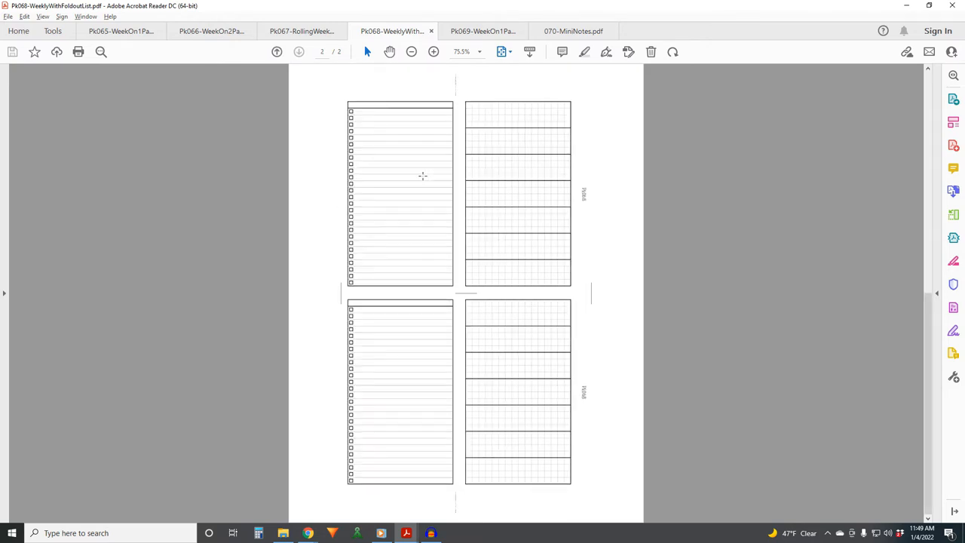
pyautogui.moveTo(415, 204)
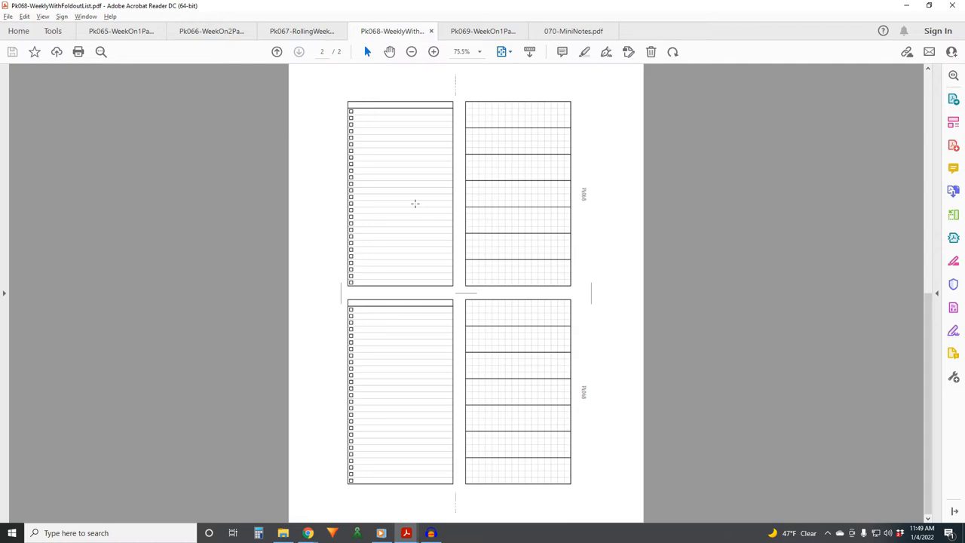
pyautogui.moveTo(485, 183)
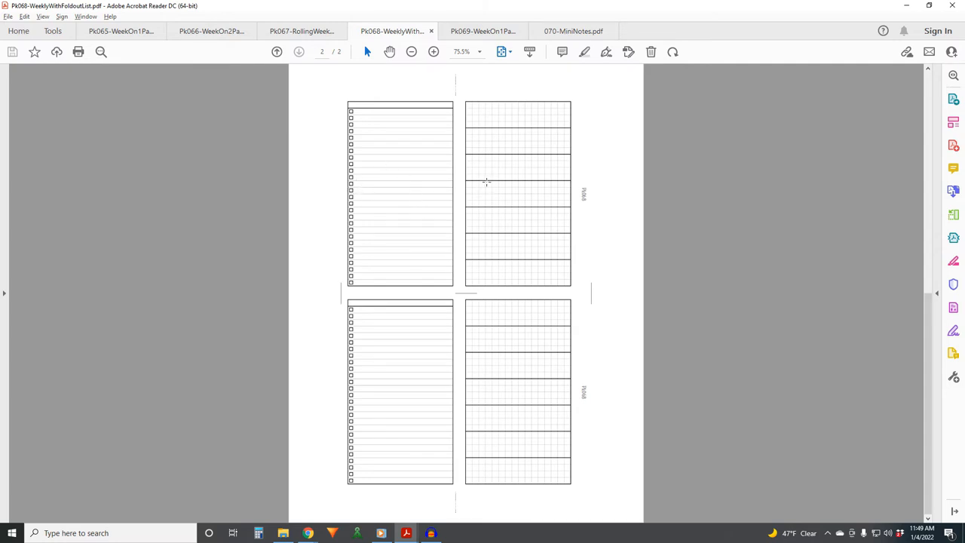
pyautogui.moveTo(462, 187)
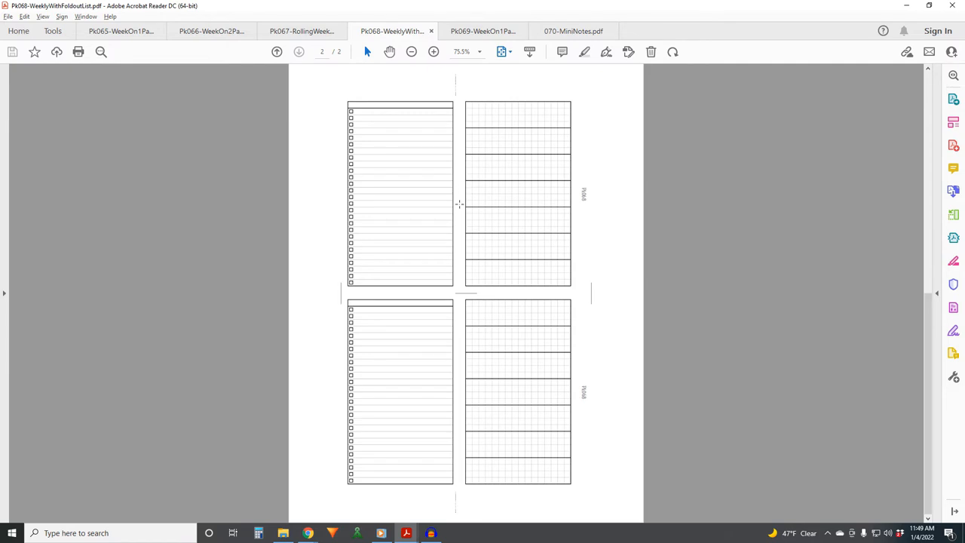
pyautogui.moveTo(371, 270)
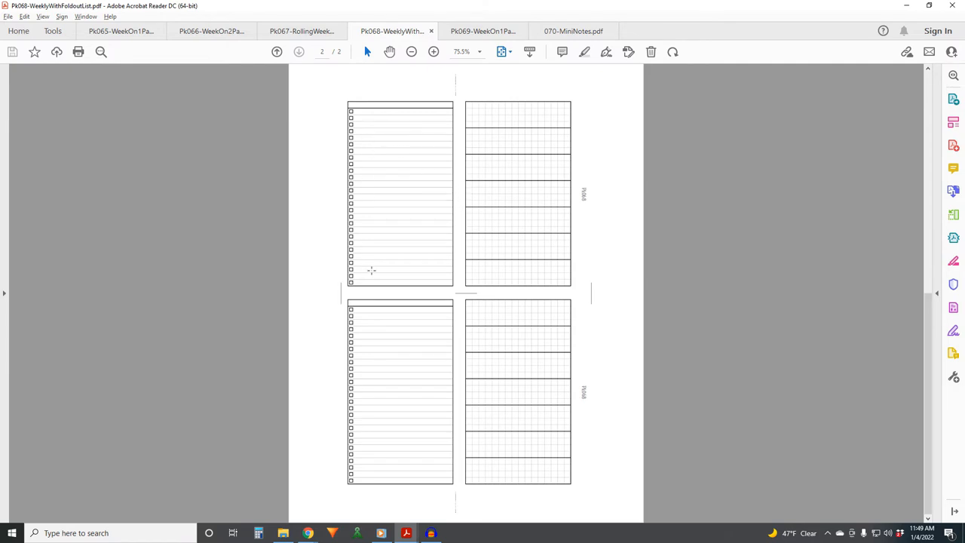
pyautogui.moveTo(384, 256)
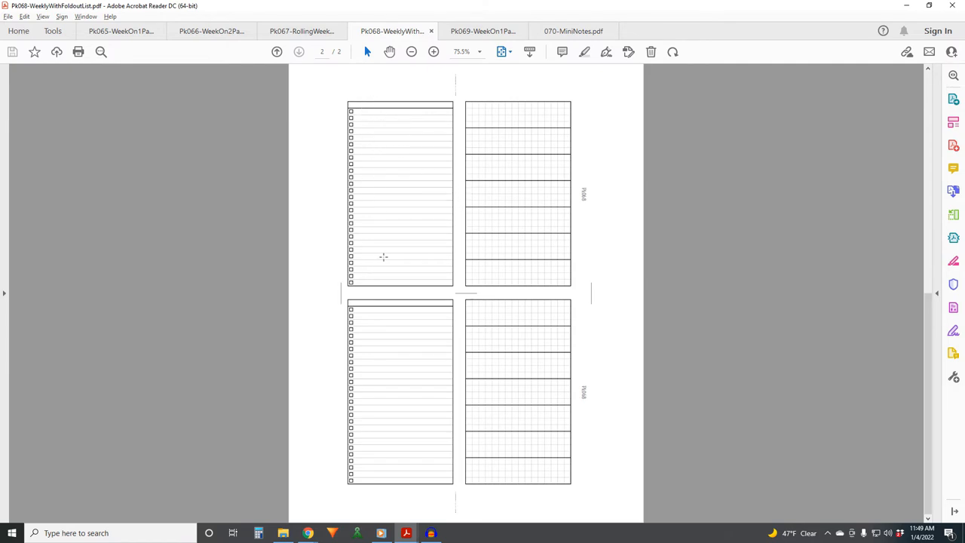
pyautogui.moveTo(380, 223)
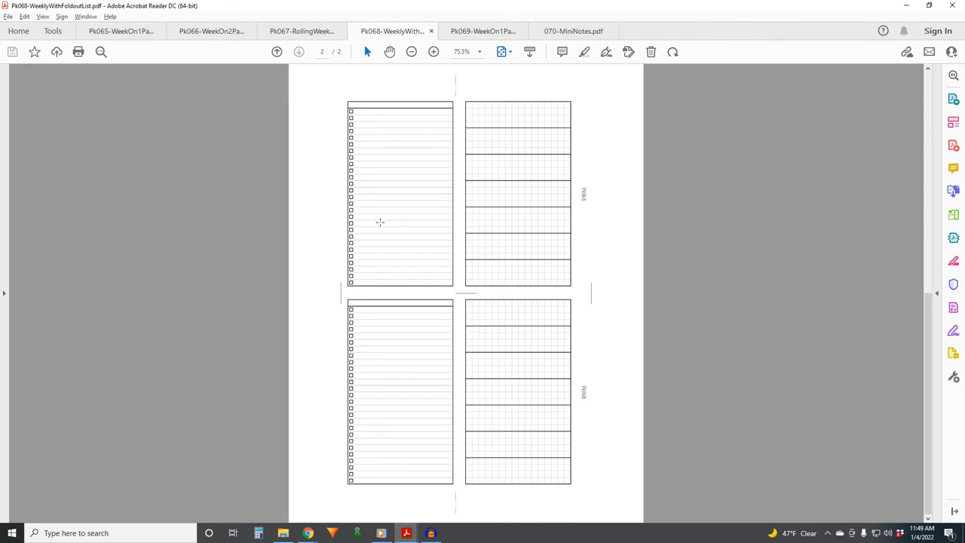
pyautogui.moveTo(667, 193)
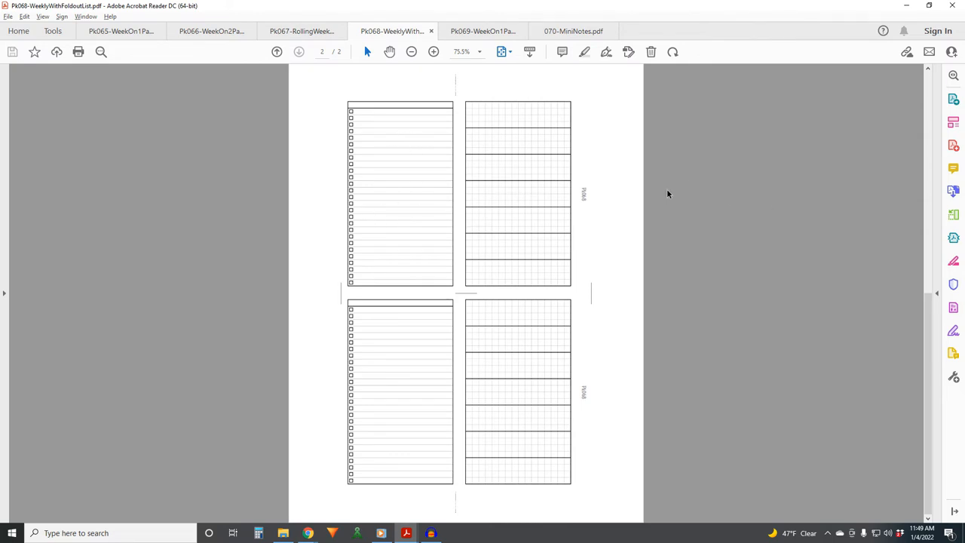
pyautogui.moveTo(819, 230)
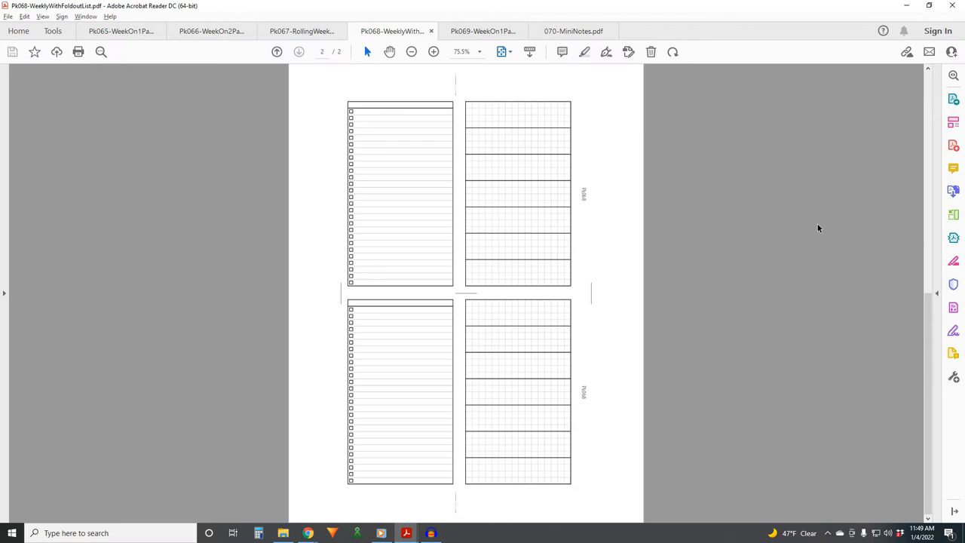
pyautogui.moveTo(643, 220)
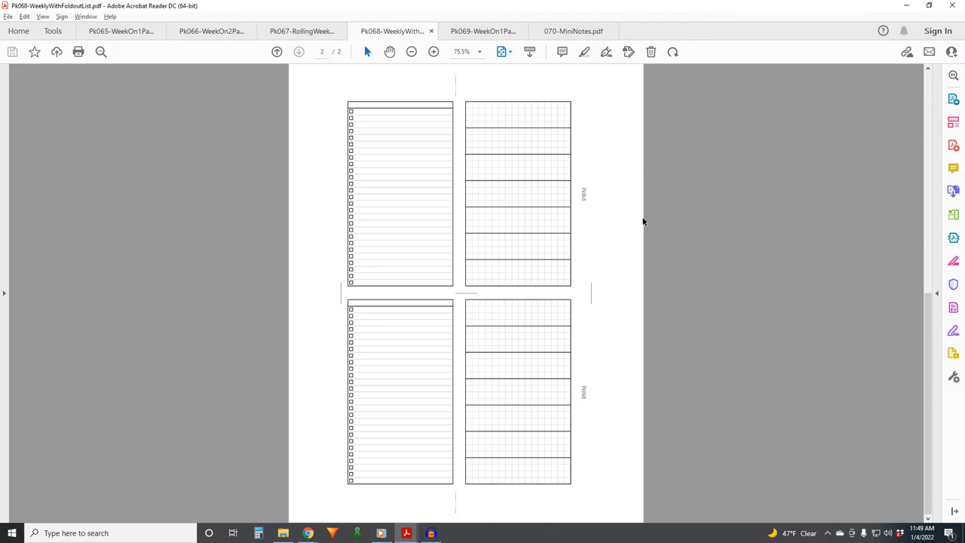
pyautogui.moveTo(383, 265)
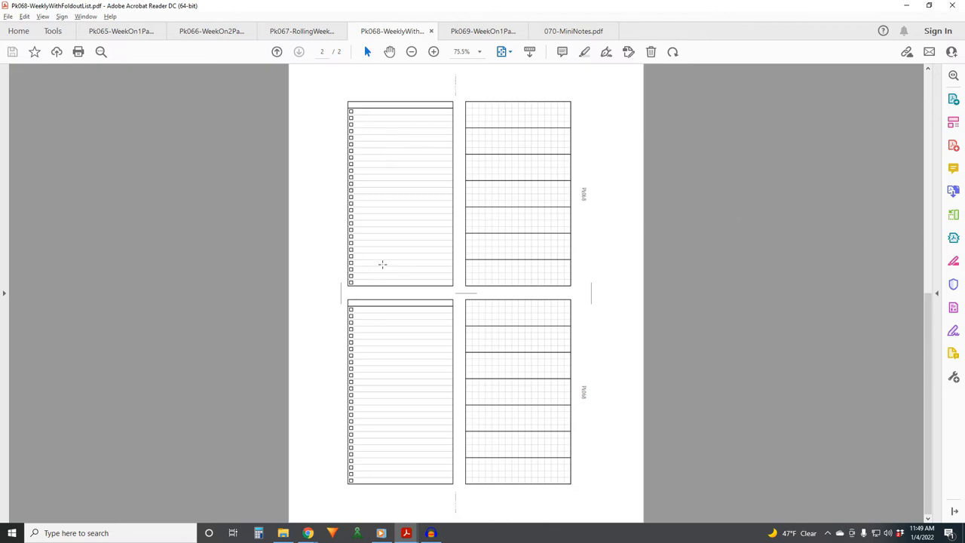
pyautogui.moveTo(489, 131)
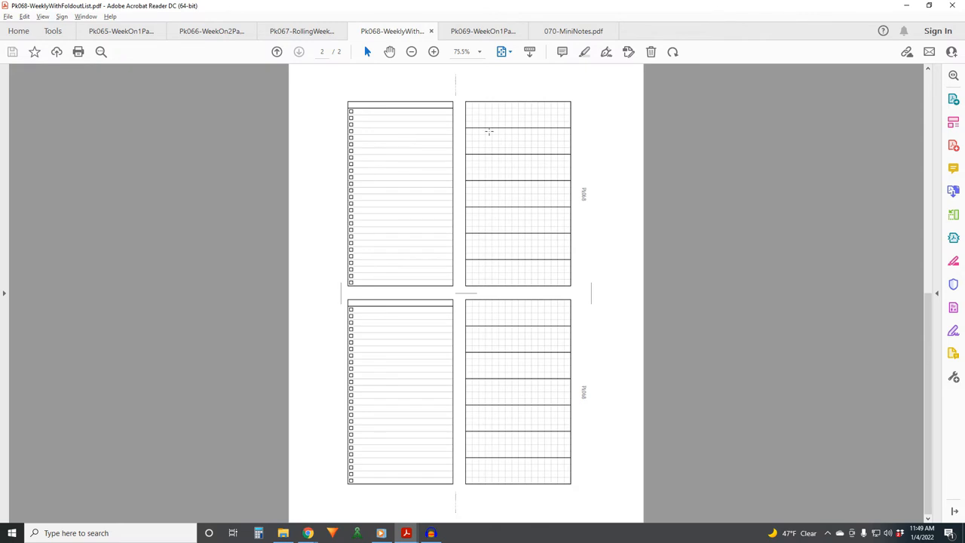
pyautogui.moveTo(534, 275)
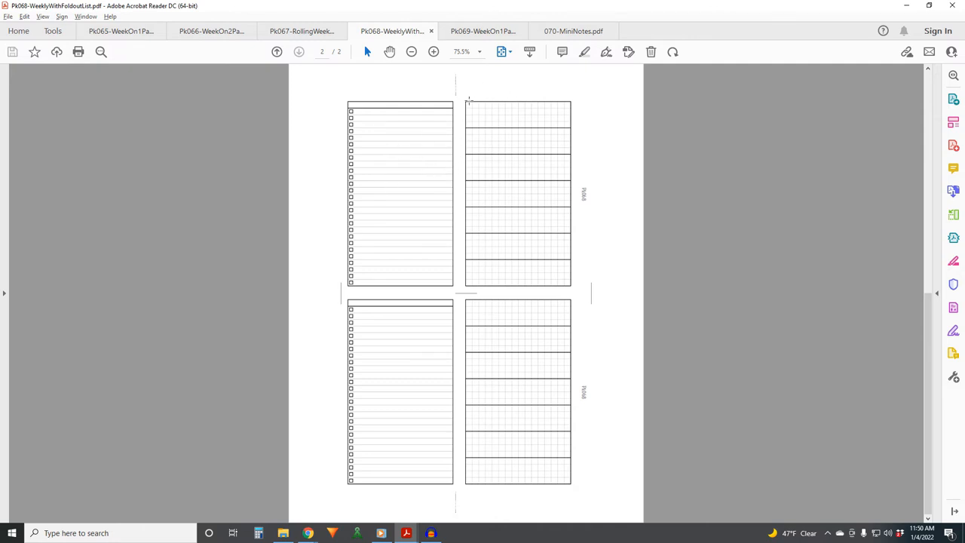
pyautogui.moveTo(494, 172)
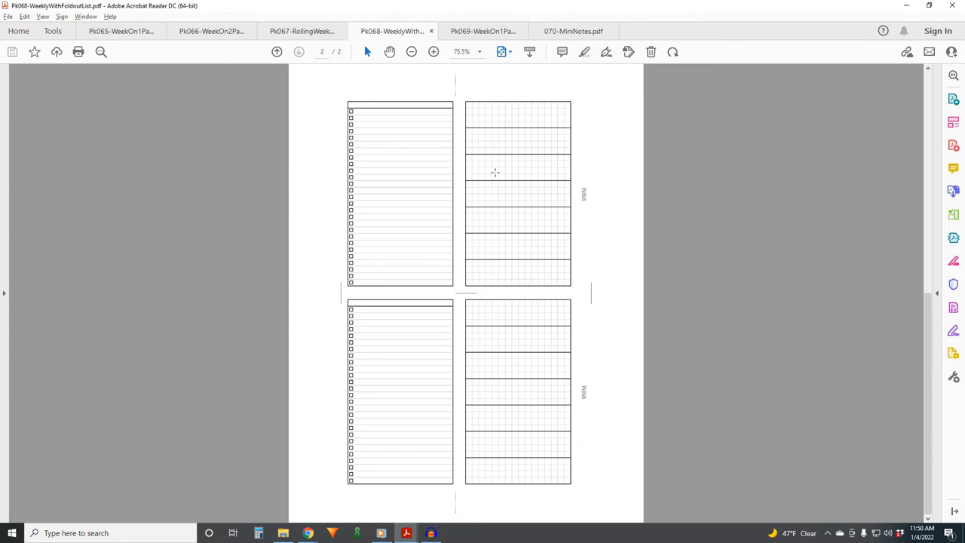
pyautogui.moveTo(331, 141)
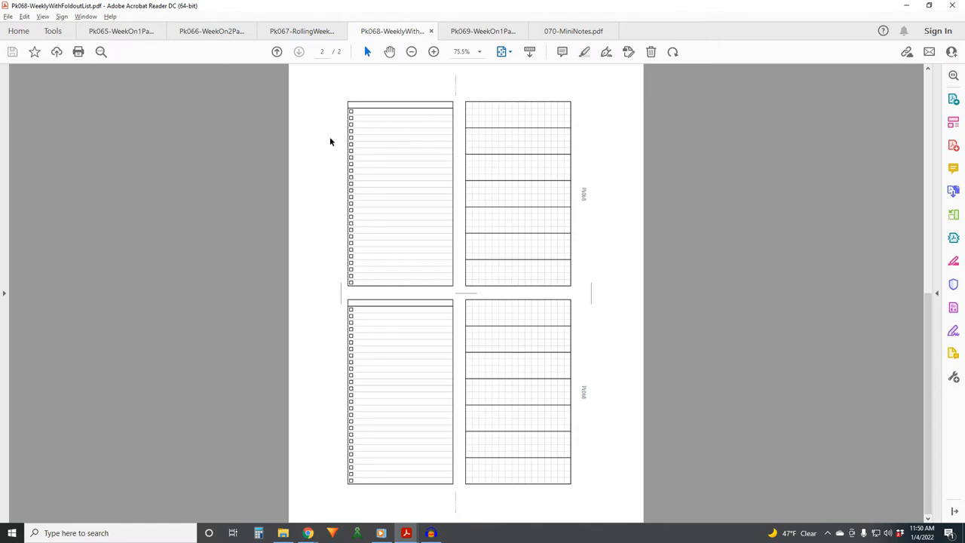
pyautogui.moveTo(427, 165)
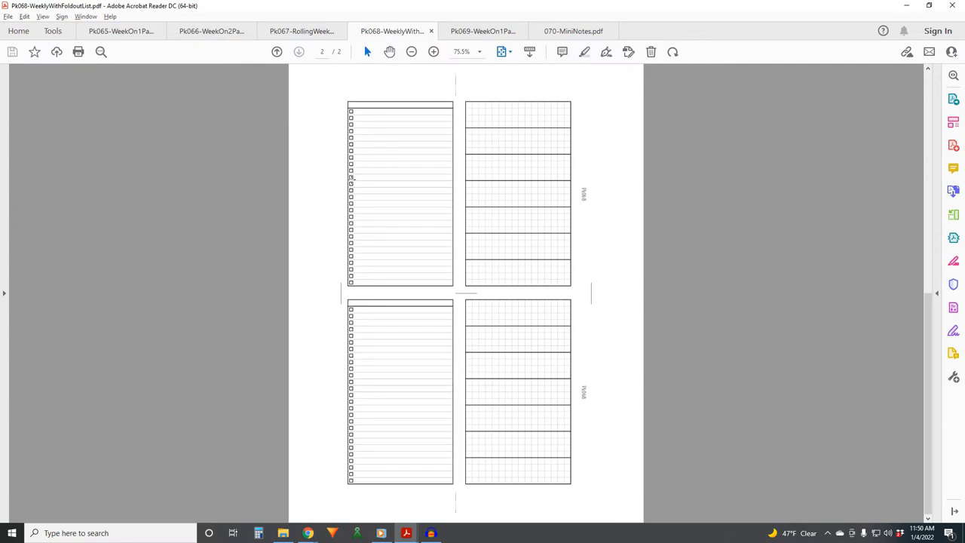
pyautogui.moveTo(528, 254)
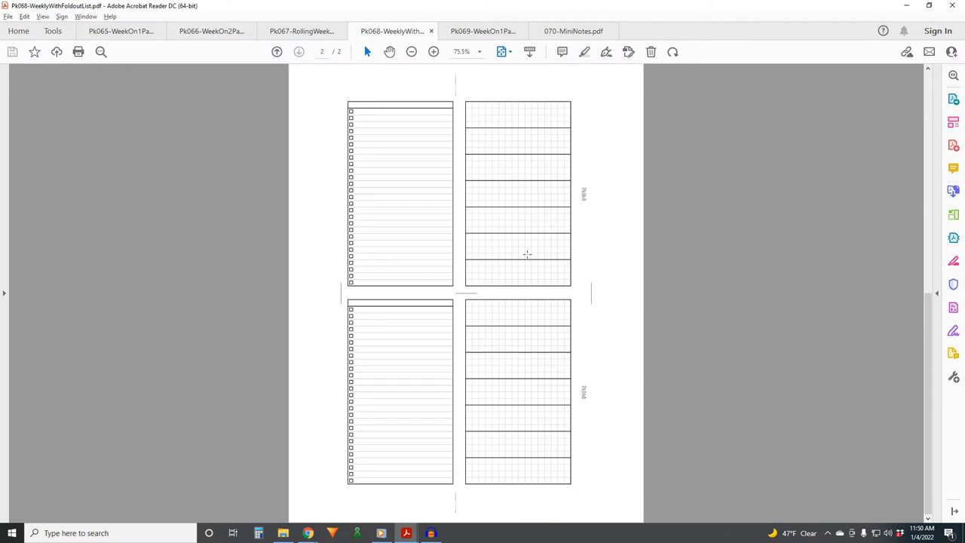
pyautogui.moveTo(494, 217)
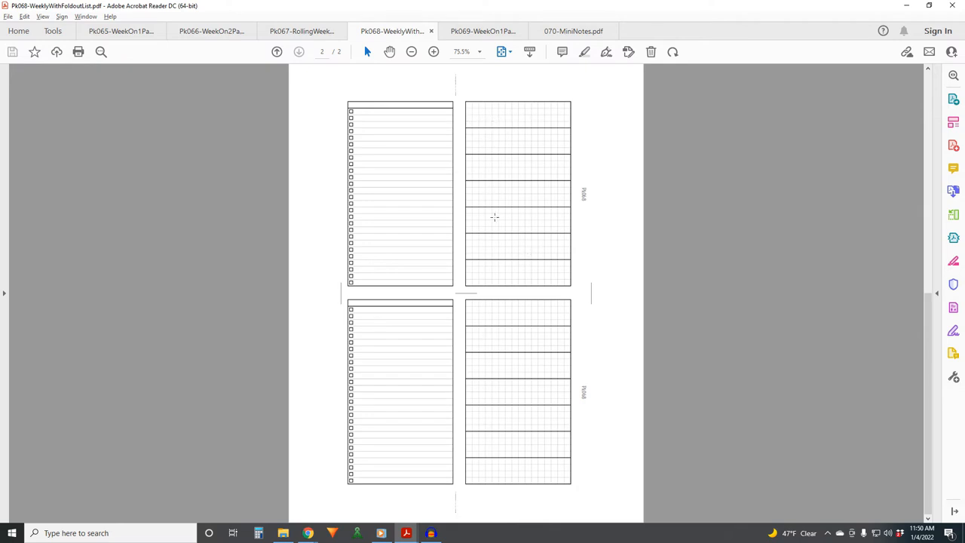
pyautogui.moveTo(495, 175)
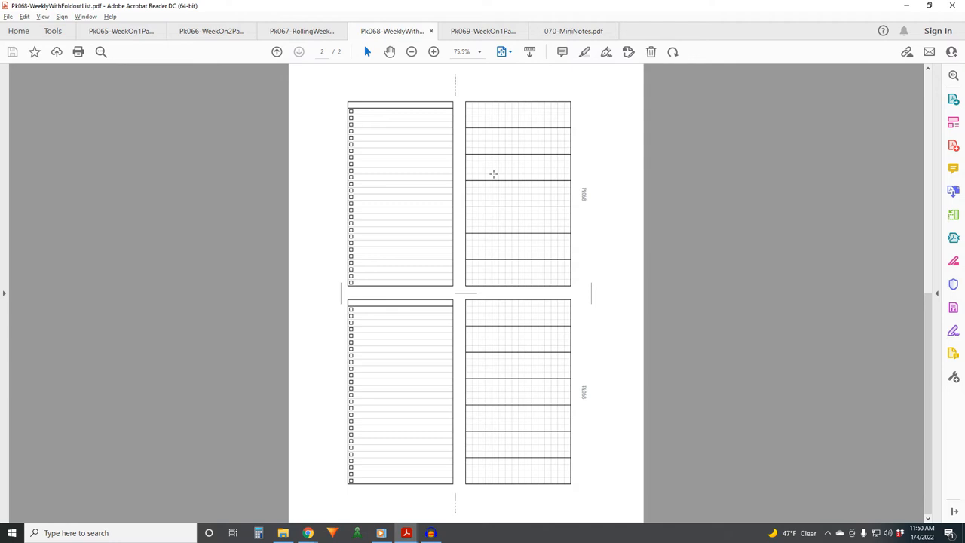
pyautogui.moveTo(401, 137)
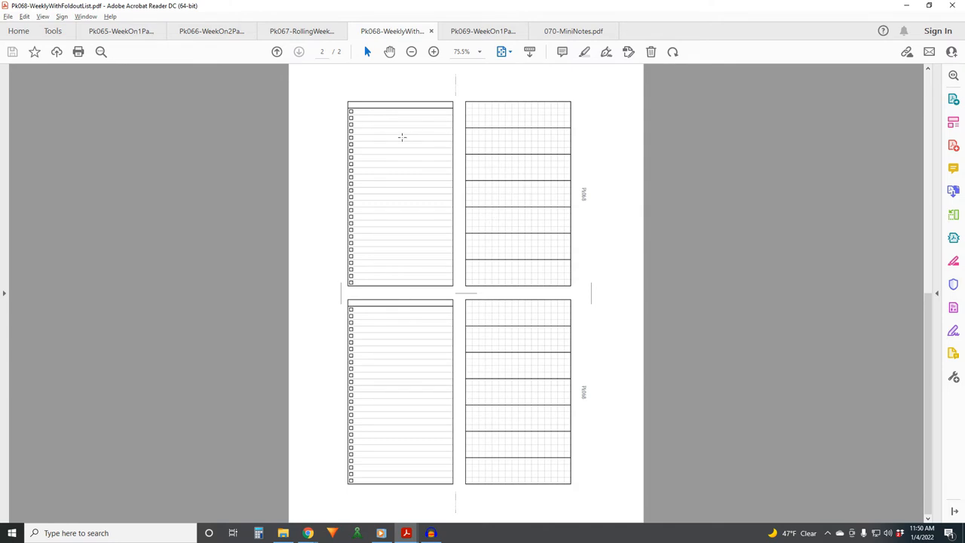
pyautogui.moveTo(401, 266)
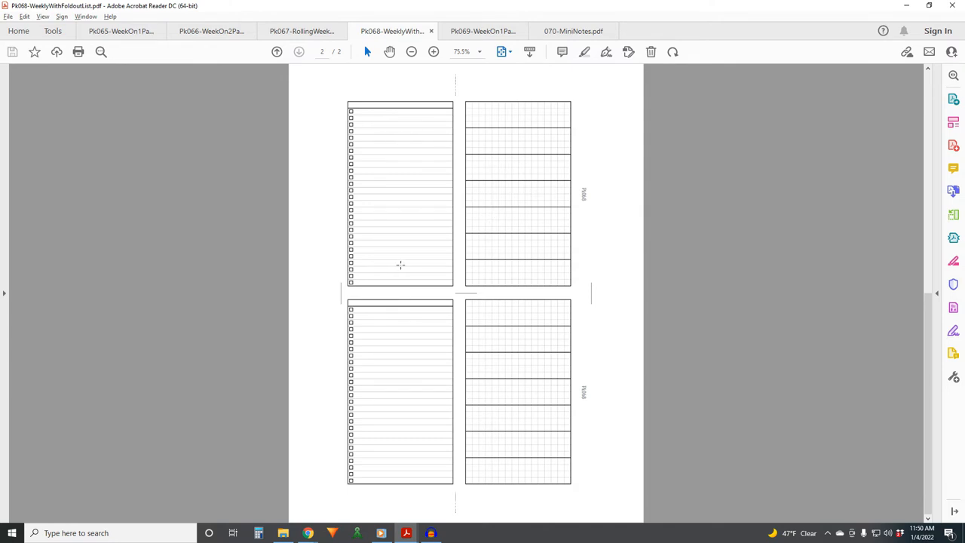
# - Advance to page 2 of 2 in the Pk068 planner with the checklist columns and weekly grid
pyautogui.click(299, 51)
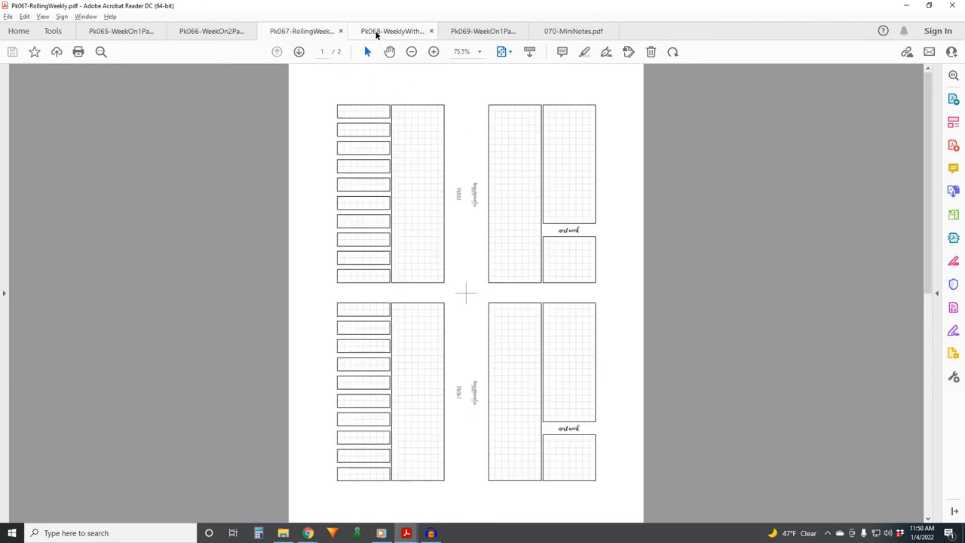
# - Show the Pk068 weekly foldout insert and flip between its pages 1 and 2, ending on page 1
pyautogui.click(392, 30)
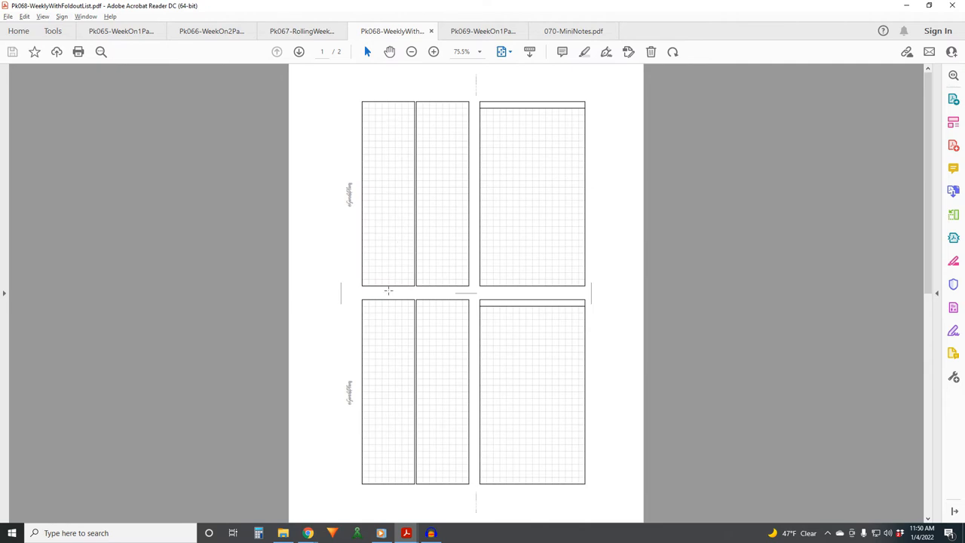
pyautogui.moveTo(399, 110)
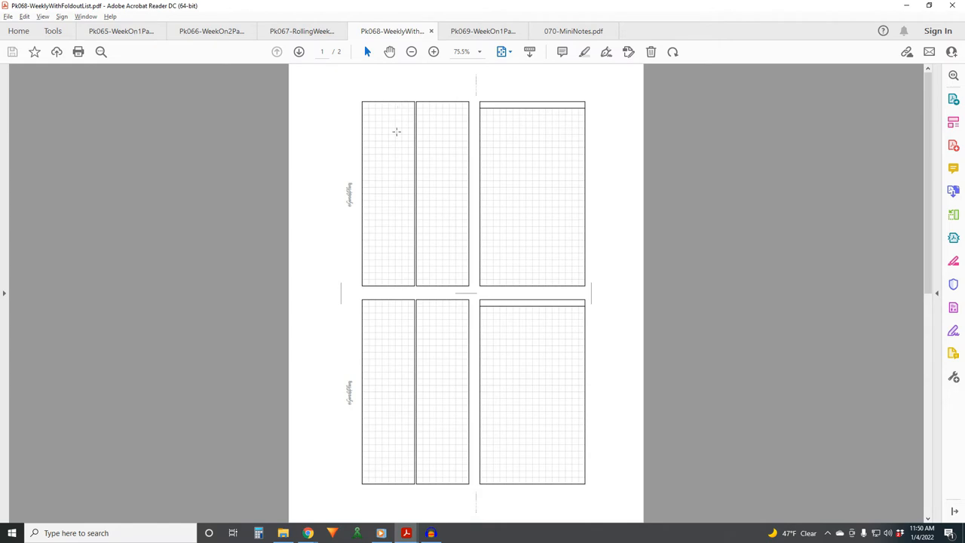
pyautogui.moveTo(392, 197)
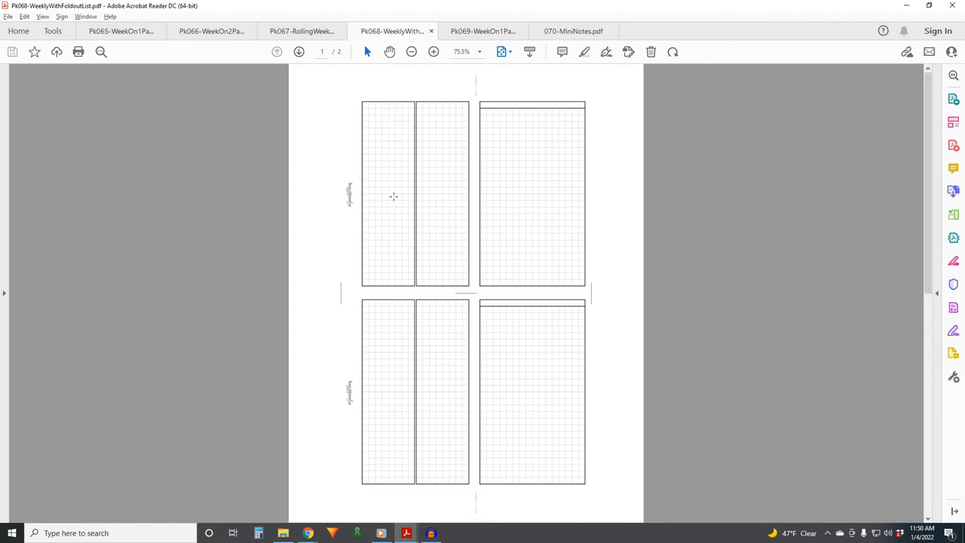
pyautogui.moveTo(490, 118)
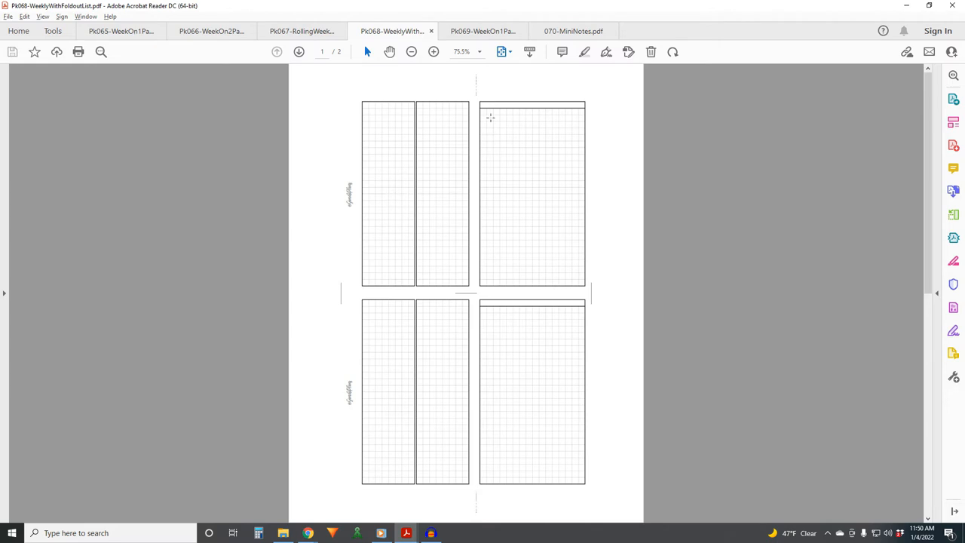
pyautogui.moveTo(431, 196)
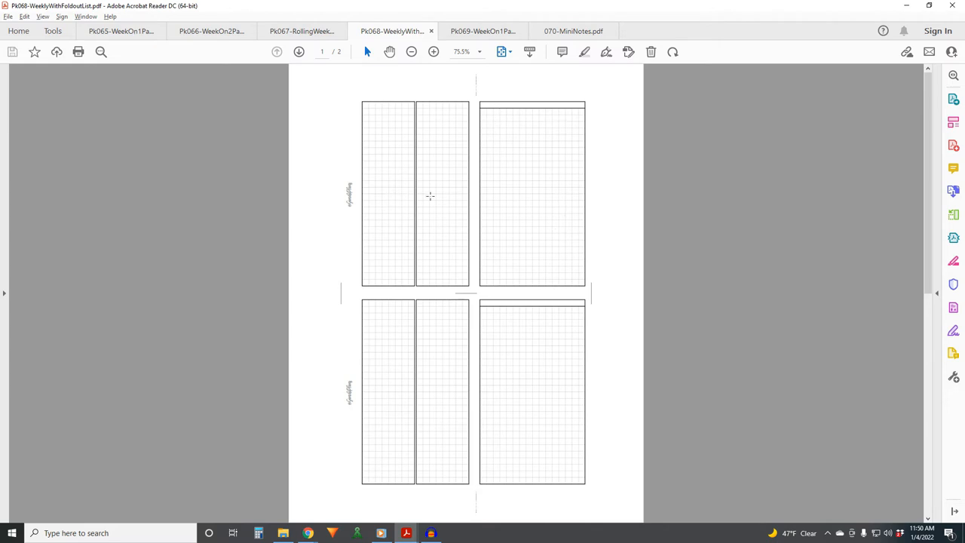
pyautogui.moveTo(543, 245)
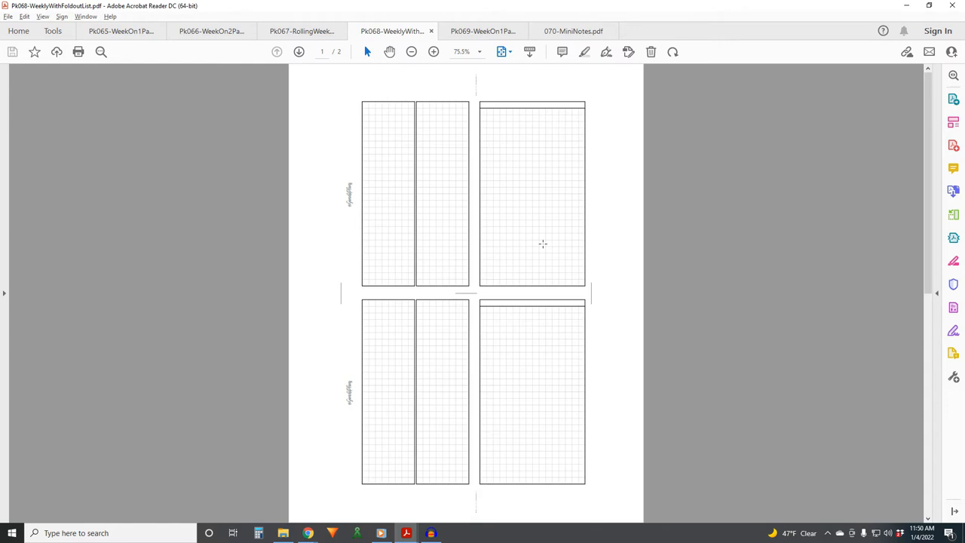
pyautogui.moveTo(546, 136)
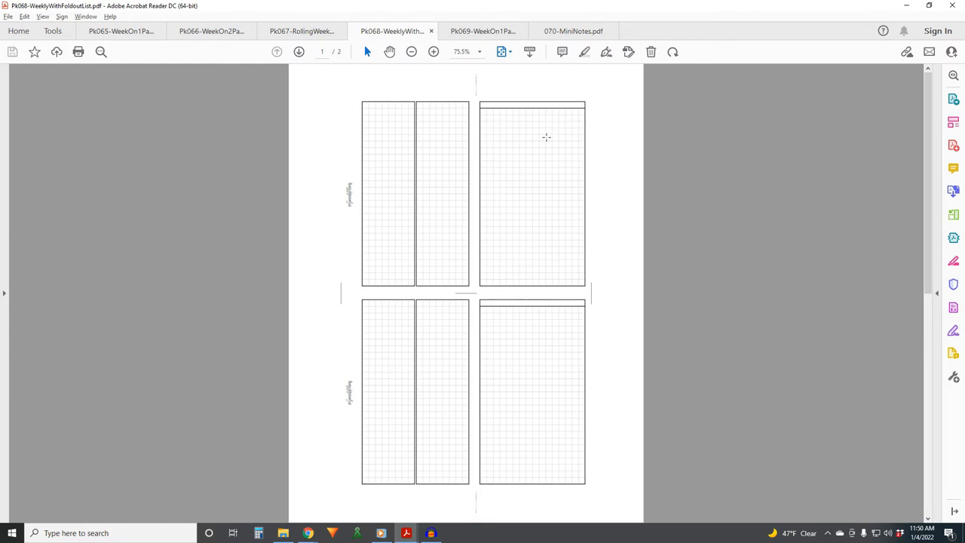
pyautogui.moveTo(581, 186)
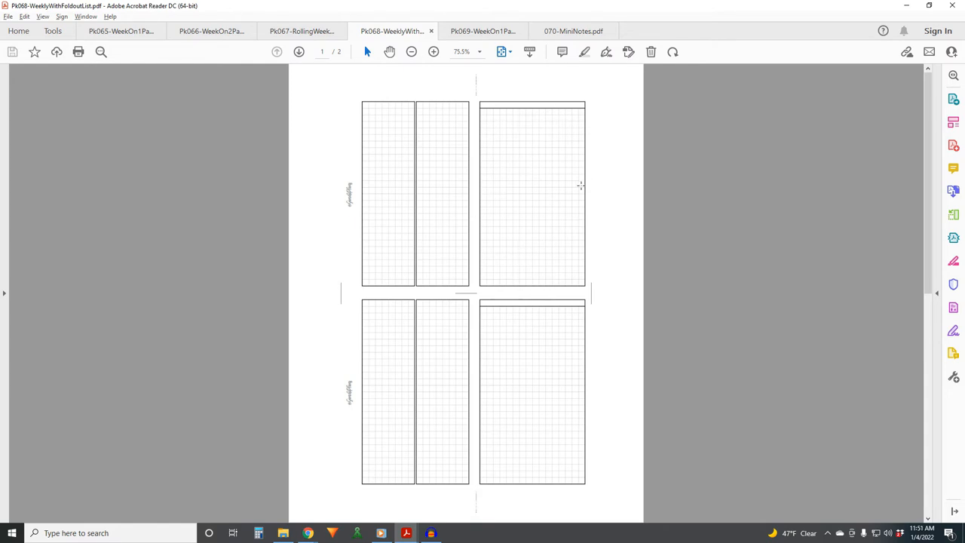
pyautogui.moveTo(567, 230)
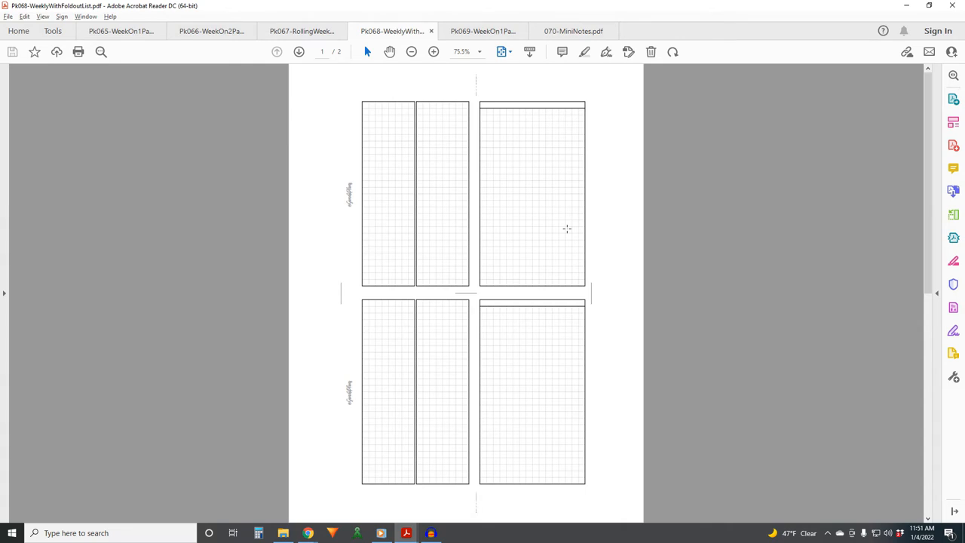
pyautogui.moveTo(577, 205)
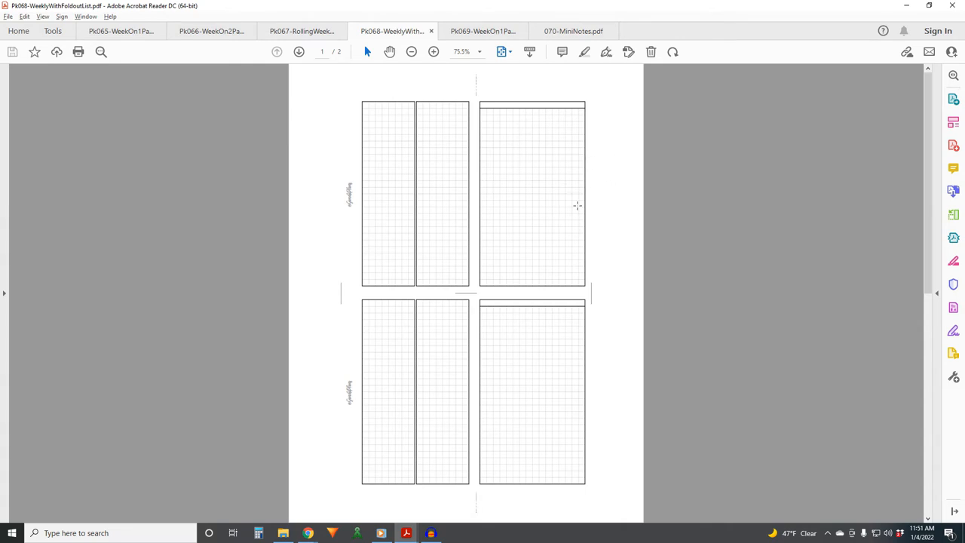
pyautogui.click(298, 51)
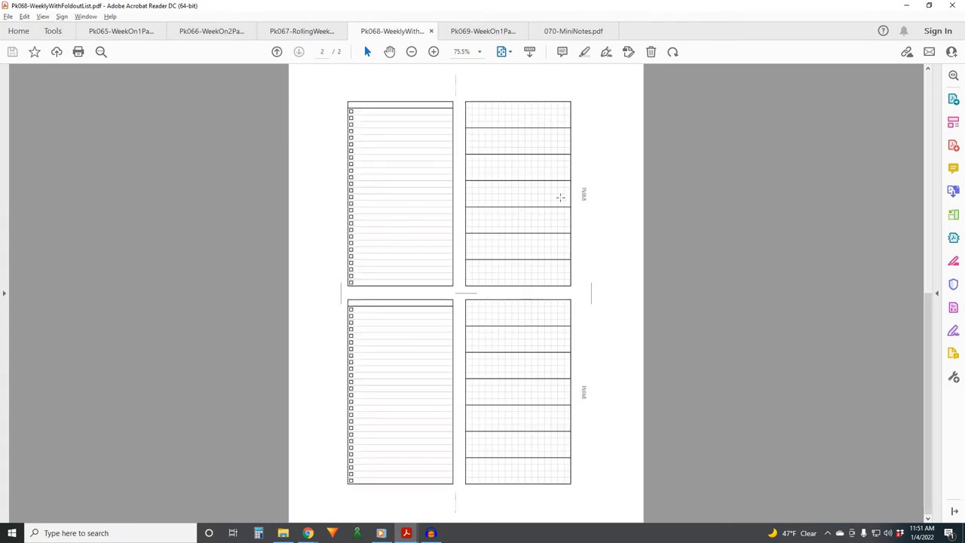
pyautogui.moveTo(386, 178)
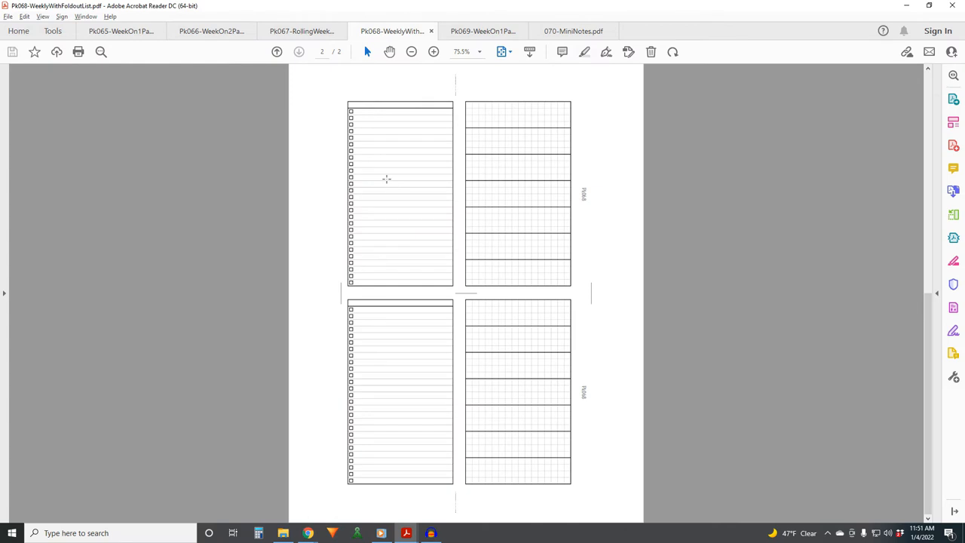
pyautogui.click(278, 51)
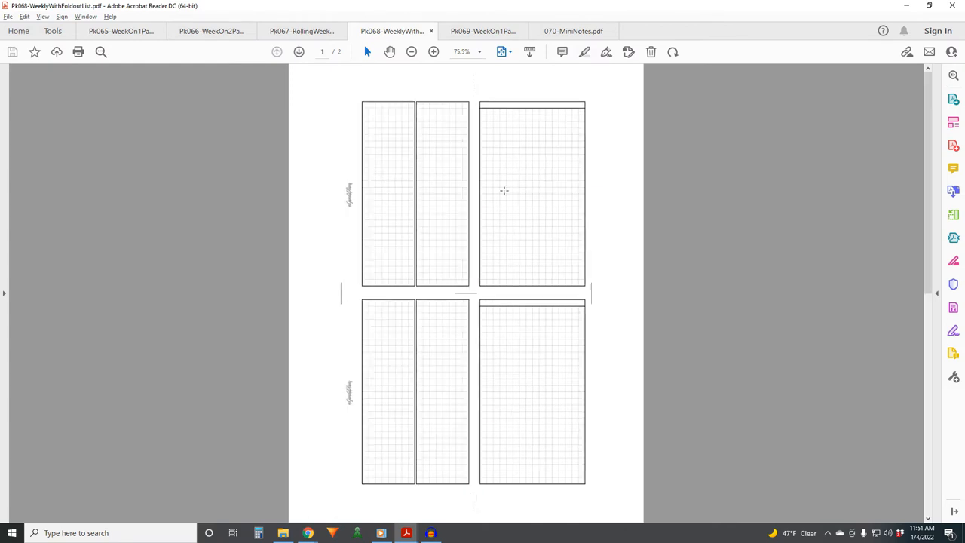
pyautogui.click(298, 51)
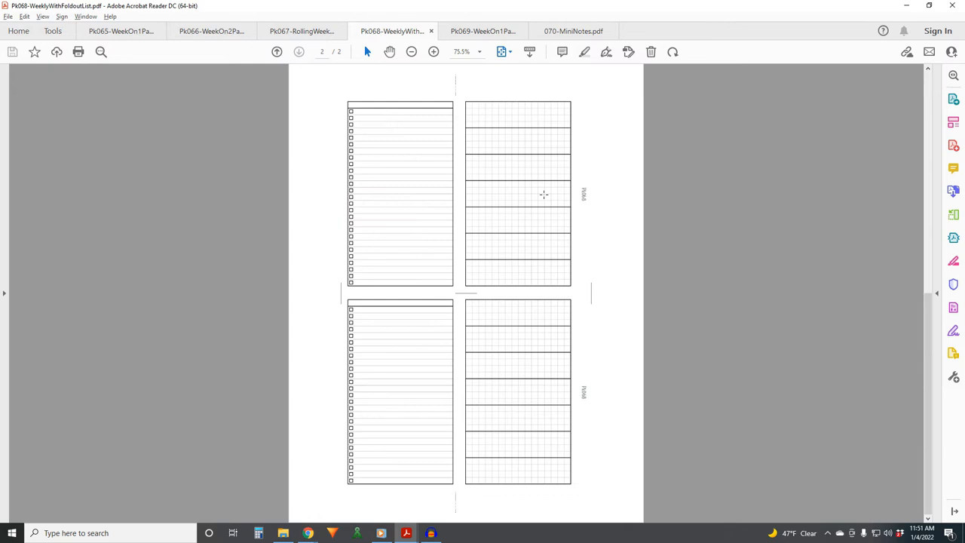
pyautogui.moveTo(434, 227)
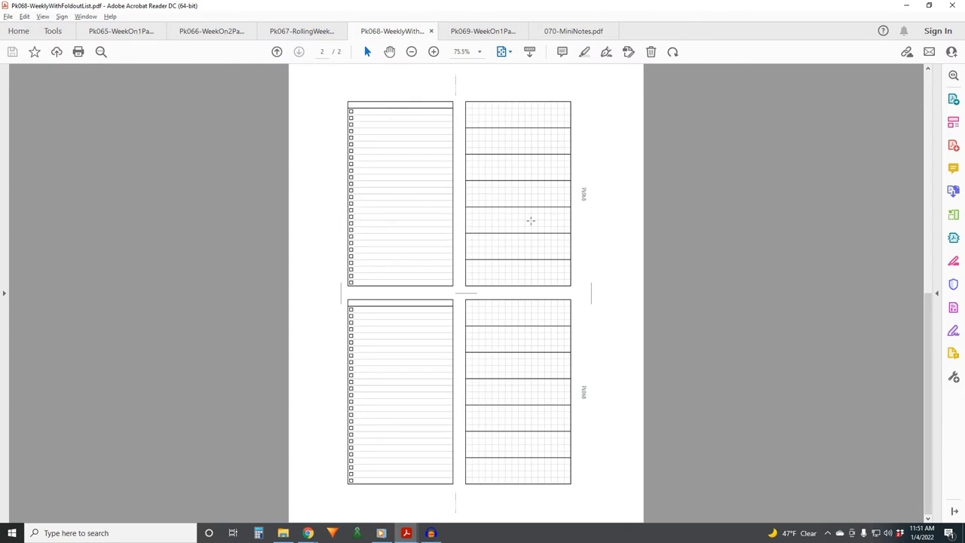
pyautogui.moveTo(534, 232)
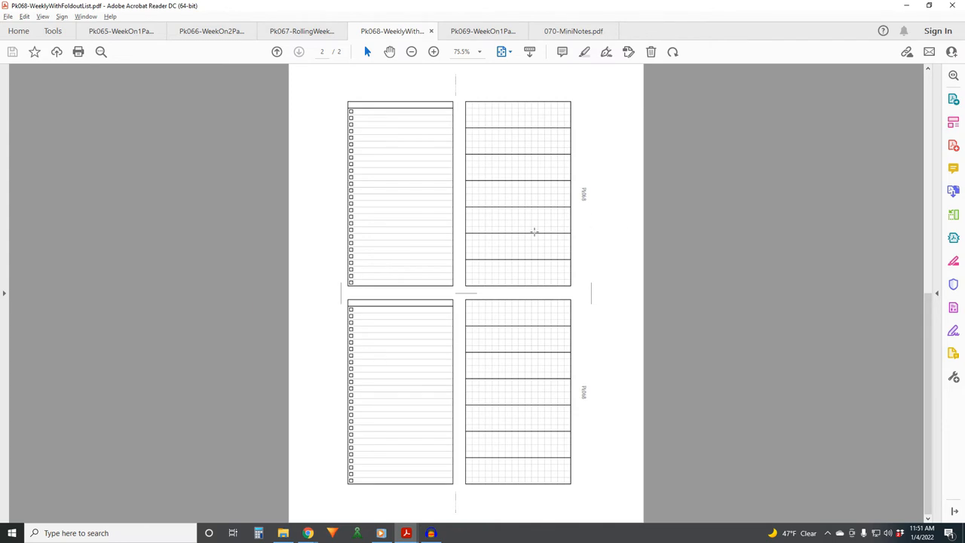
pyautogui.click(278, 52)
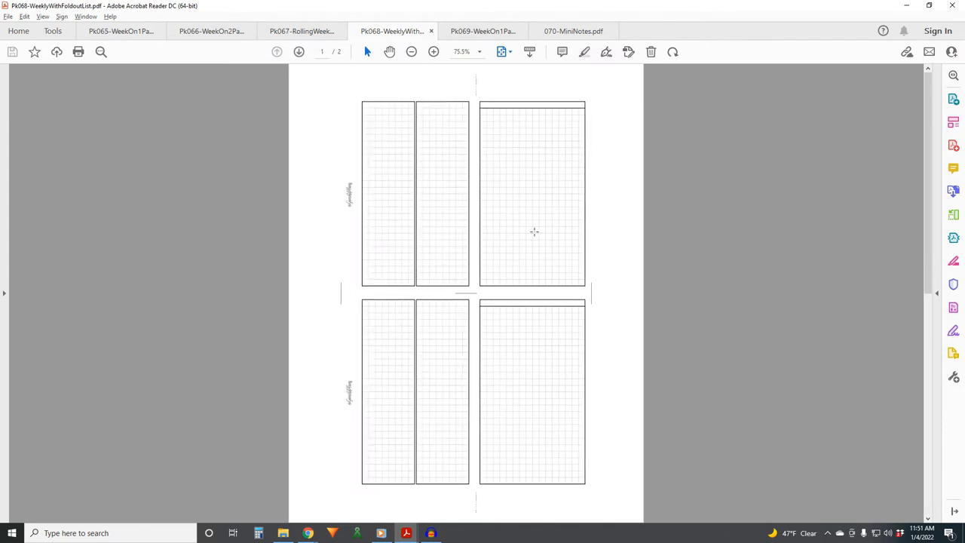
pyautogui.moveTo(538, 225)
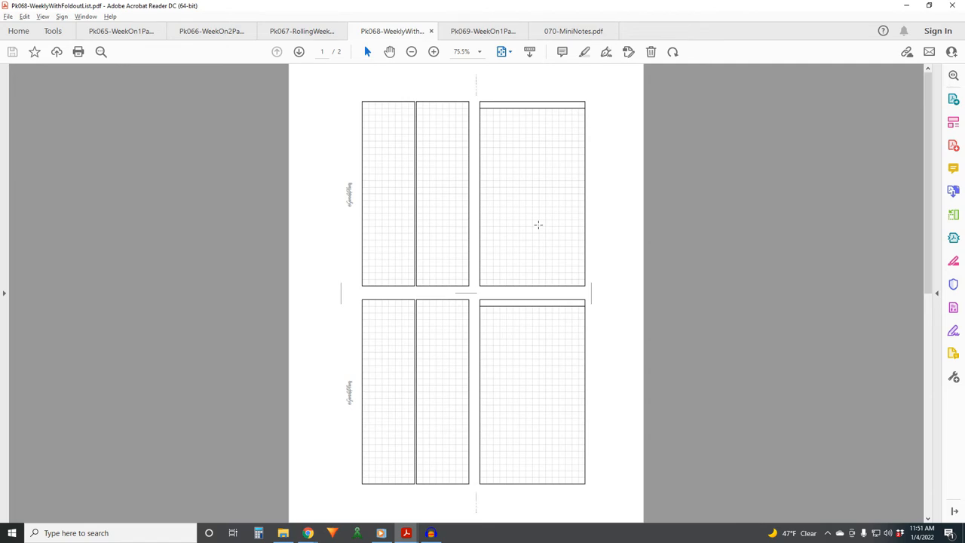
pyautogui.moveTo(521, 220)
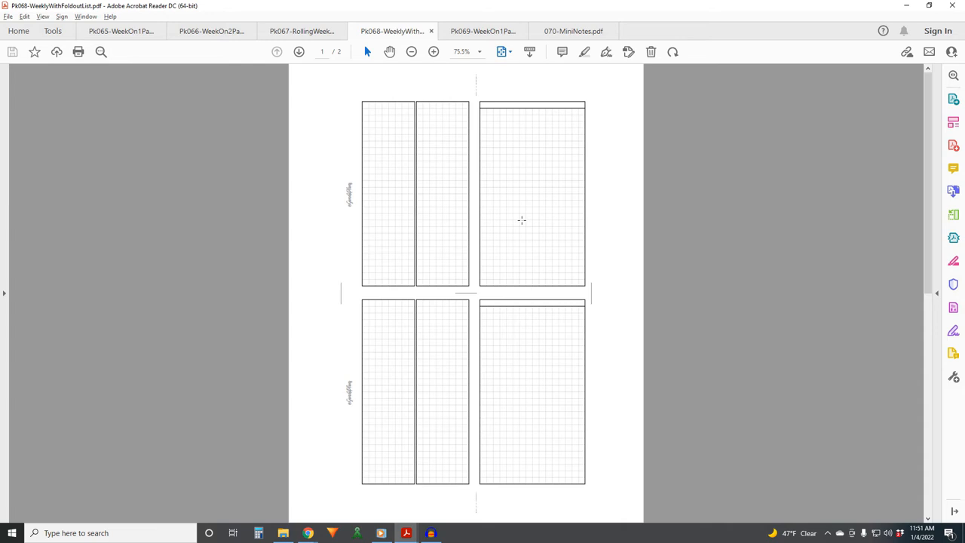
pyautogui.moveTo(469, 212)
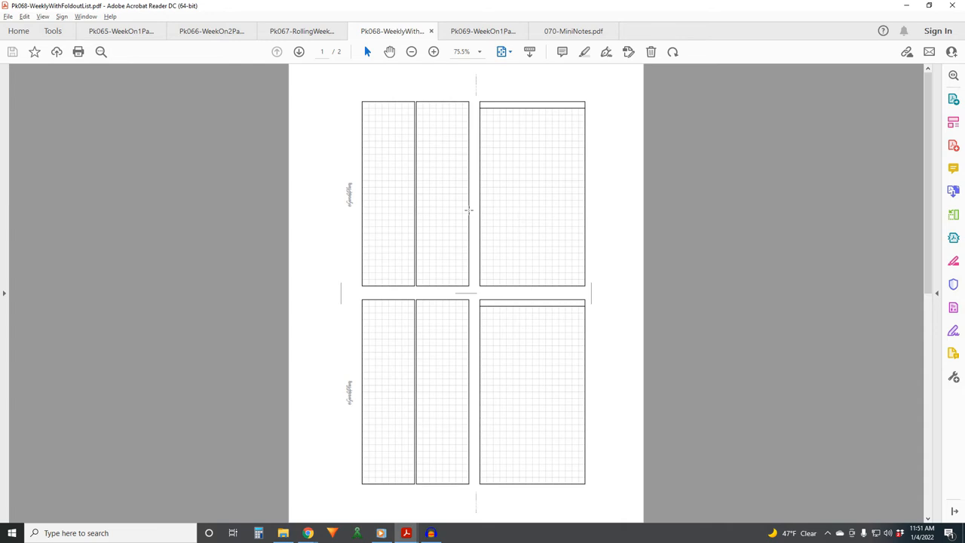
pyautogui.moveTo(431, 199)
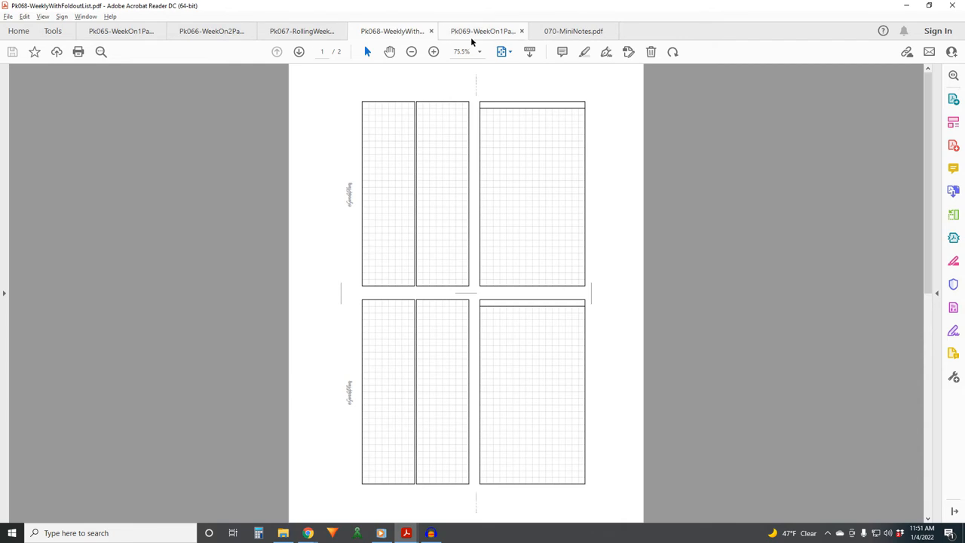
pyautogui.click(482, 30)
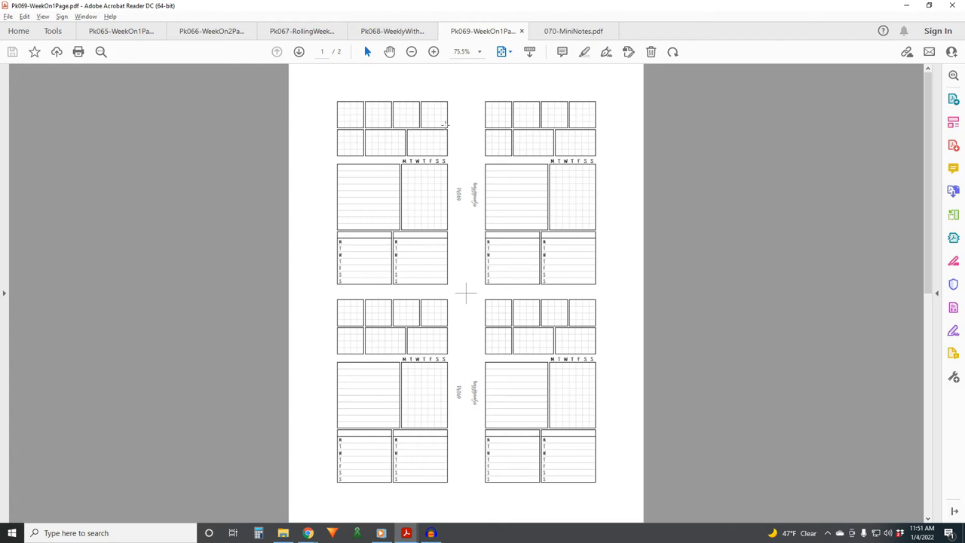
pyautogui.click(211, 30)
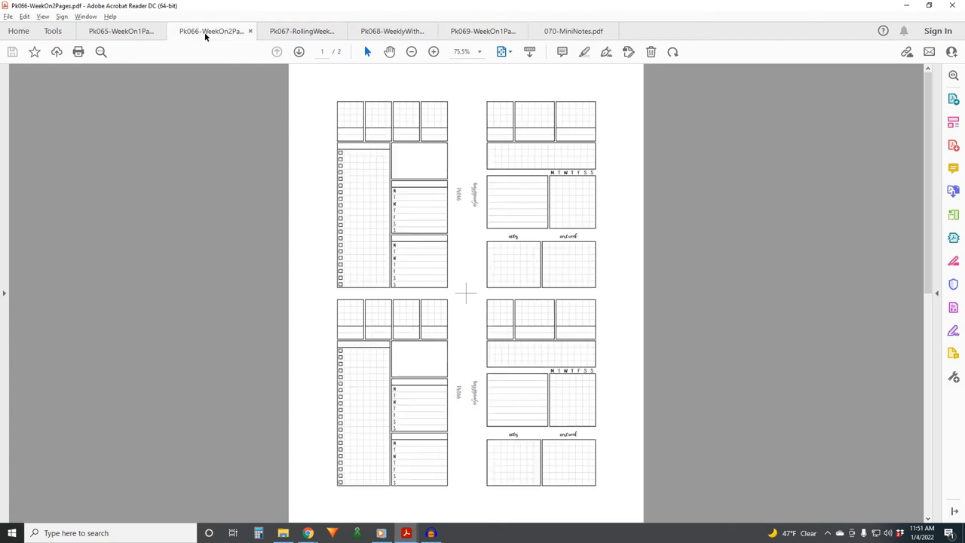
pyautogui.moveTo(436, 121)
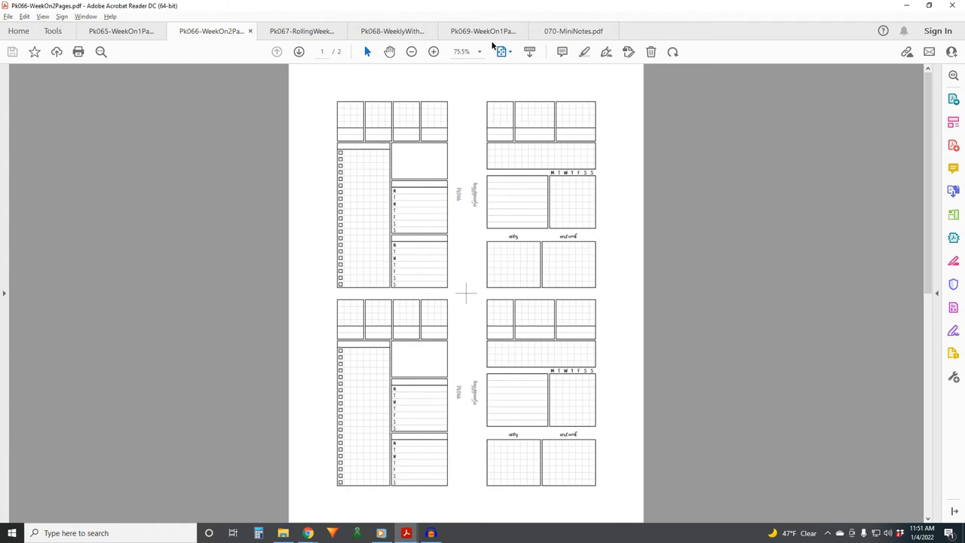
pyautogui.click(482, 31)
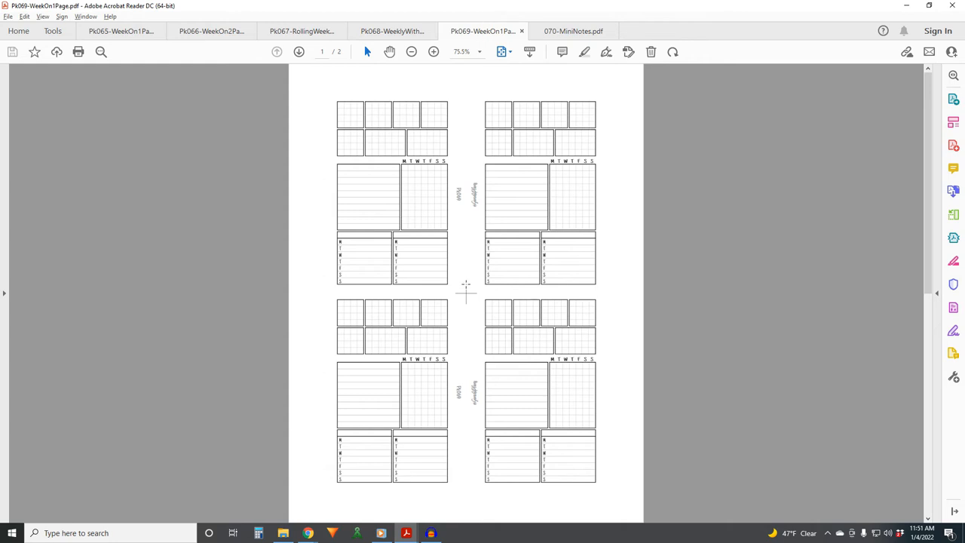
pyautogui.moveTo(489, 199)
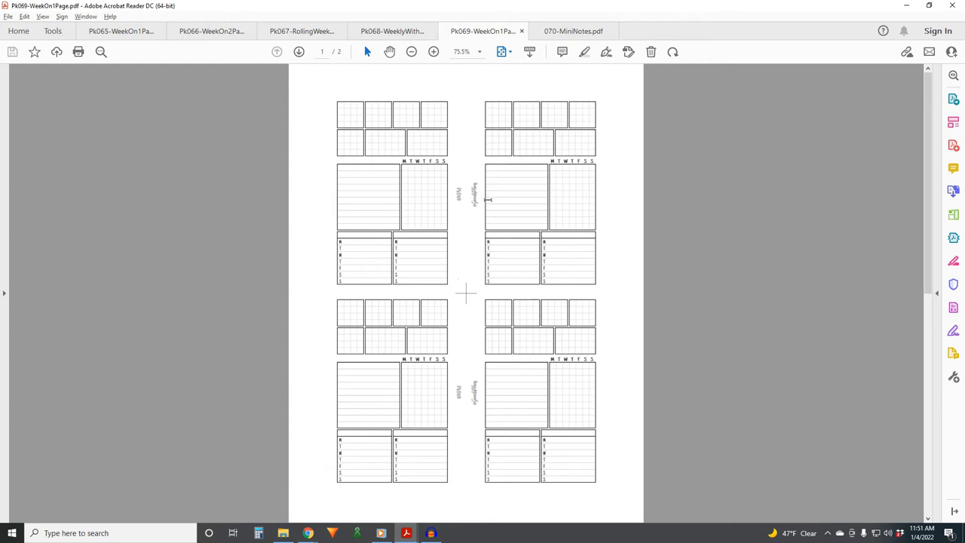
pyautogui.moveTo(528, 139)
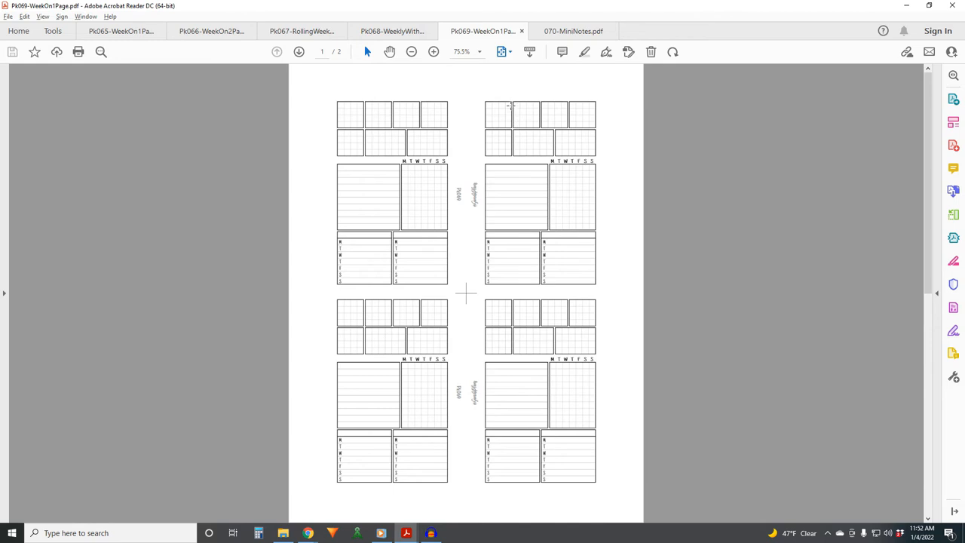
pyautogui.moveTo(546, 116)
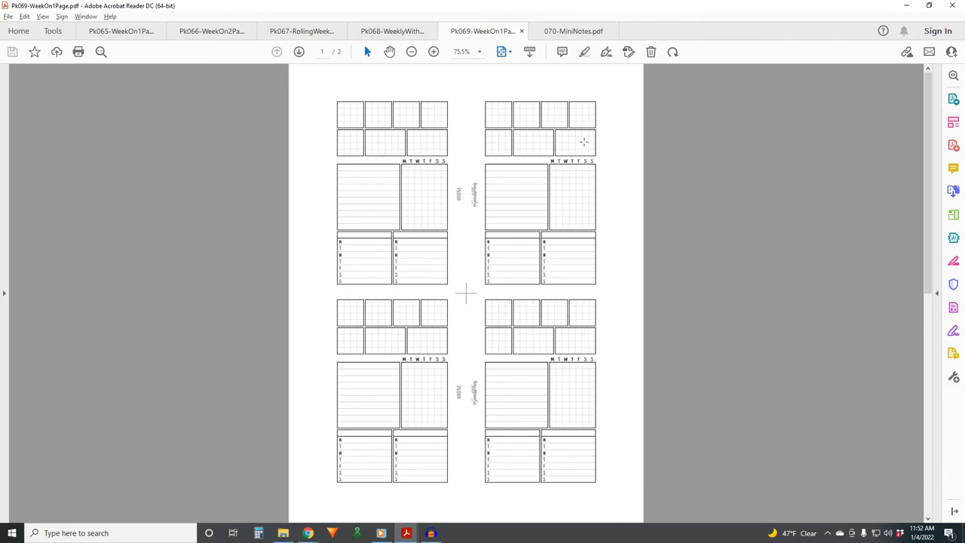
pyautogui.moveTo(579, 181)
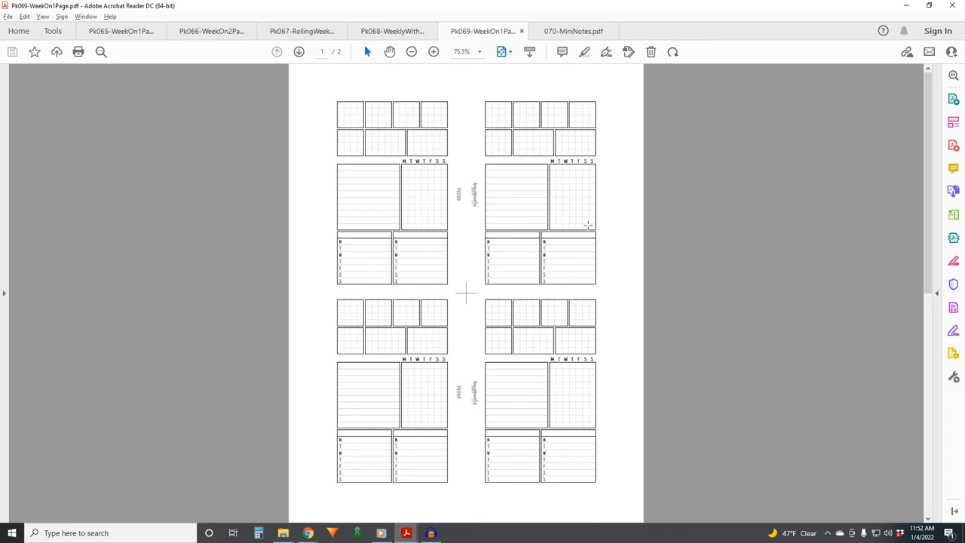
pyautogui.moveTo(588, 169)
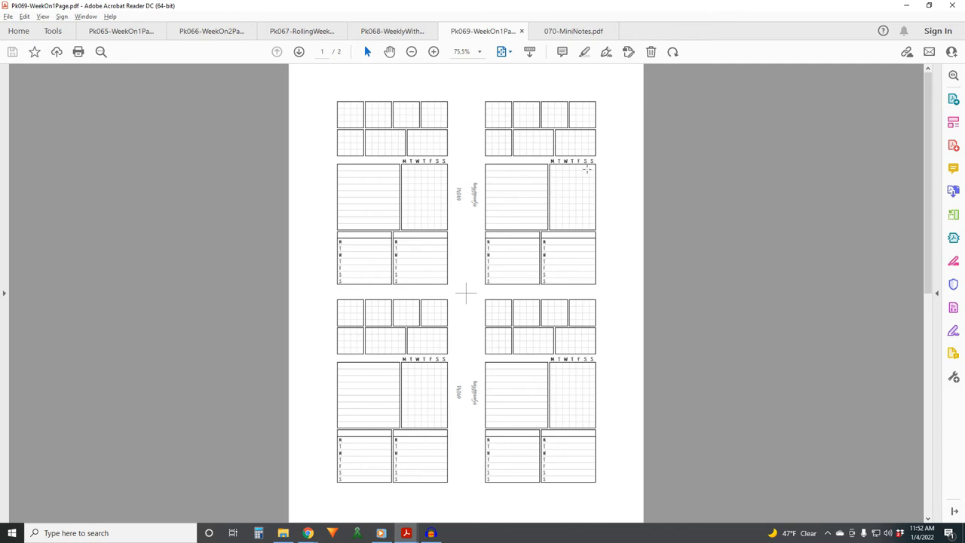
pyautogui.moveTo(566, 219)
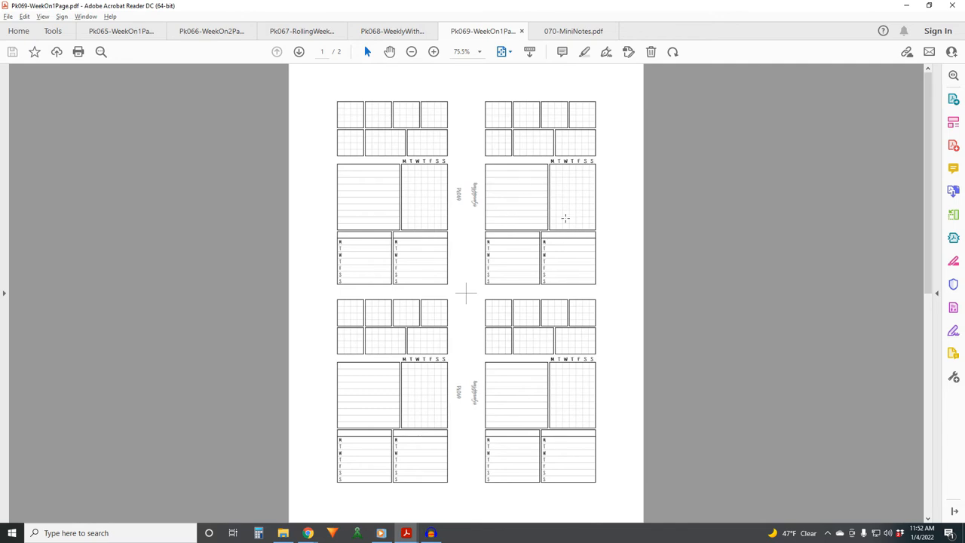
pyautogui.moveTo(519, 240)
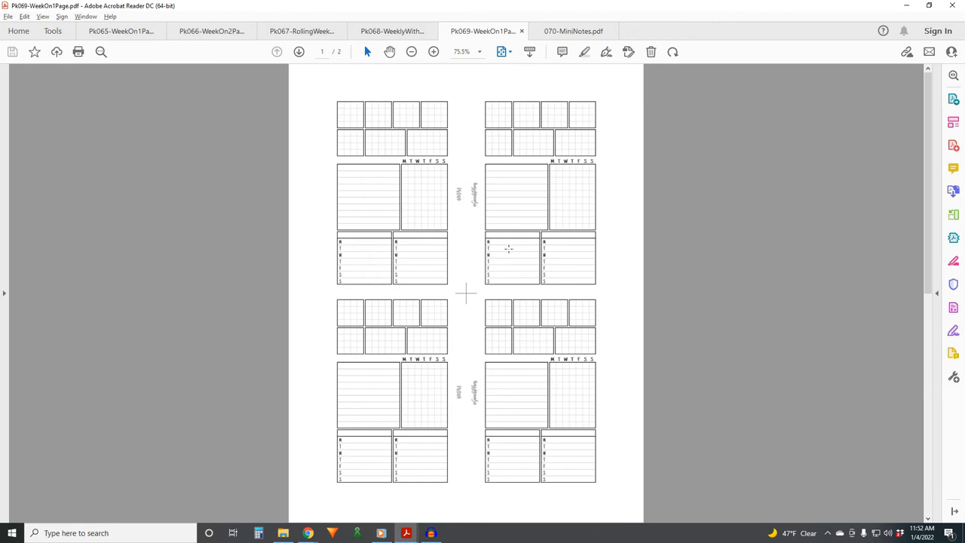
pyautogui.moveTo(550, 174)
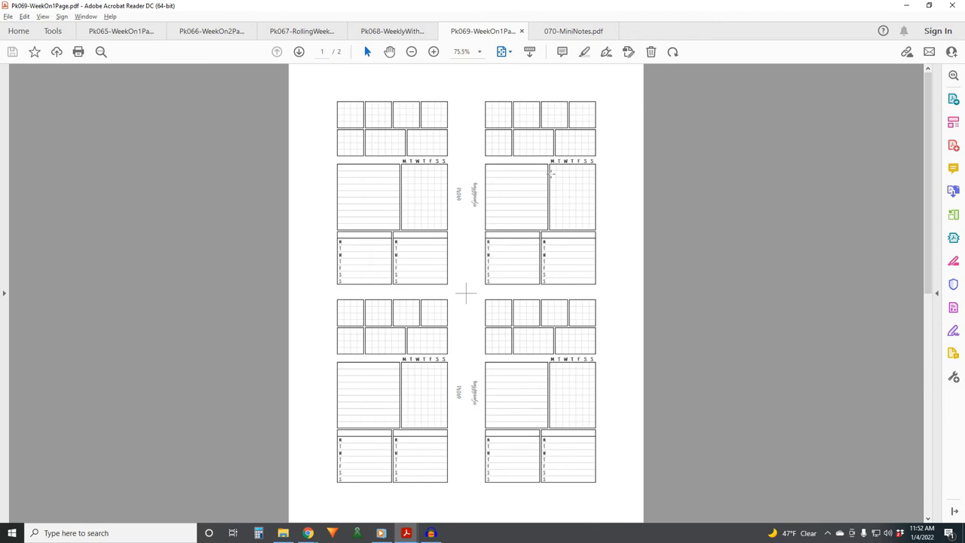
pyautogui.moveTo(527, 288)
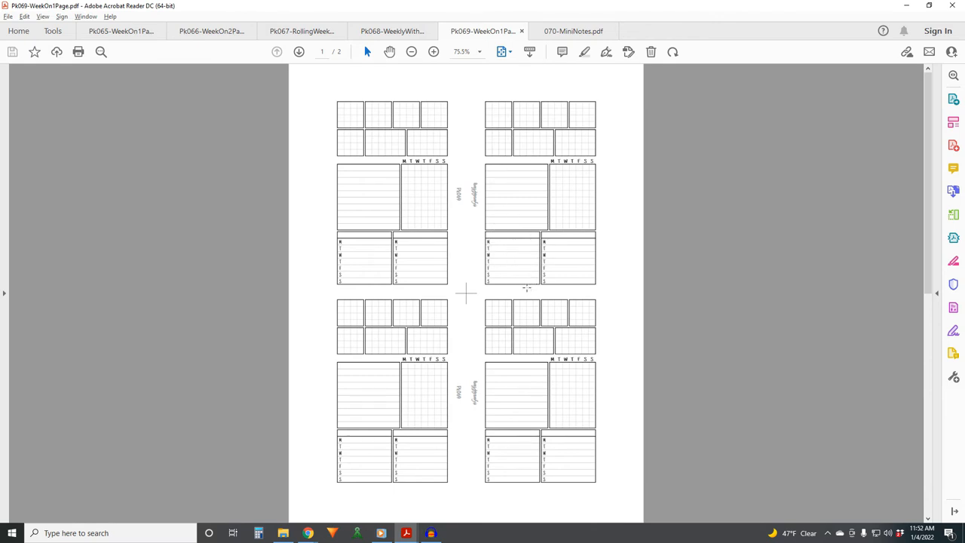
pyautogui.moveTo(512, 260)
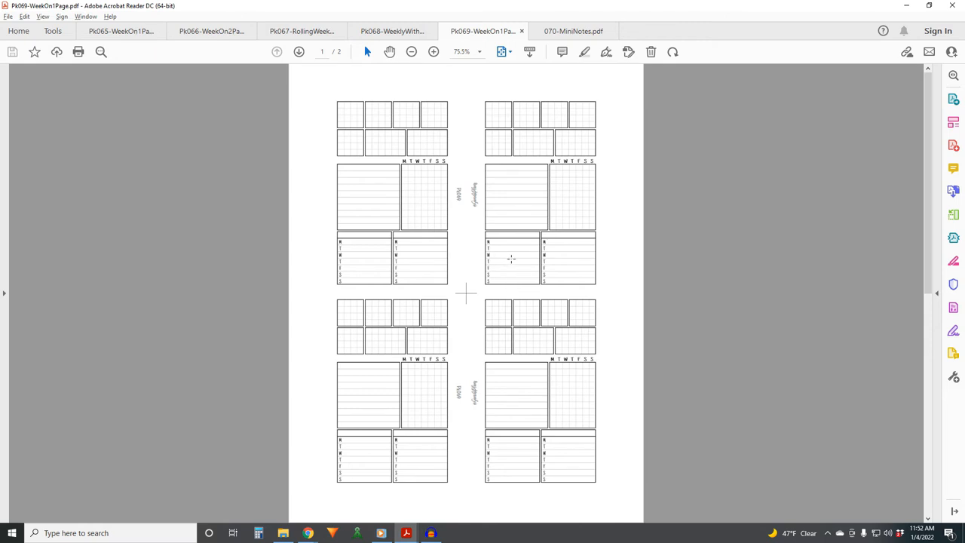
pyautogui.moveTo(519, 259)
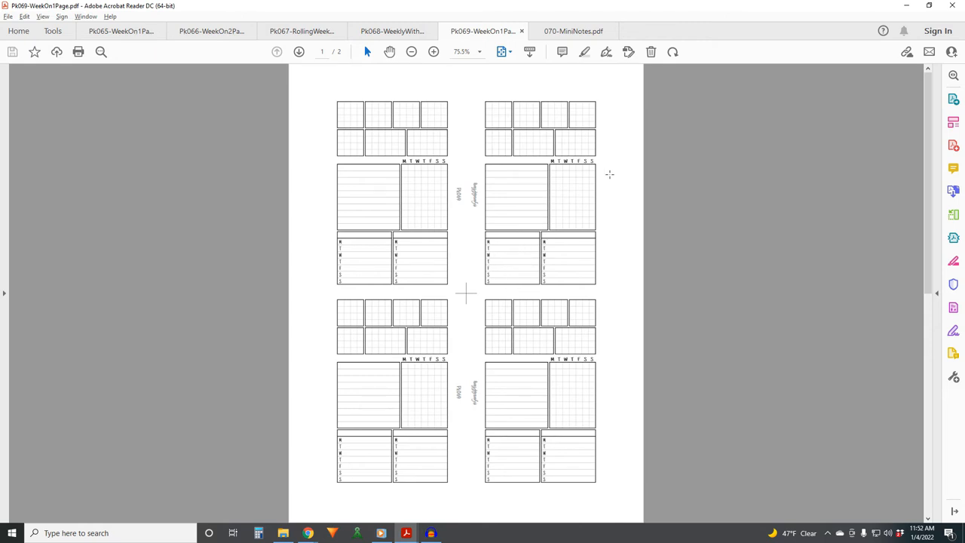
pyautogui.moveTo(501, 247)
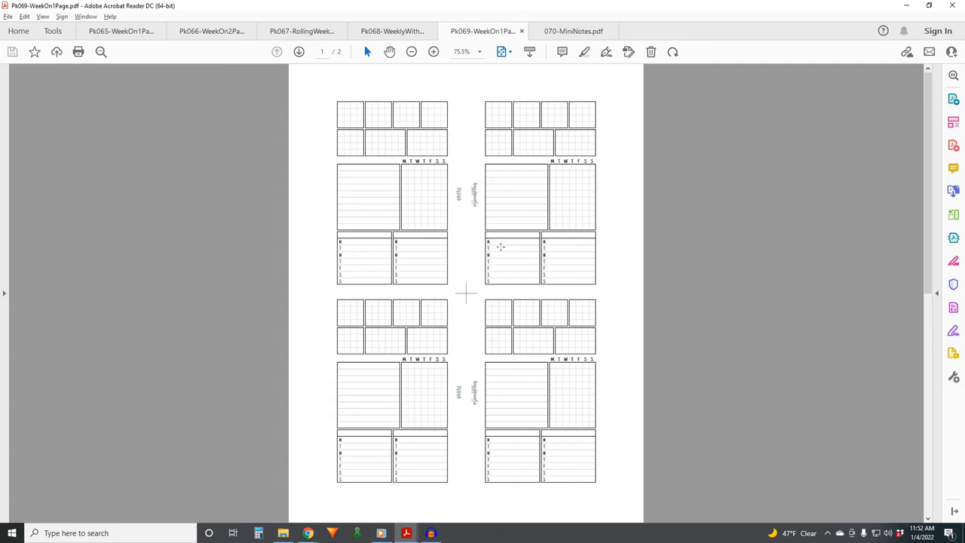
pyautogui.moveTo(510, 245)
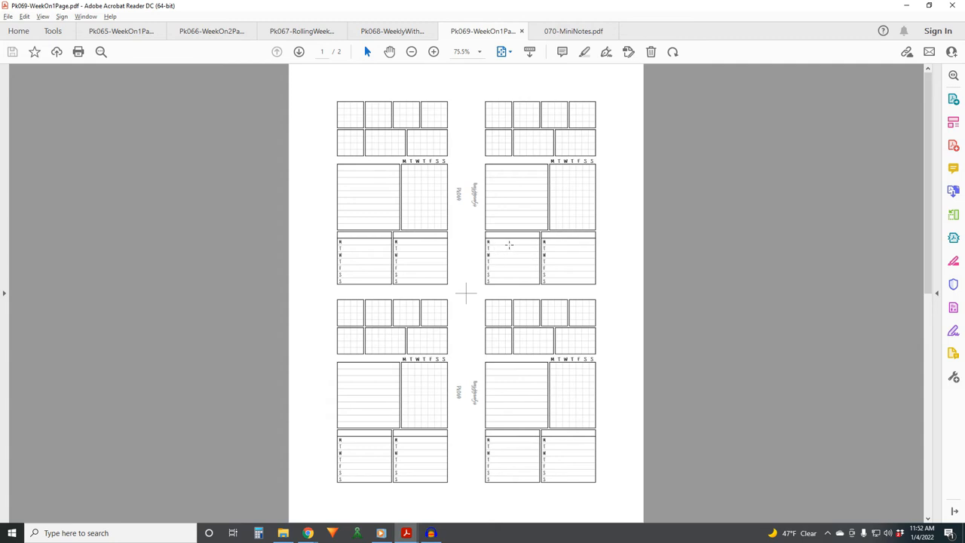
pyautogui.moveTo(501, 245)
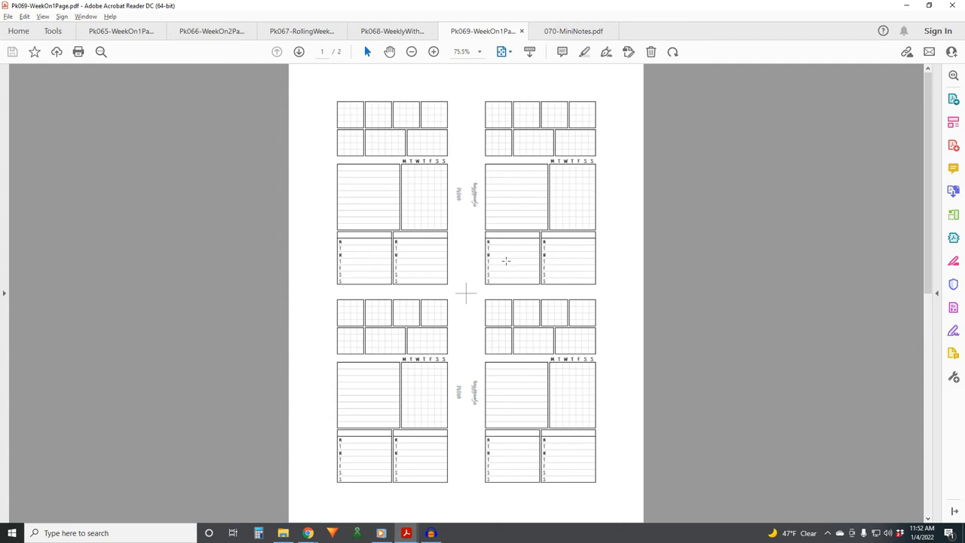
pyautogui.moveTo(570, 229)
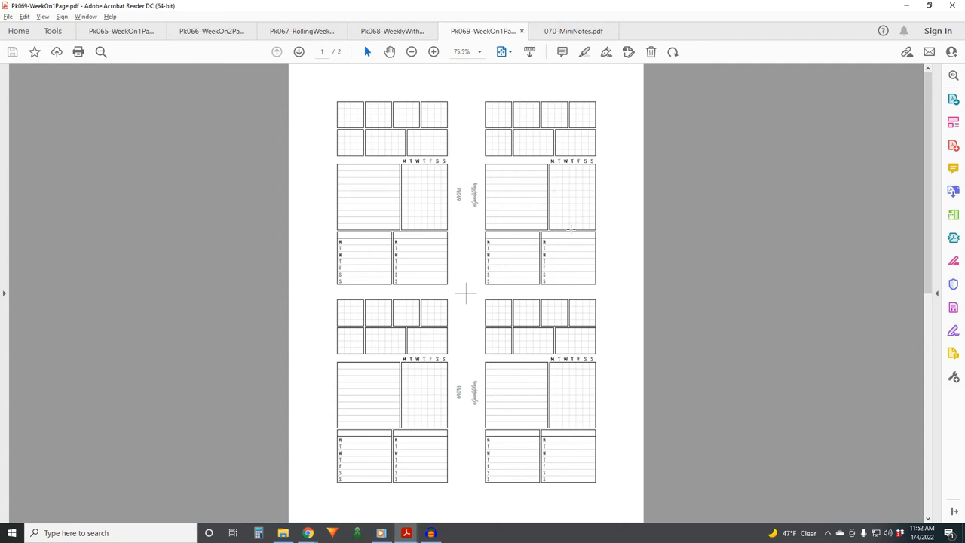
pyautogui.moveTo(575, 181)
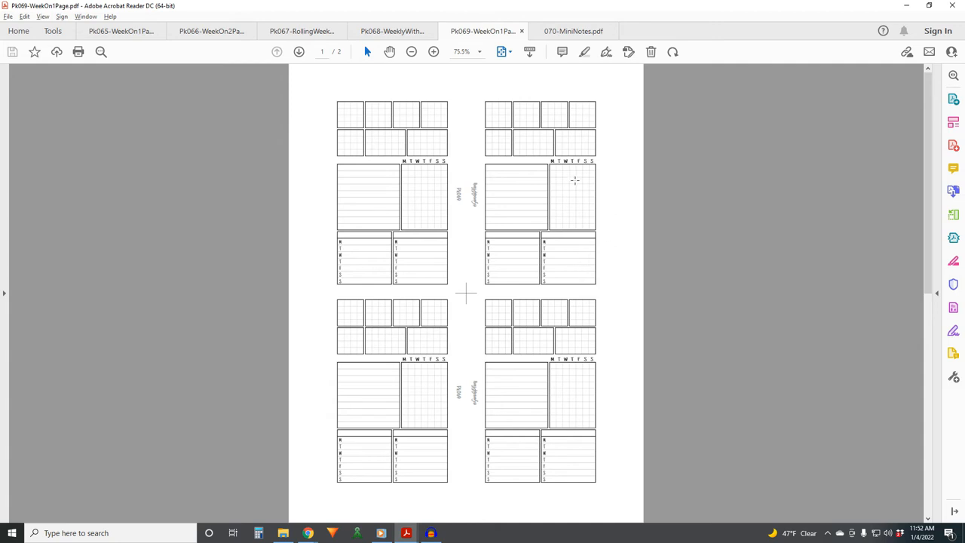
pyautogui.moveTo(542, 230)
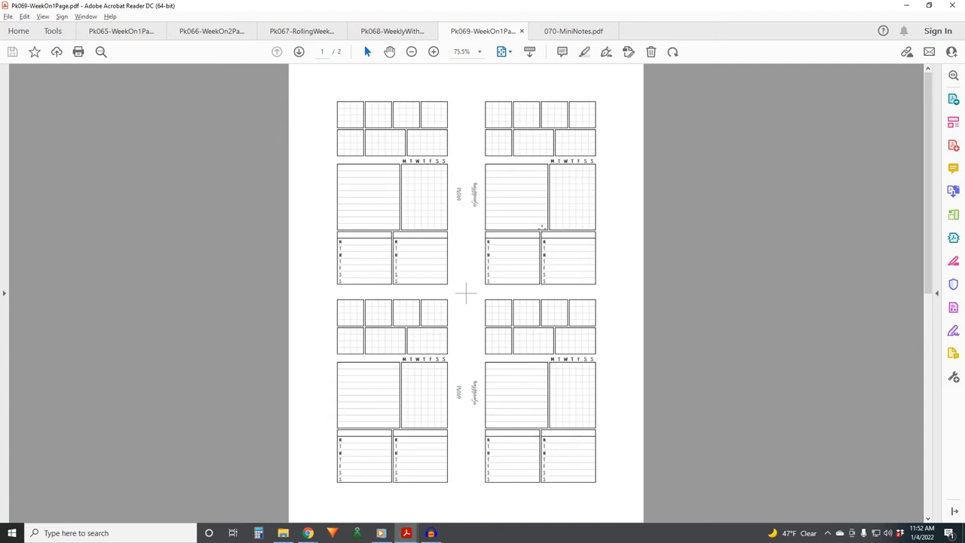
pyautogui.moveTo(476, 259)
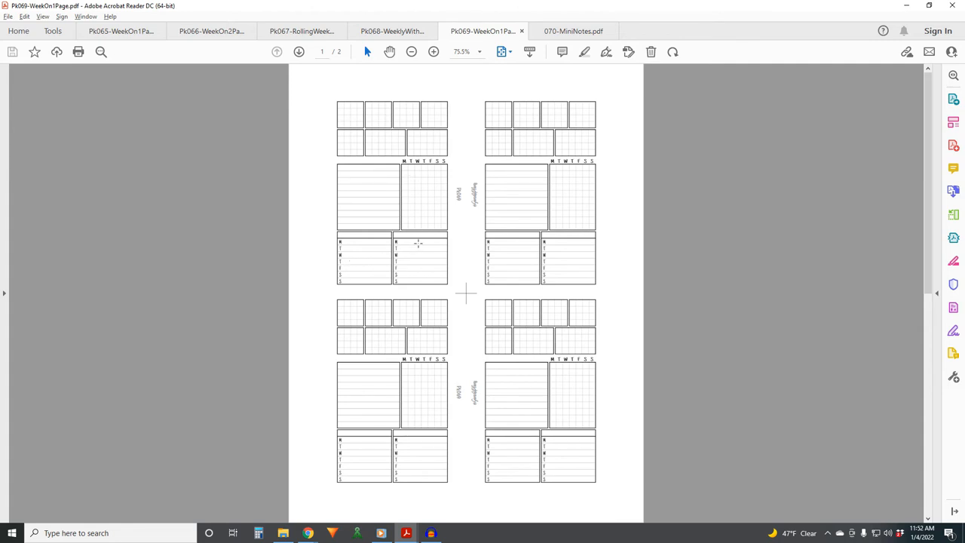
pyautogui.moveTo(594, 272)
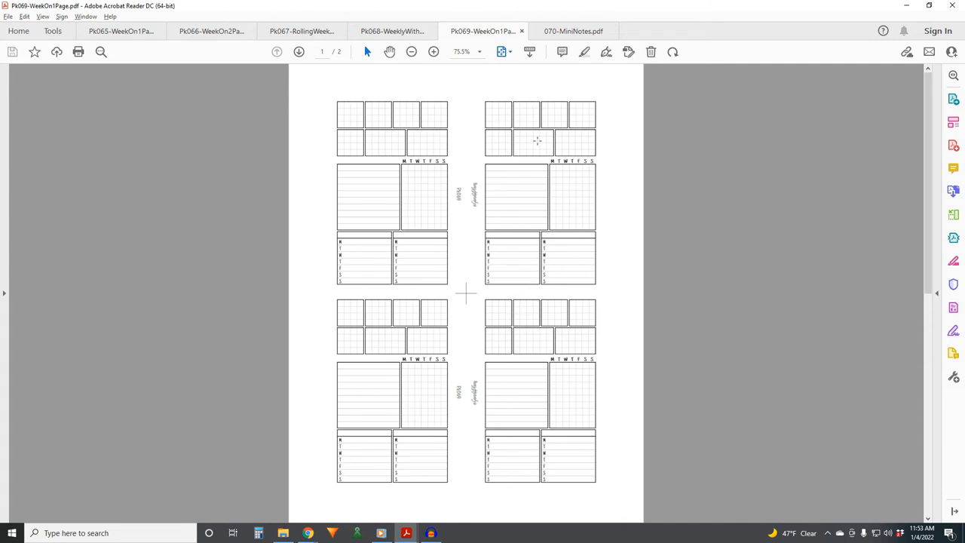
pyautogui.moveTo(513, 238)
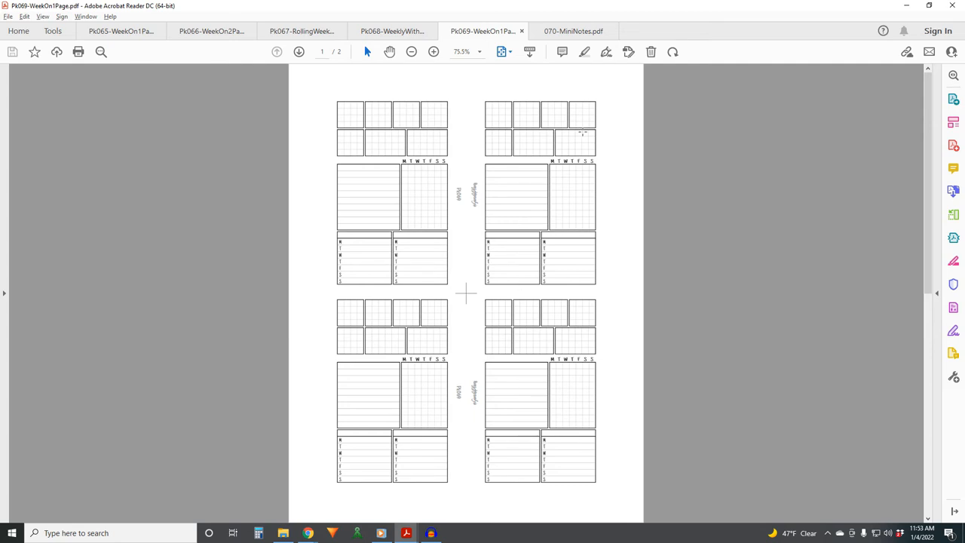
pyautogui.moveTo(485, 190)
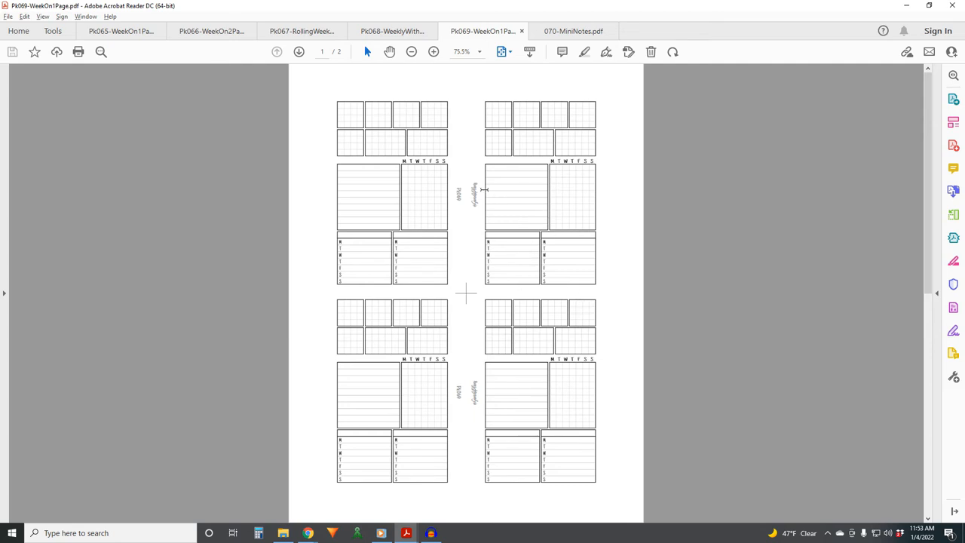
pyautogui.moveTo(480, 150)
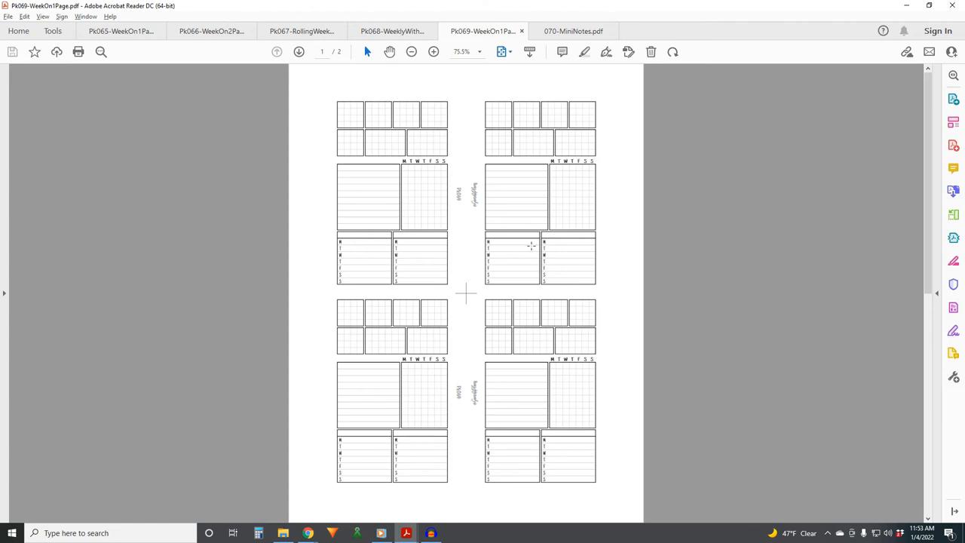
pyautogui.click(573, 30)
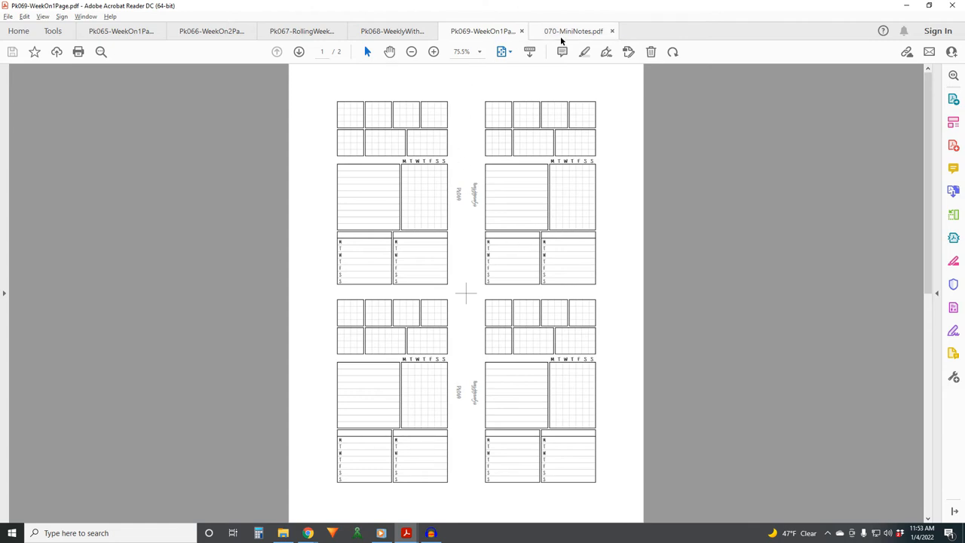
pyautogui.click(573, 30)
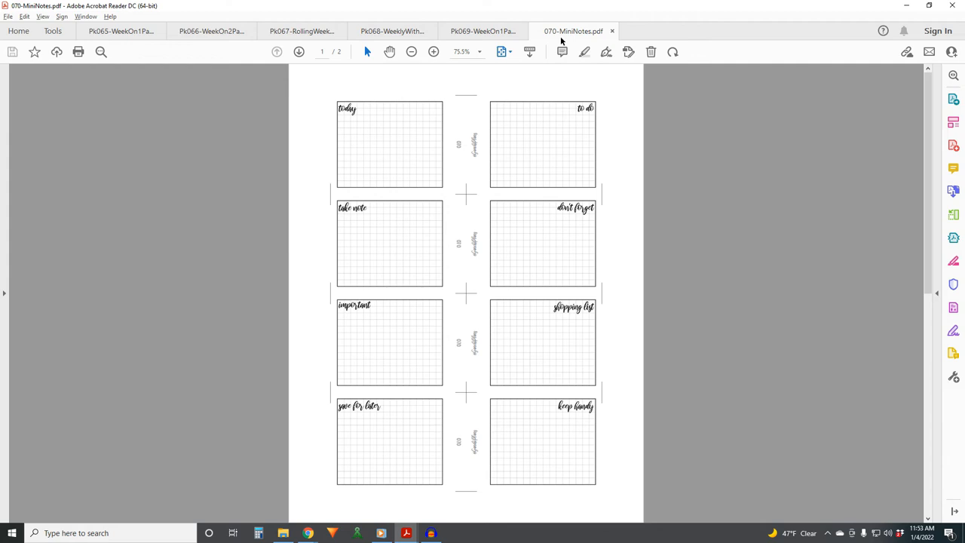
pyautogui.moveTo(542, 36)
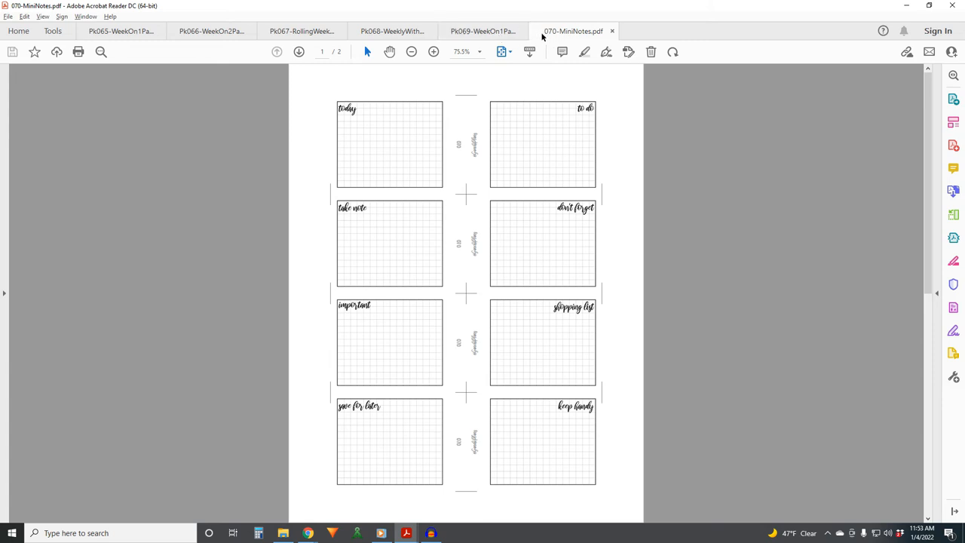
pyautogui.moveTo(549, 38)
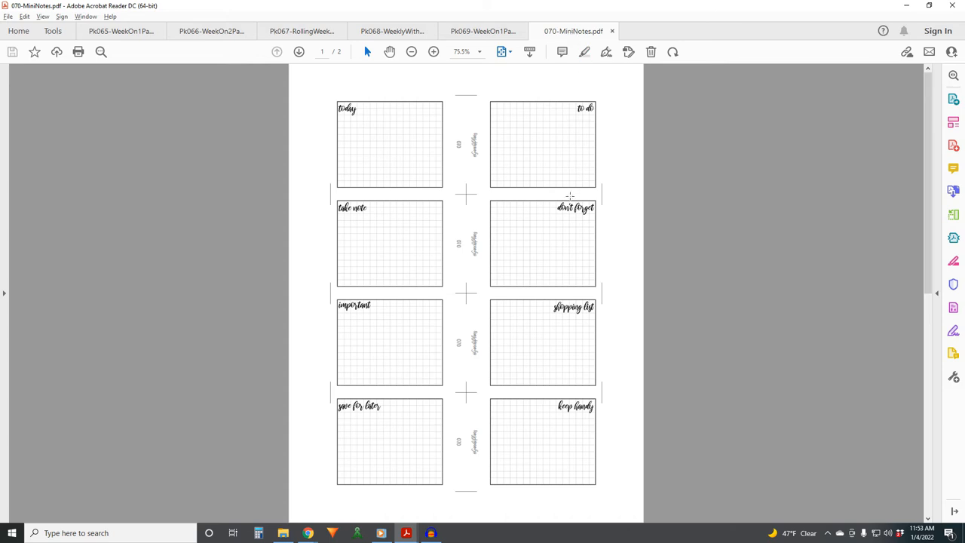
pyautogui.moveTo(560, 223)
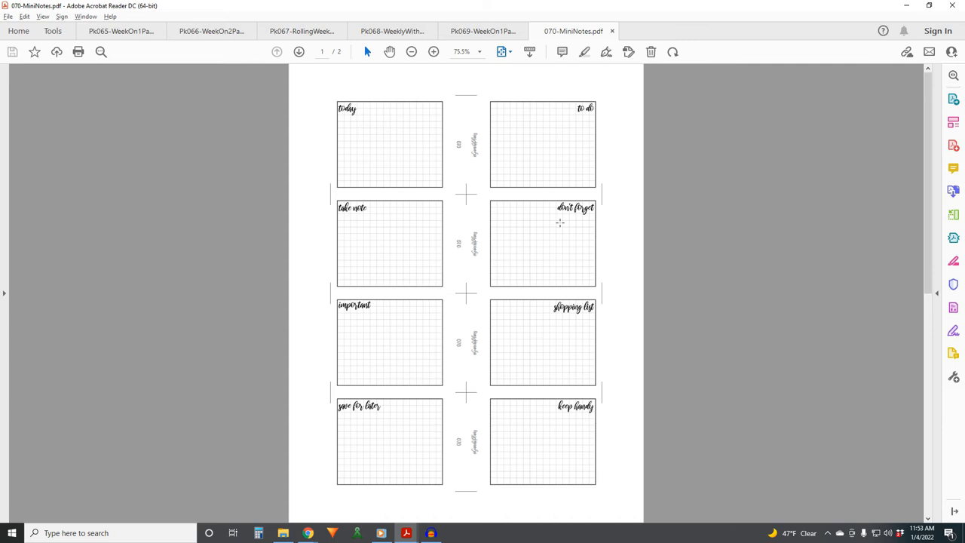
pyautogui.moveTo(561, 223)
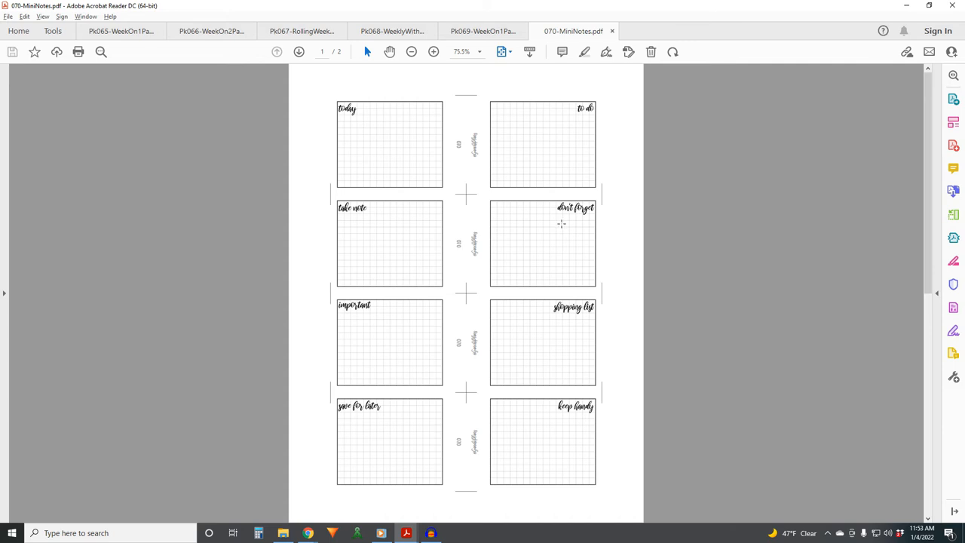
pyautogui.moveTo(562, 223)
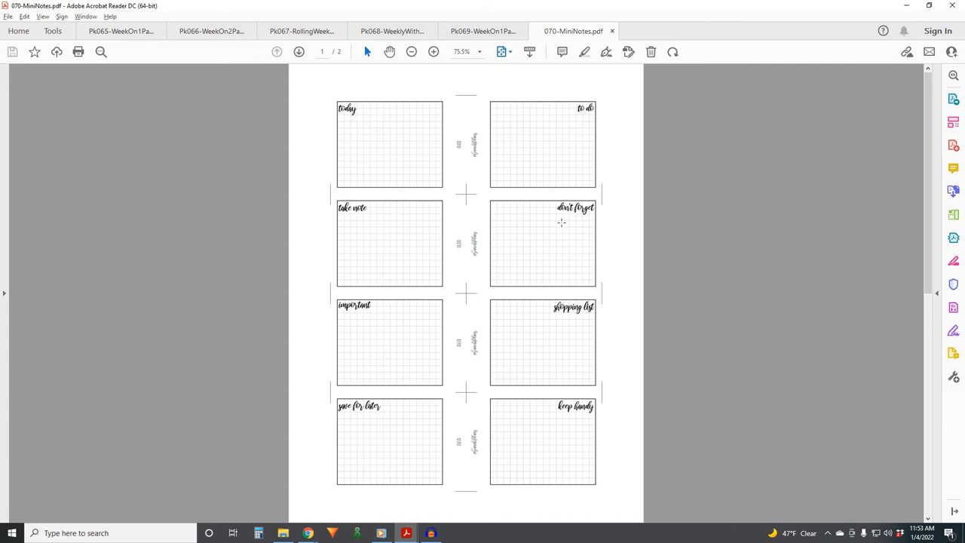
pyautogui.moveTo(611, 203)
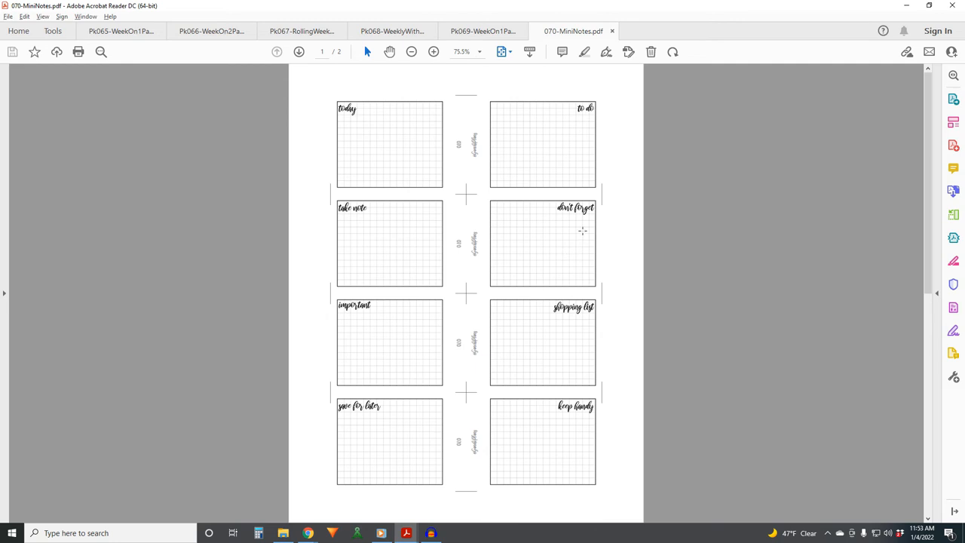
pyautogui.moveTo(606, 215)
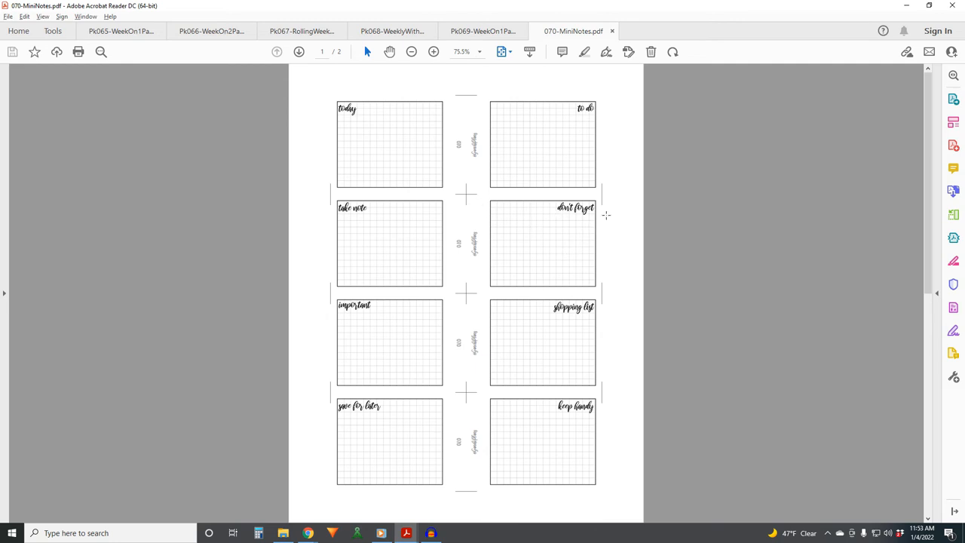
pyautogui.moveTo(608, 232)
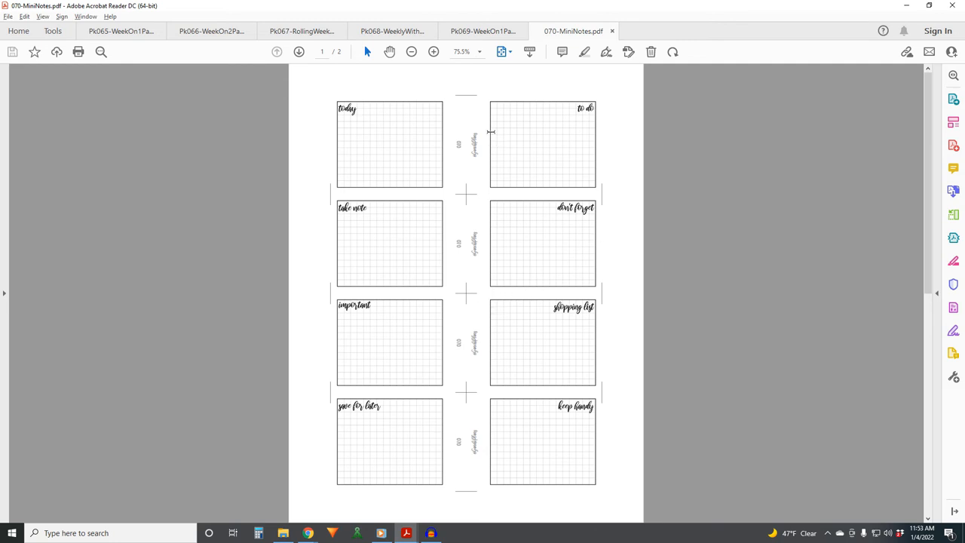
pyautogui.moveTo(494, 202)
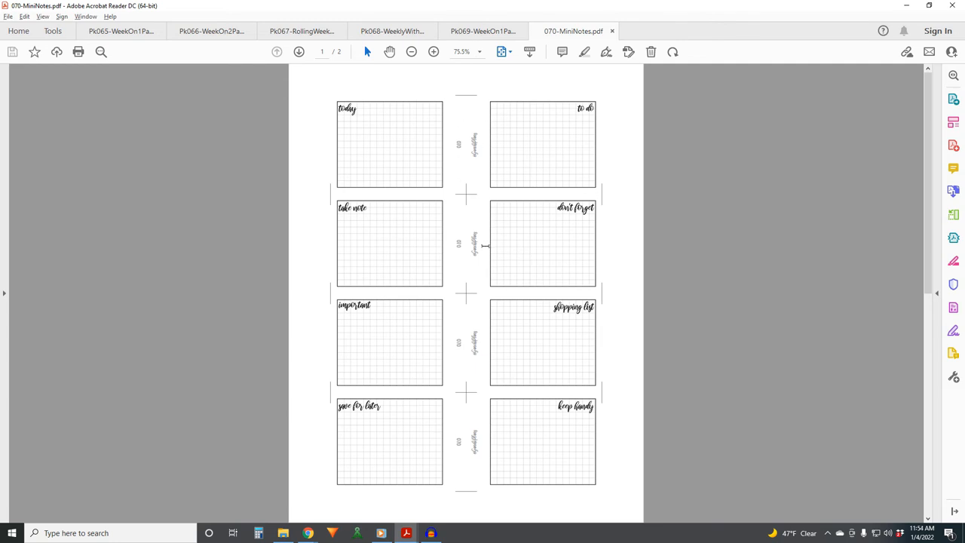
pyautogui.moveTo(468, 154)
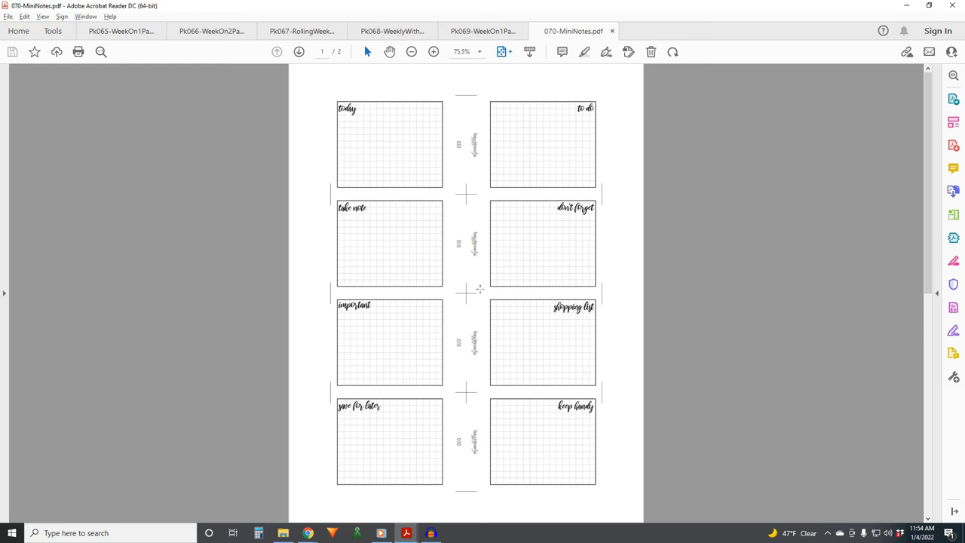
pyautogui.moveTo(618, 226)
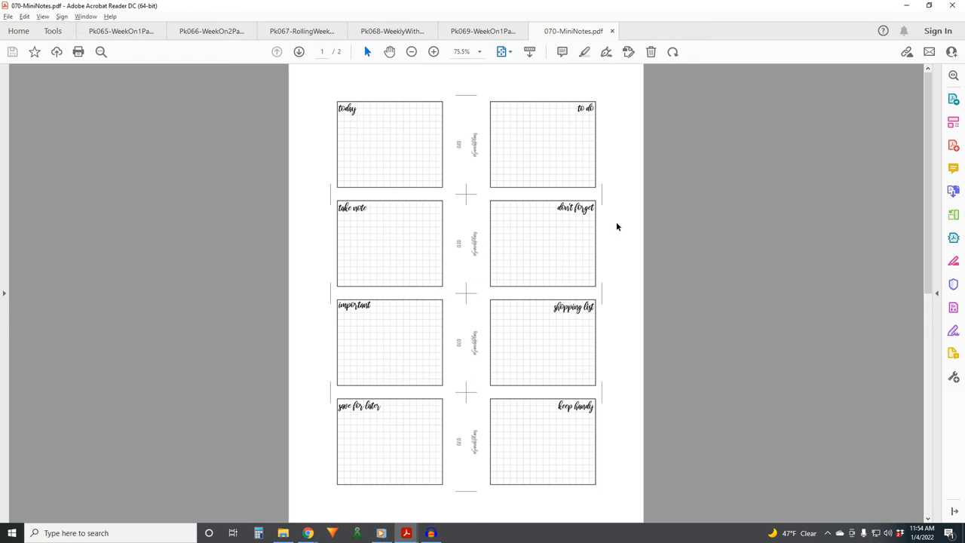
pyautogui.moveTo(458, 148)
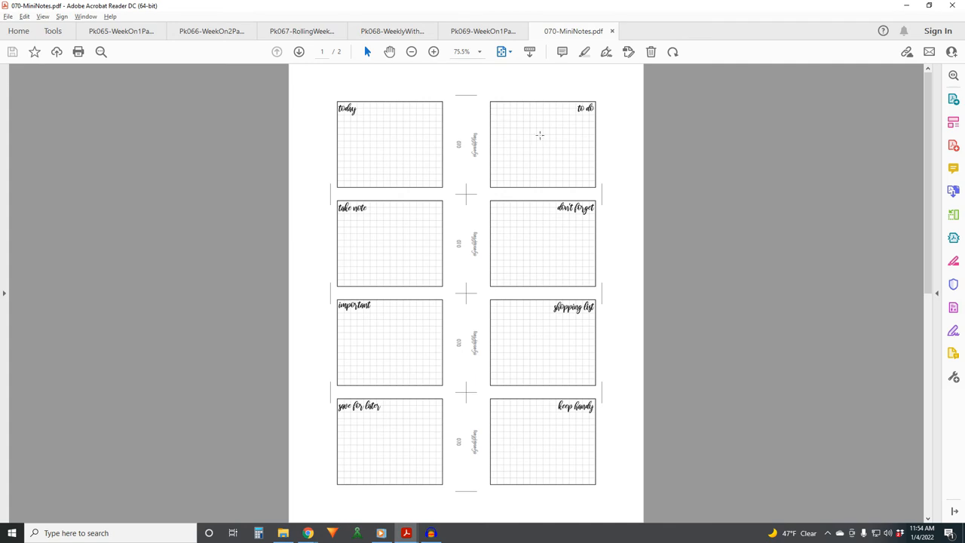
pyautogui.moveTo(626, 304)
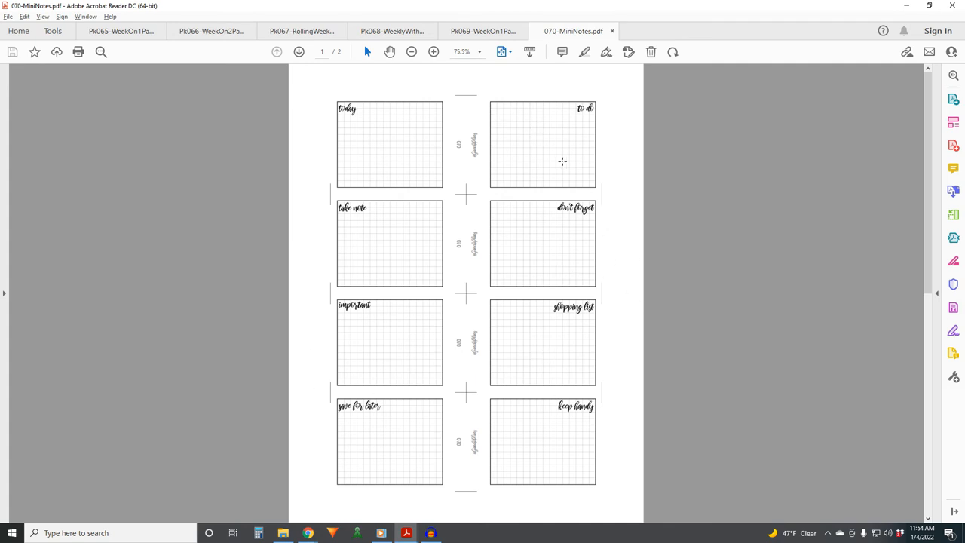
pyautogui.moveTo(549, 196)
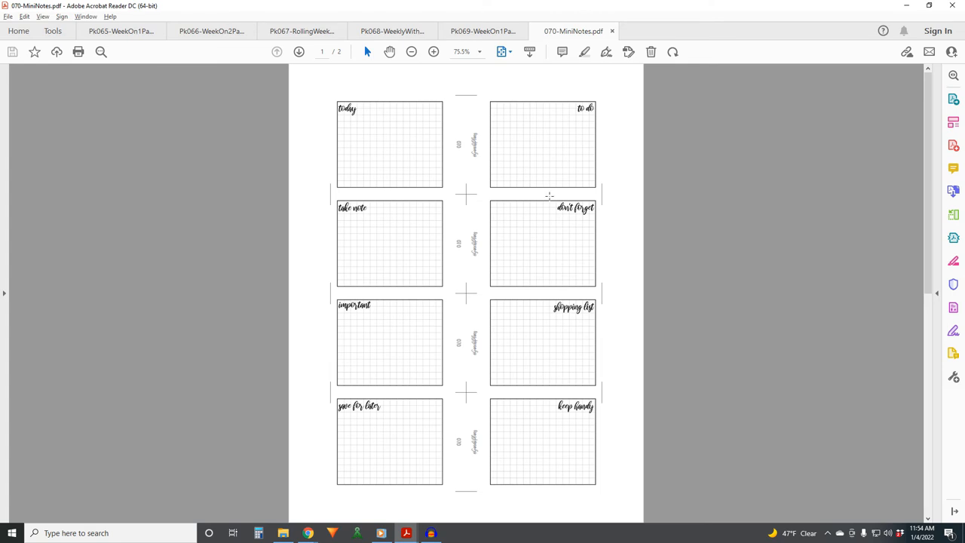
pyautogui.moveTo(519, 145)
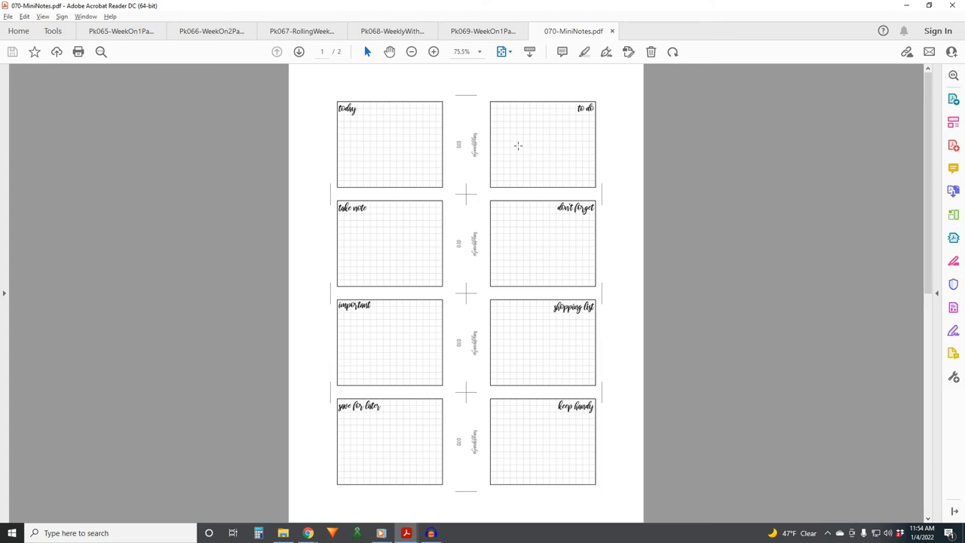
pyautogui.moveTo(519, 255)
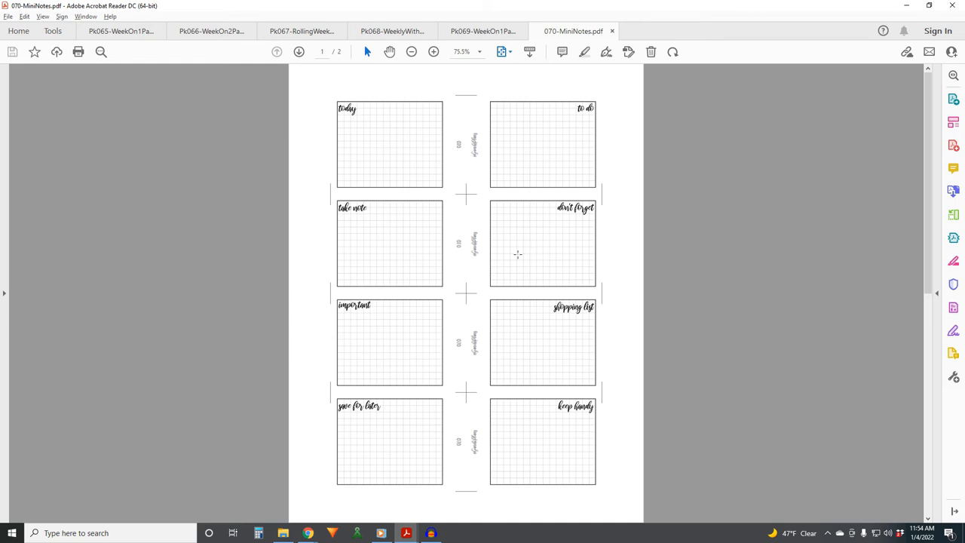
pyautogui.moveTo(566, 245)
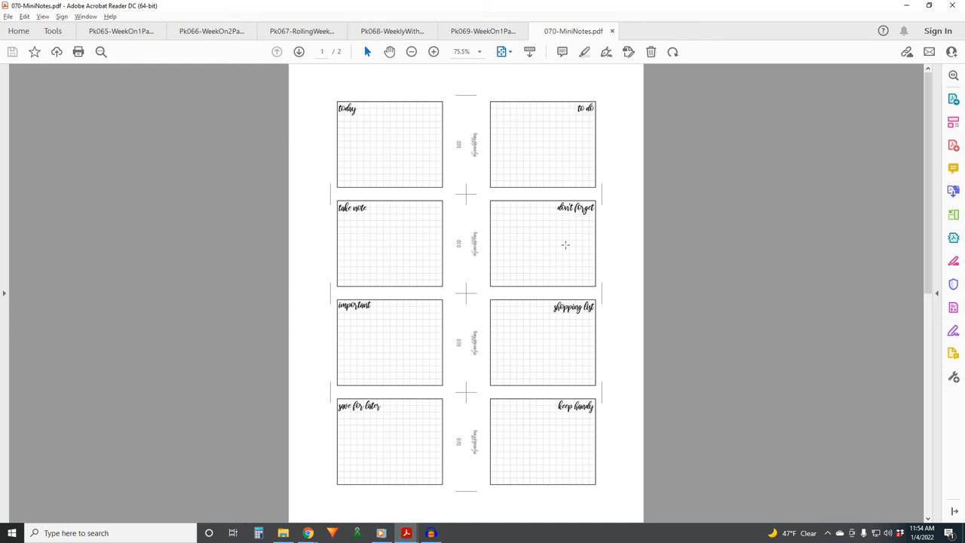
pyautogui.moveTo(543, 228)
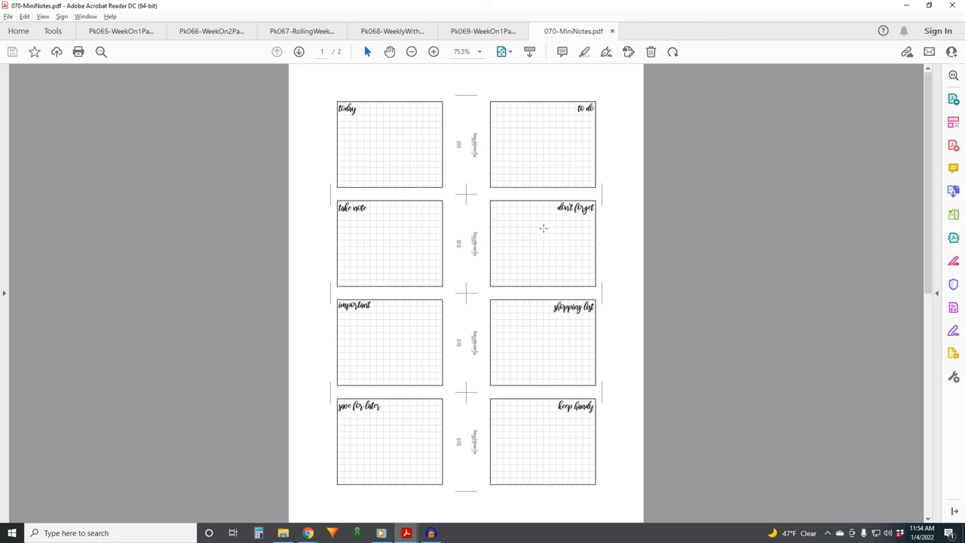
pyautogui.moveTo(546, 169)
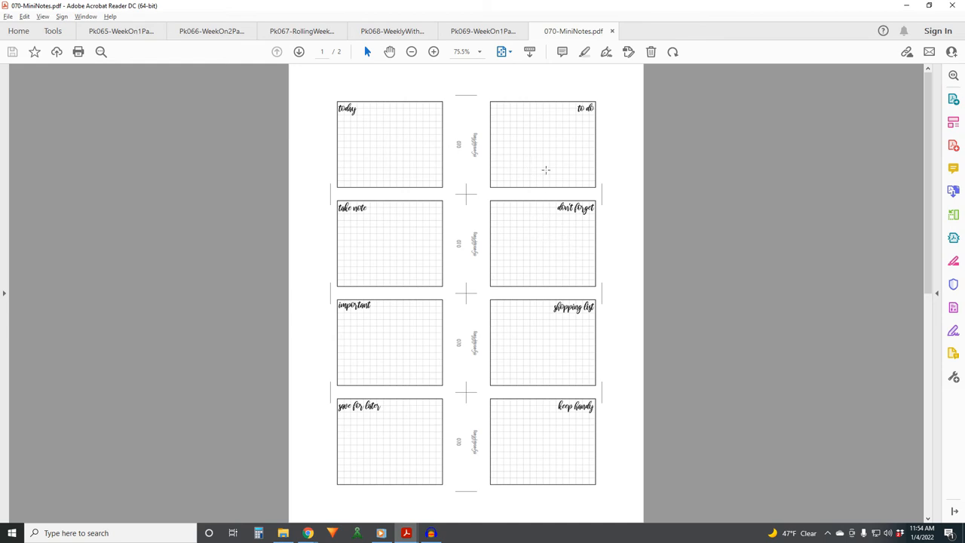
pyautogui.moveTo(485, 338)
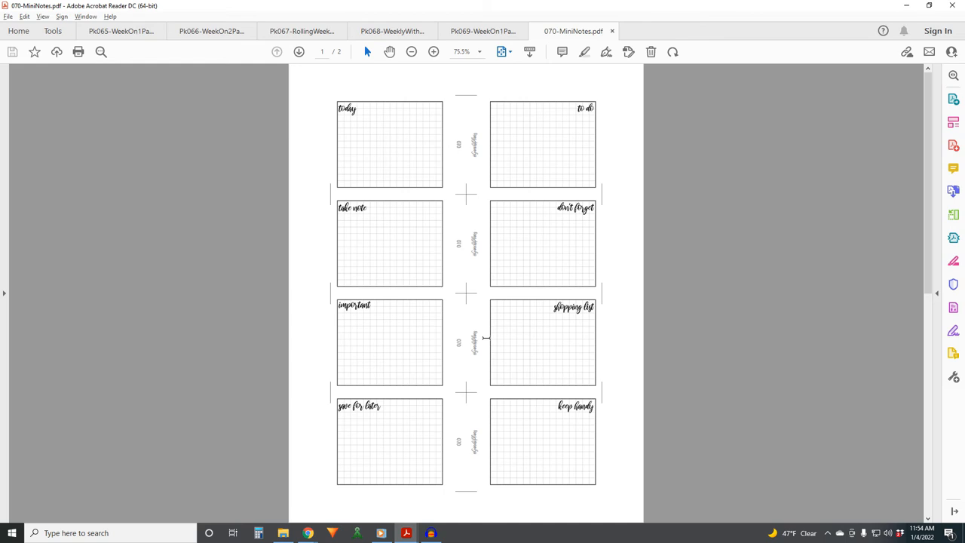
pyautogui.moveTo(549, 241)
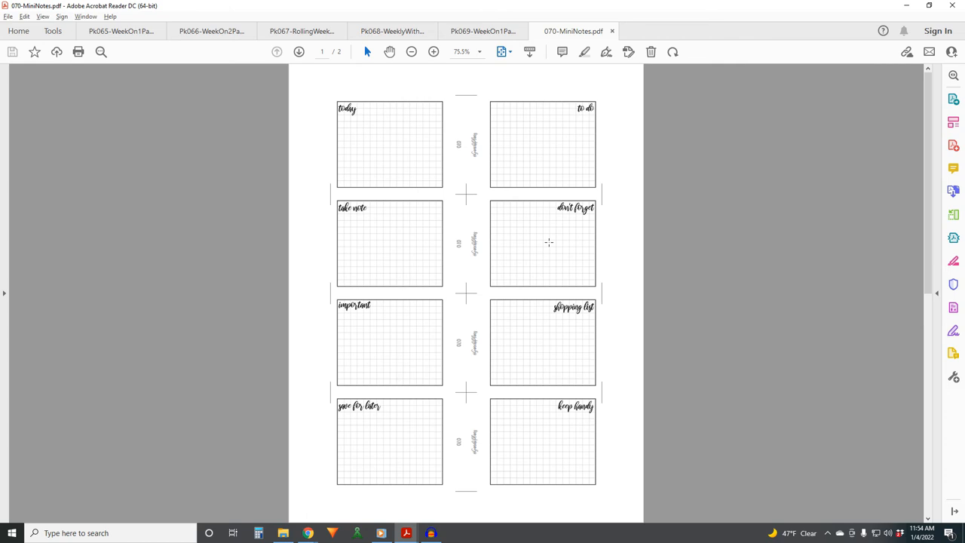
pyautogui.moveTo(440, 144)
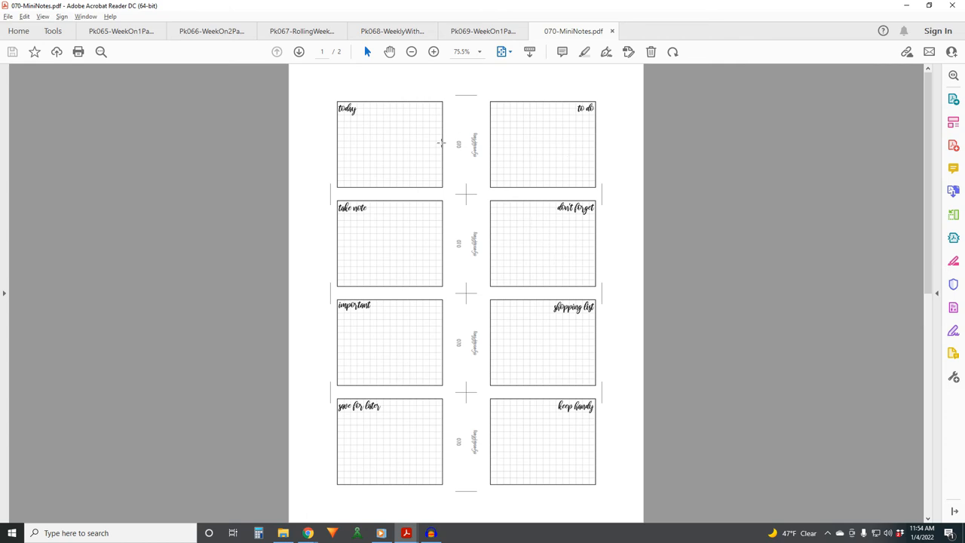
pyautogui.moveTo(410, 194)
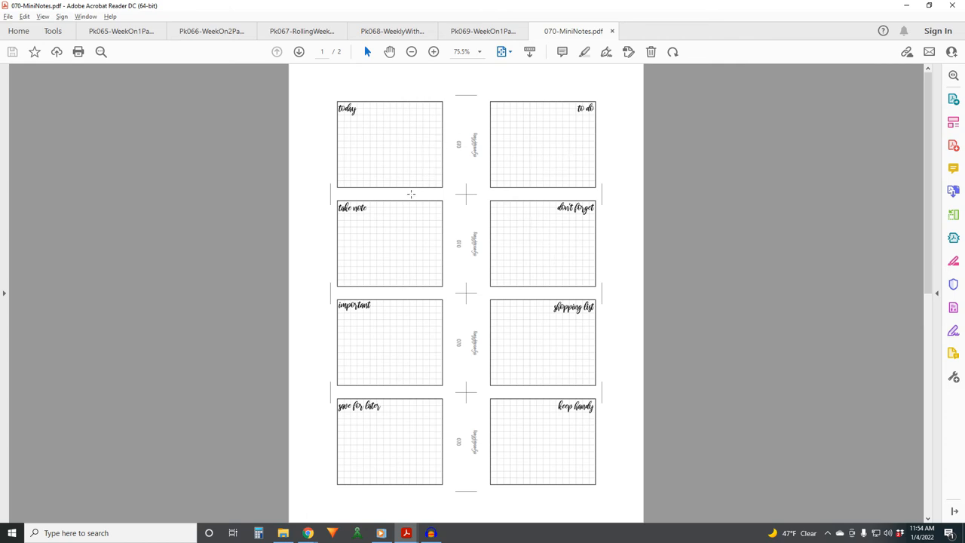
# - Glance at the Pk069 week-on-one-page insert, then return to the 070 mini notes PDF
pyautogui.click(482, 31)
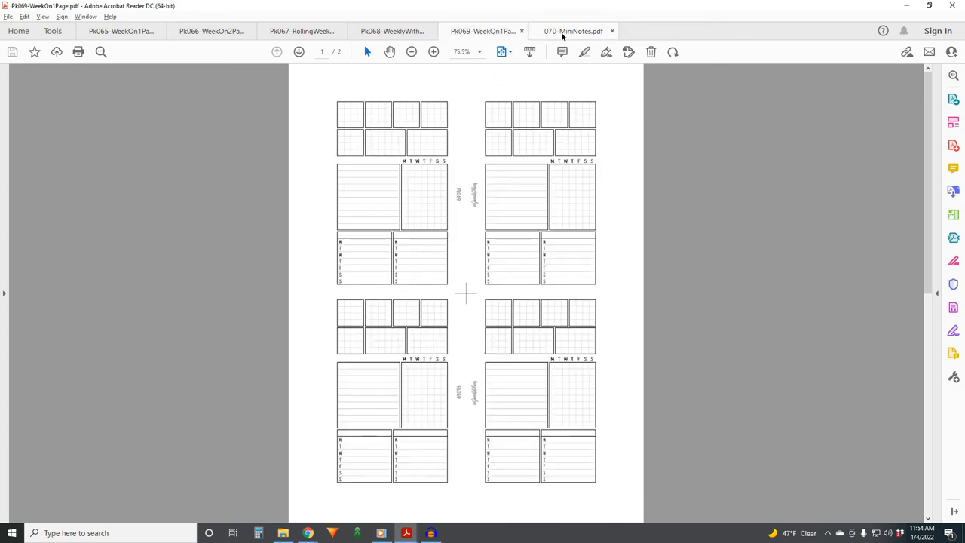
pyautogui.click(574, 30)
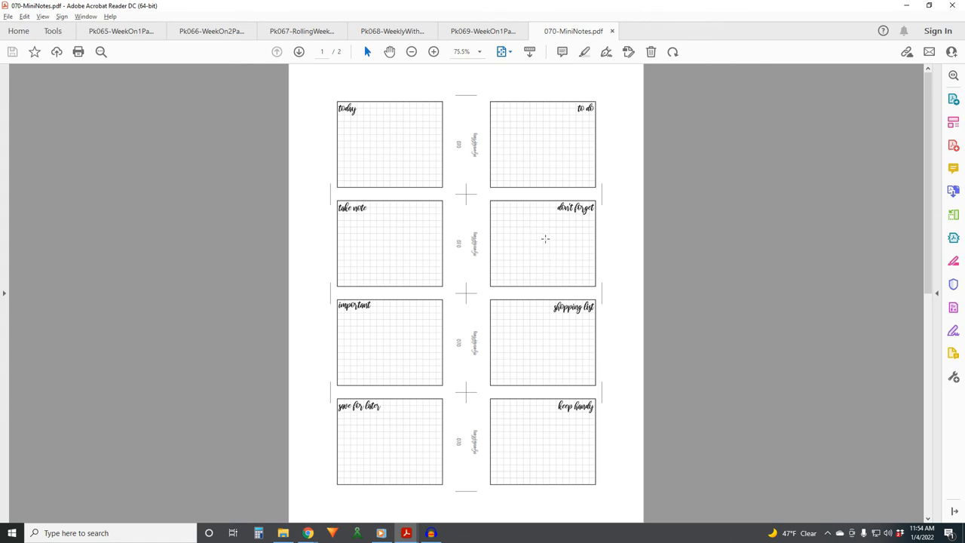
pyautogui.moveTo(479, 251)
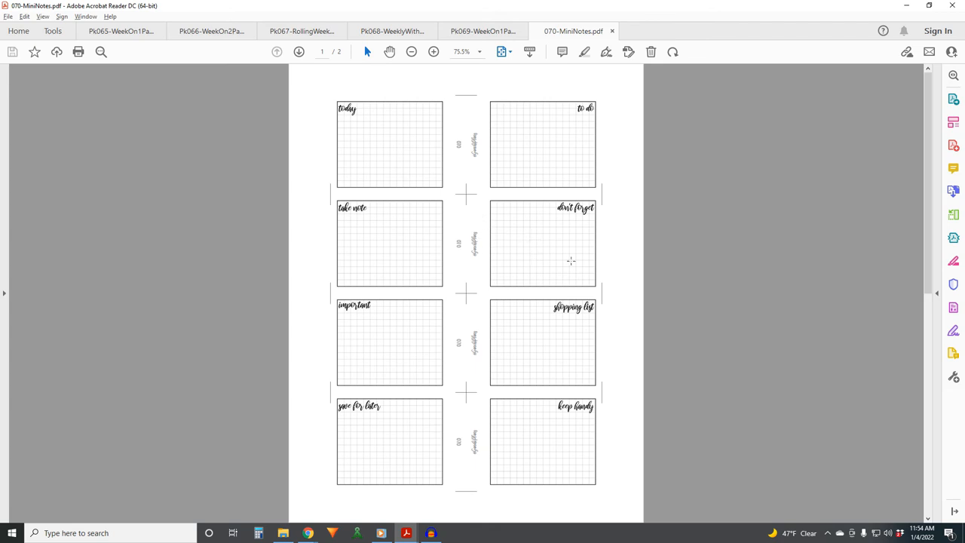
pyautogui.moveTo(591, 247)
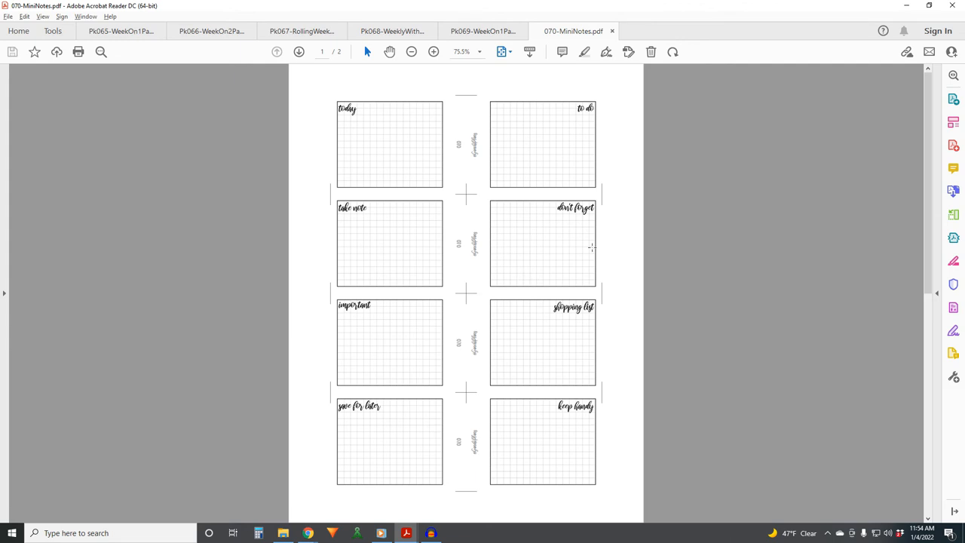
pyautogui.moveTo(547, 214)
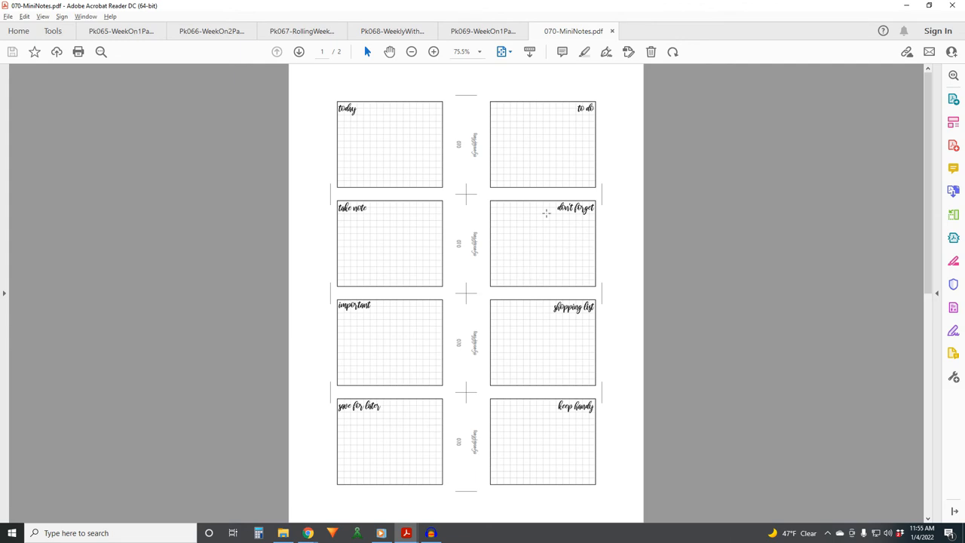
pyautogui.moveTo(540, 280)
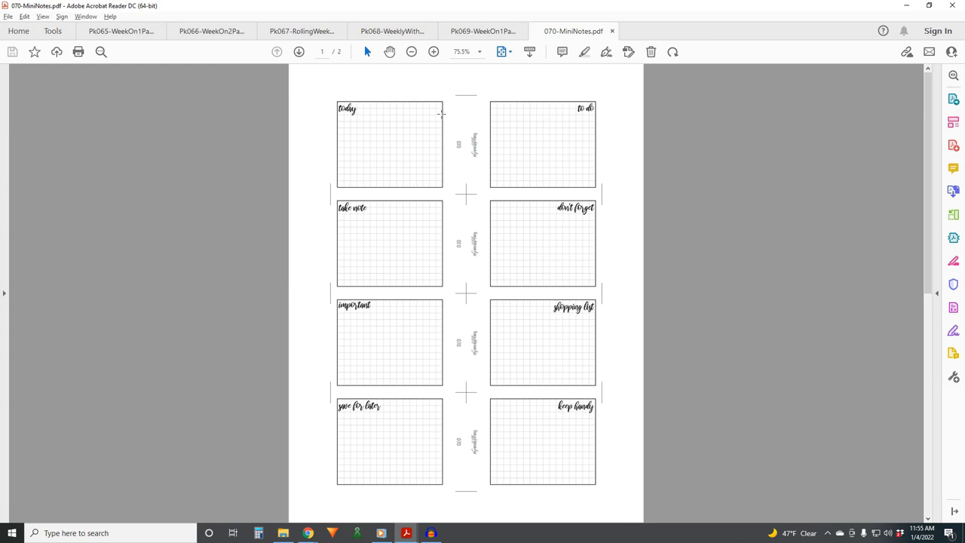
pyautogui.moveTo(567, 316)
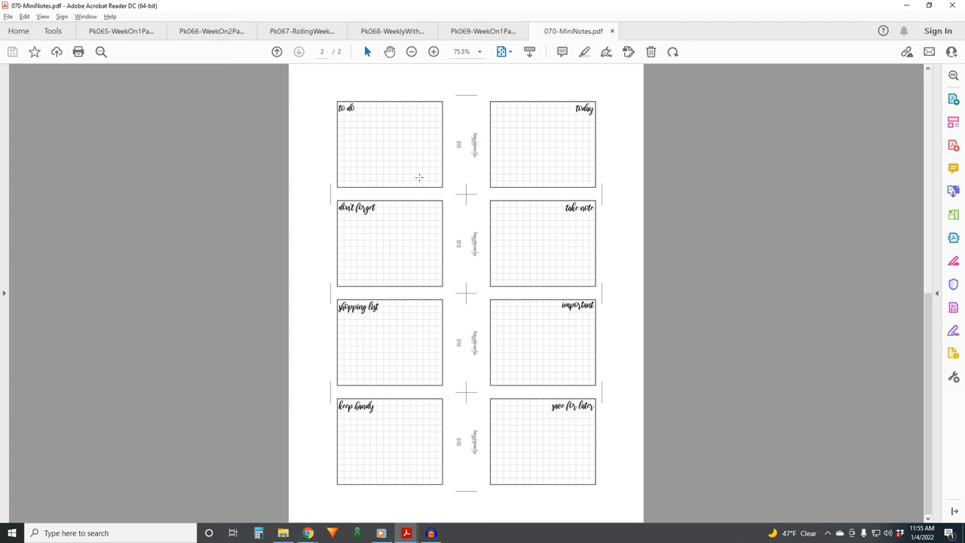
# - Flip between the 070 mini notes' first page and its mirrored second page, ending on page 1
pyautogui.click(278, 52)
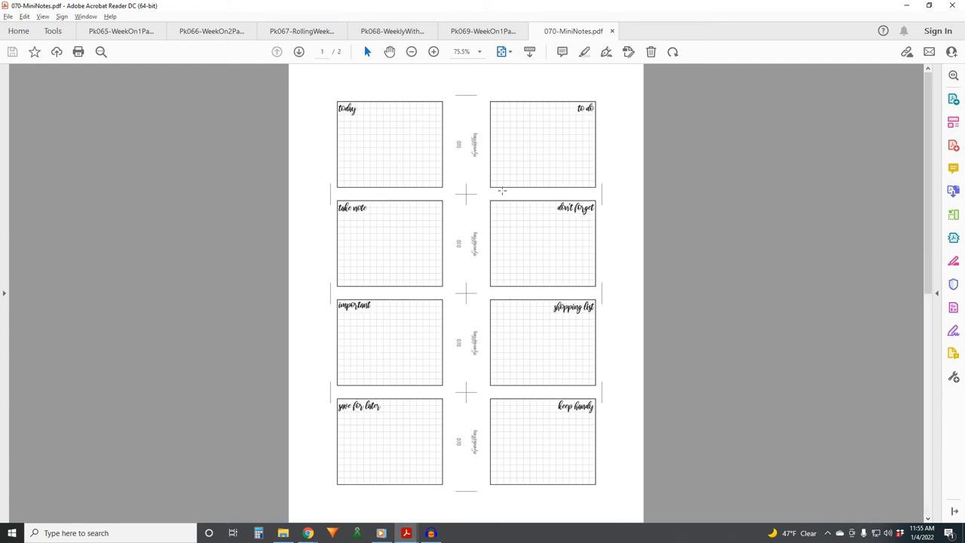
pyautogui.click(299, 51)
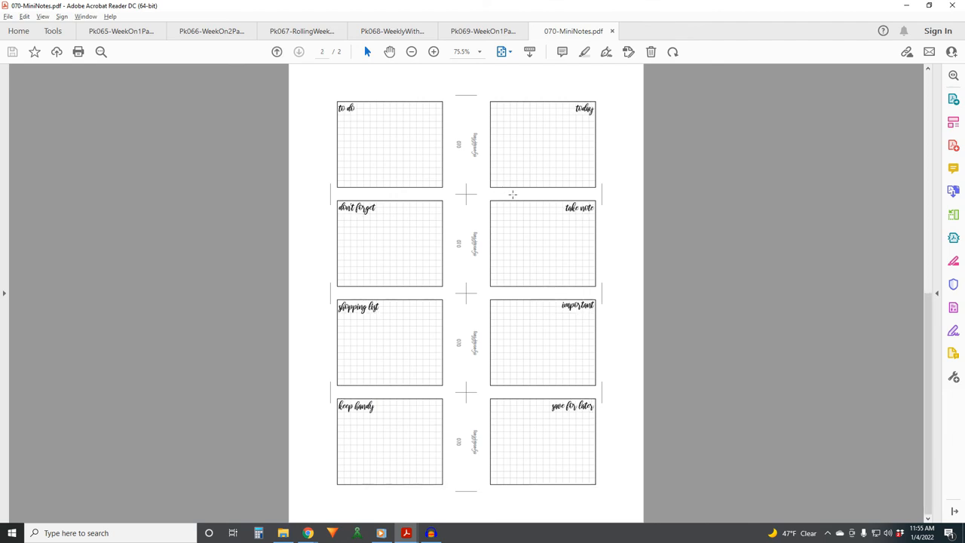
pyautogui.moveTo(492, 445)
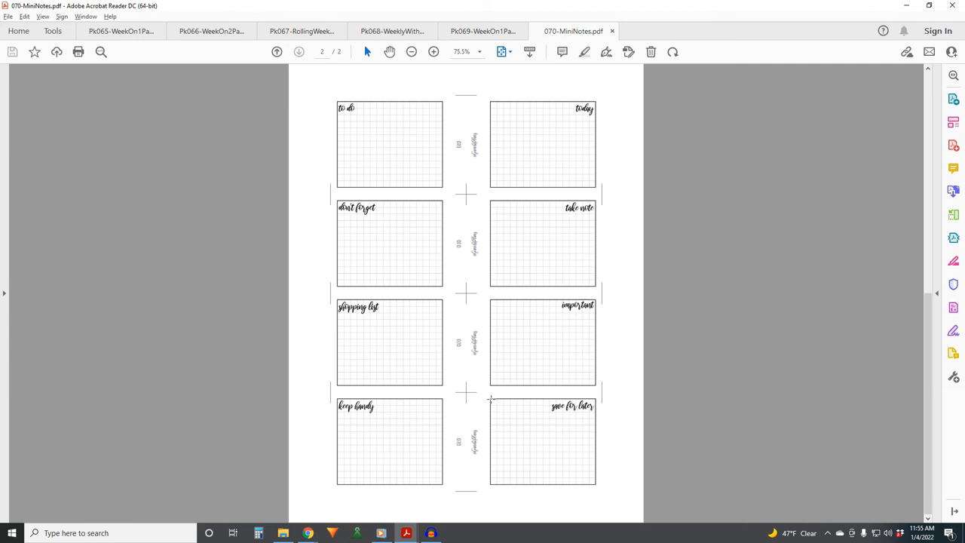
pyautogui.moveTo(509, 335)
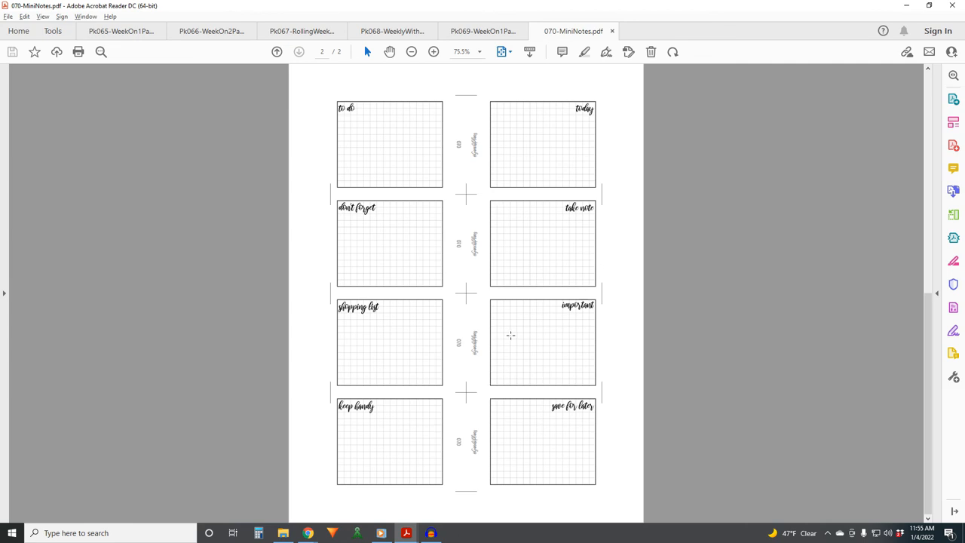
pyautogui.moveTo(549, 285)
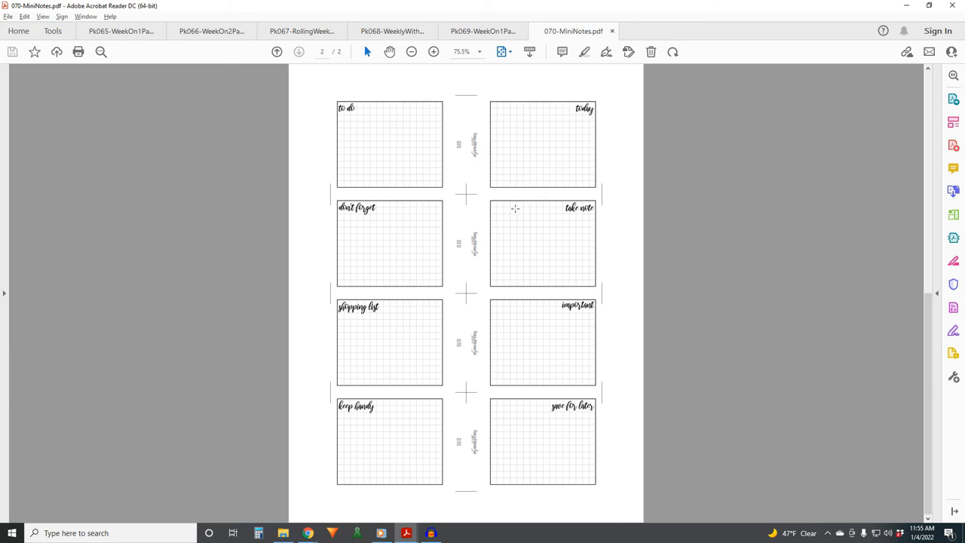
pyautogui.moveTo(551, 294)
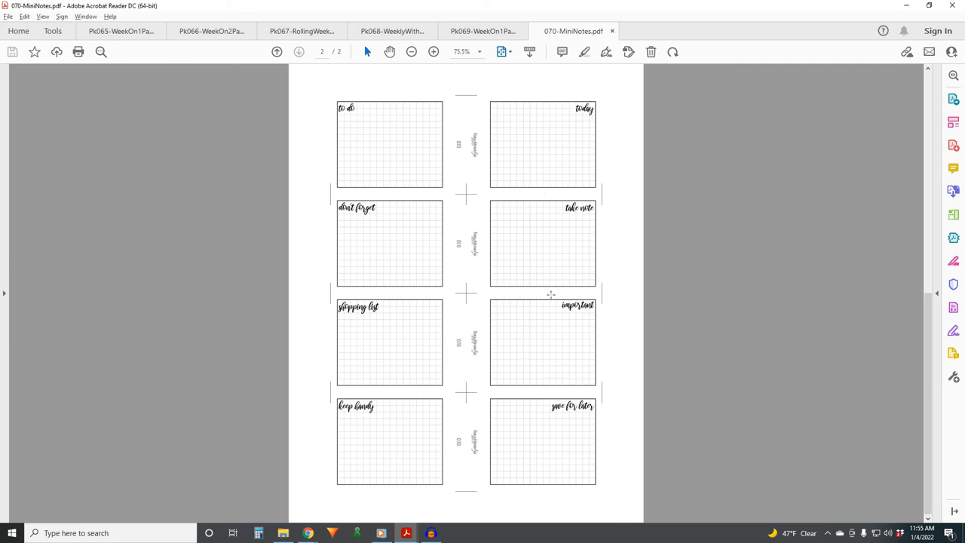
pyautogui.click(278, 51)
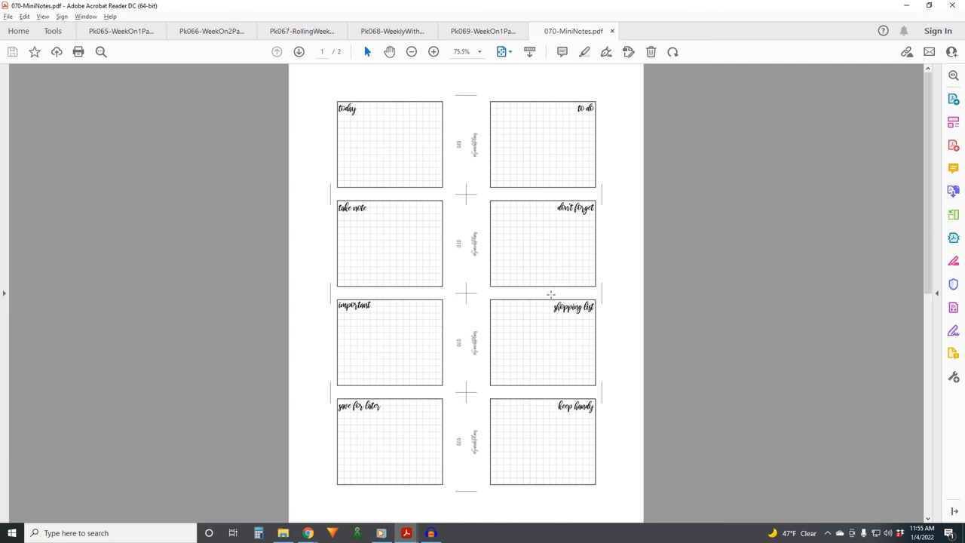